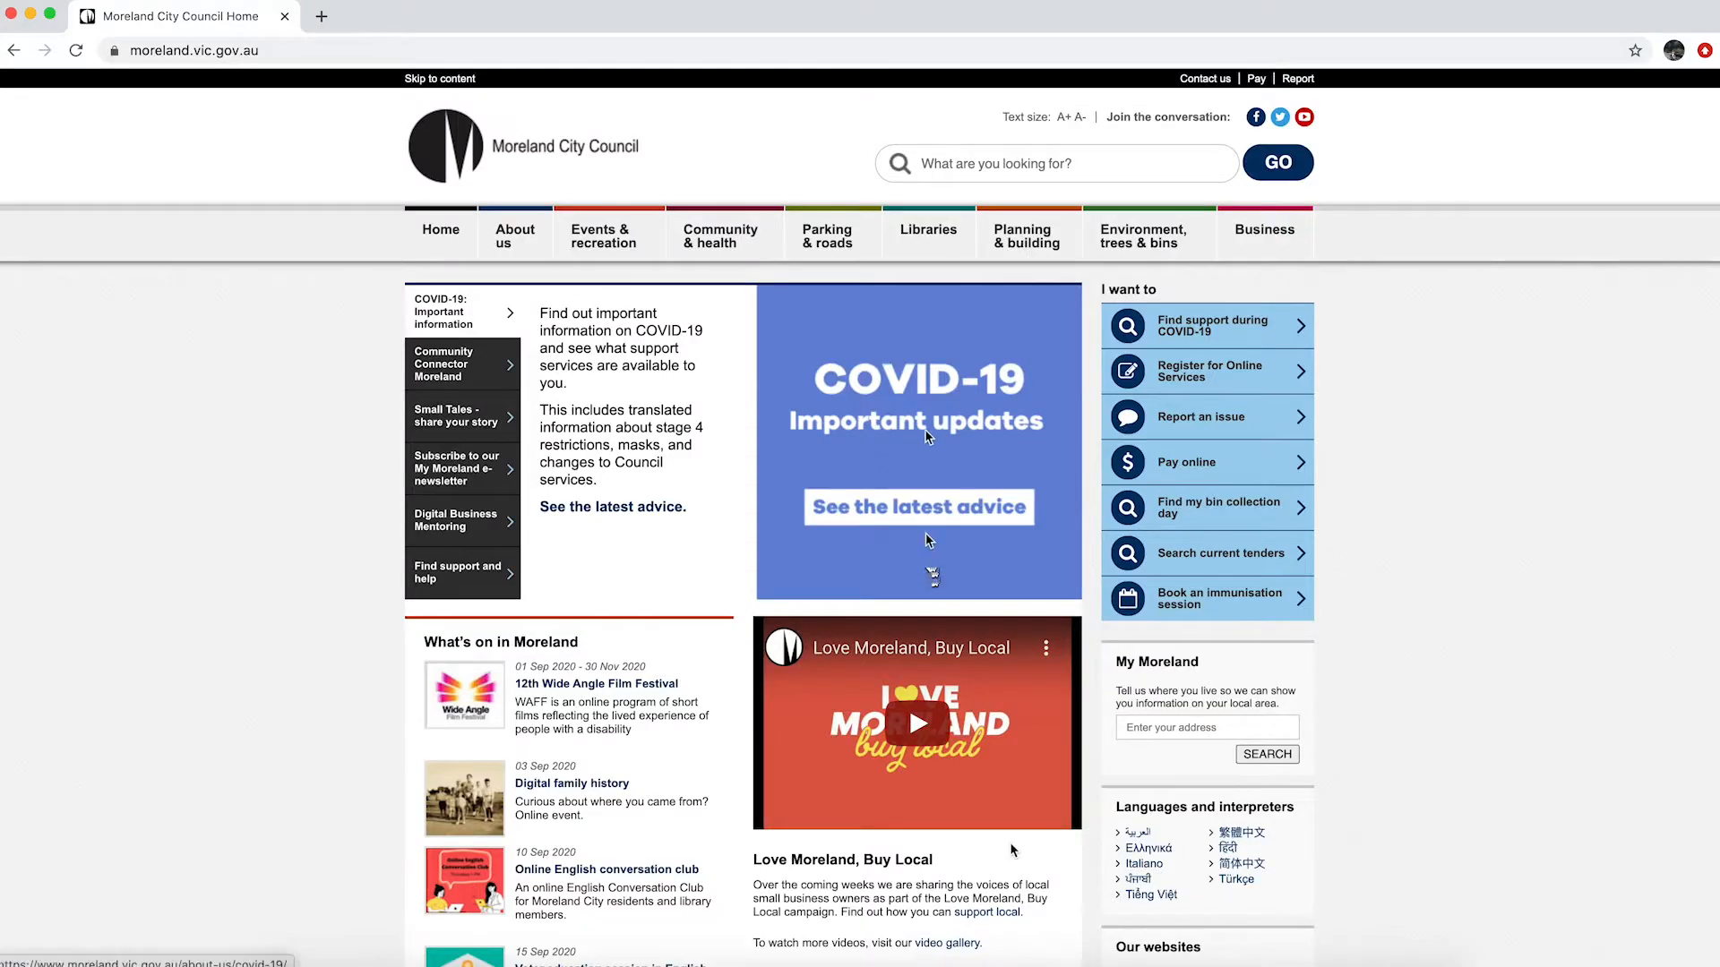
Go from the Libraries menu to eNewspapers and eMagazines, then on to PressReader
{"action": "left_click", "coordinate": [928, 237]}
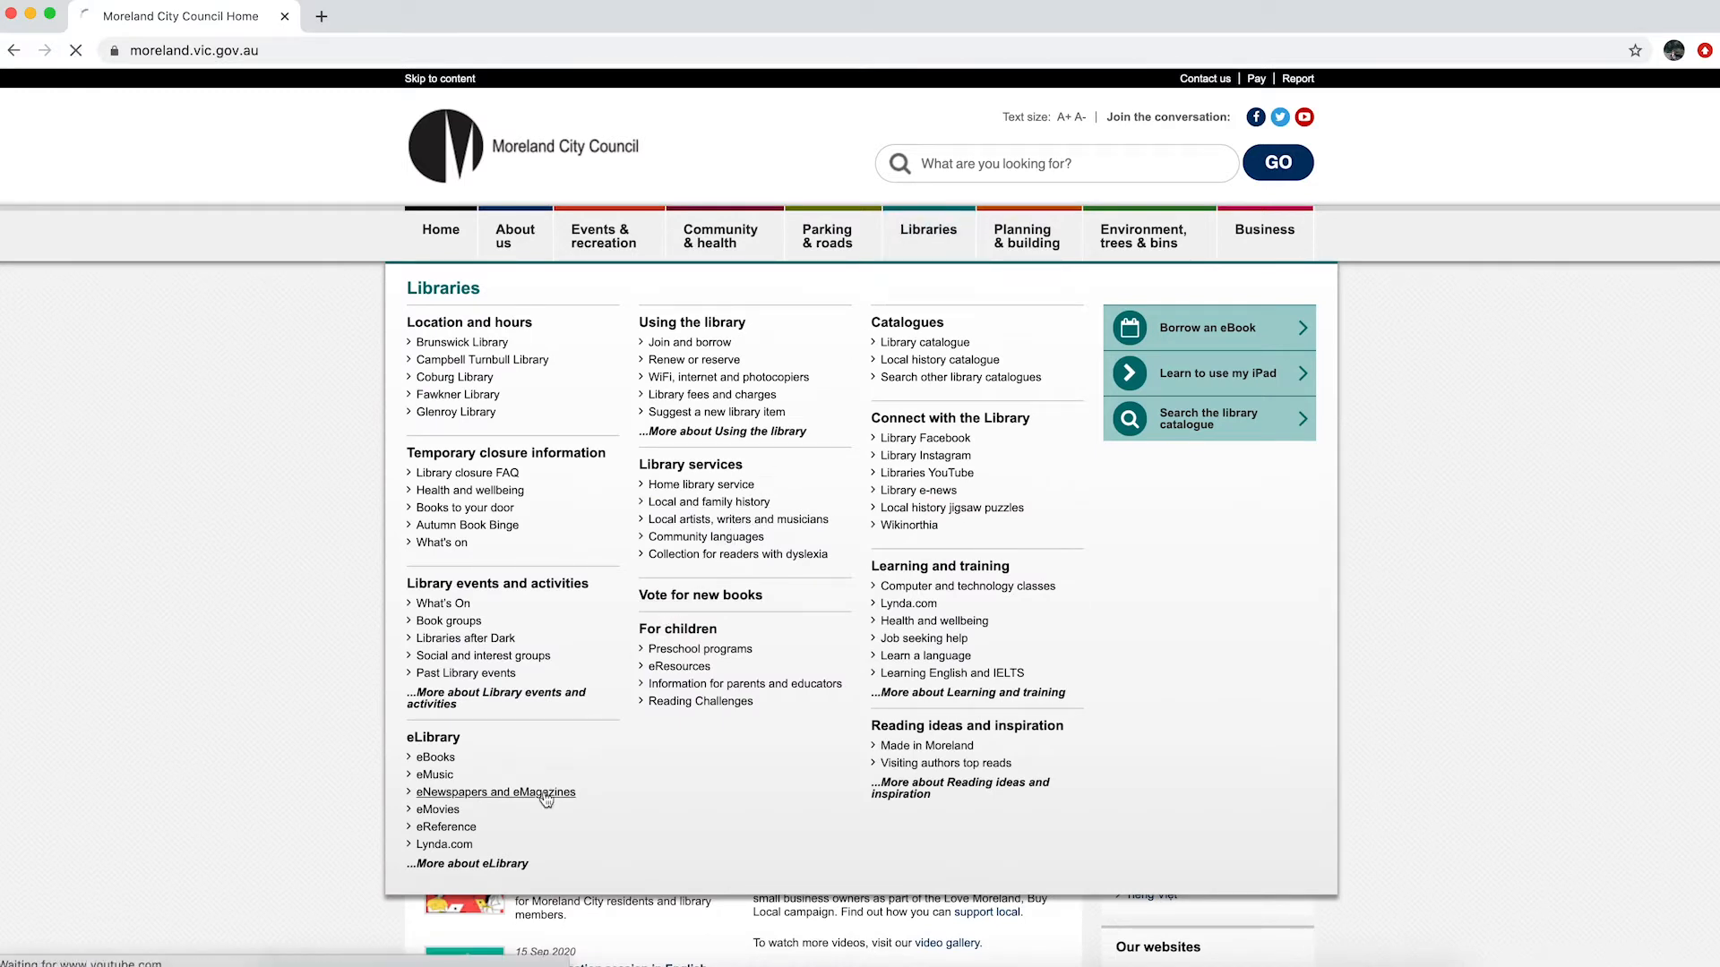
{"action": "left_click", "coordinate": [495, 791]}
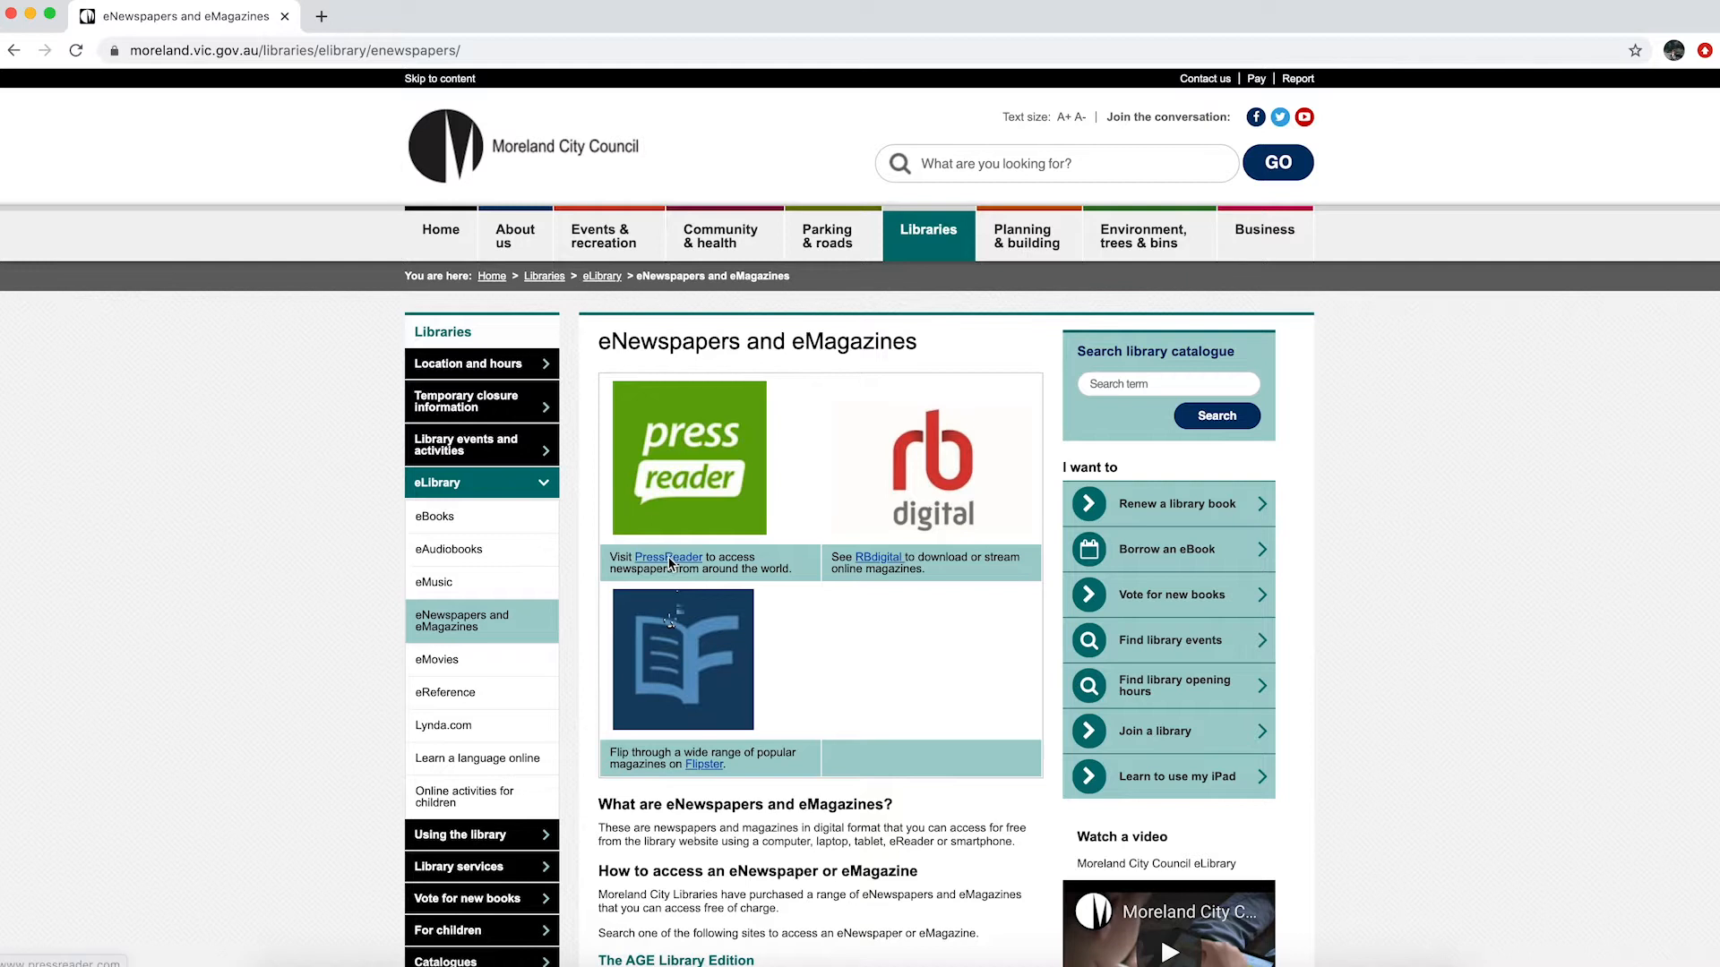
{"action": "left_click", "coordinate": [667, 558]}
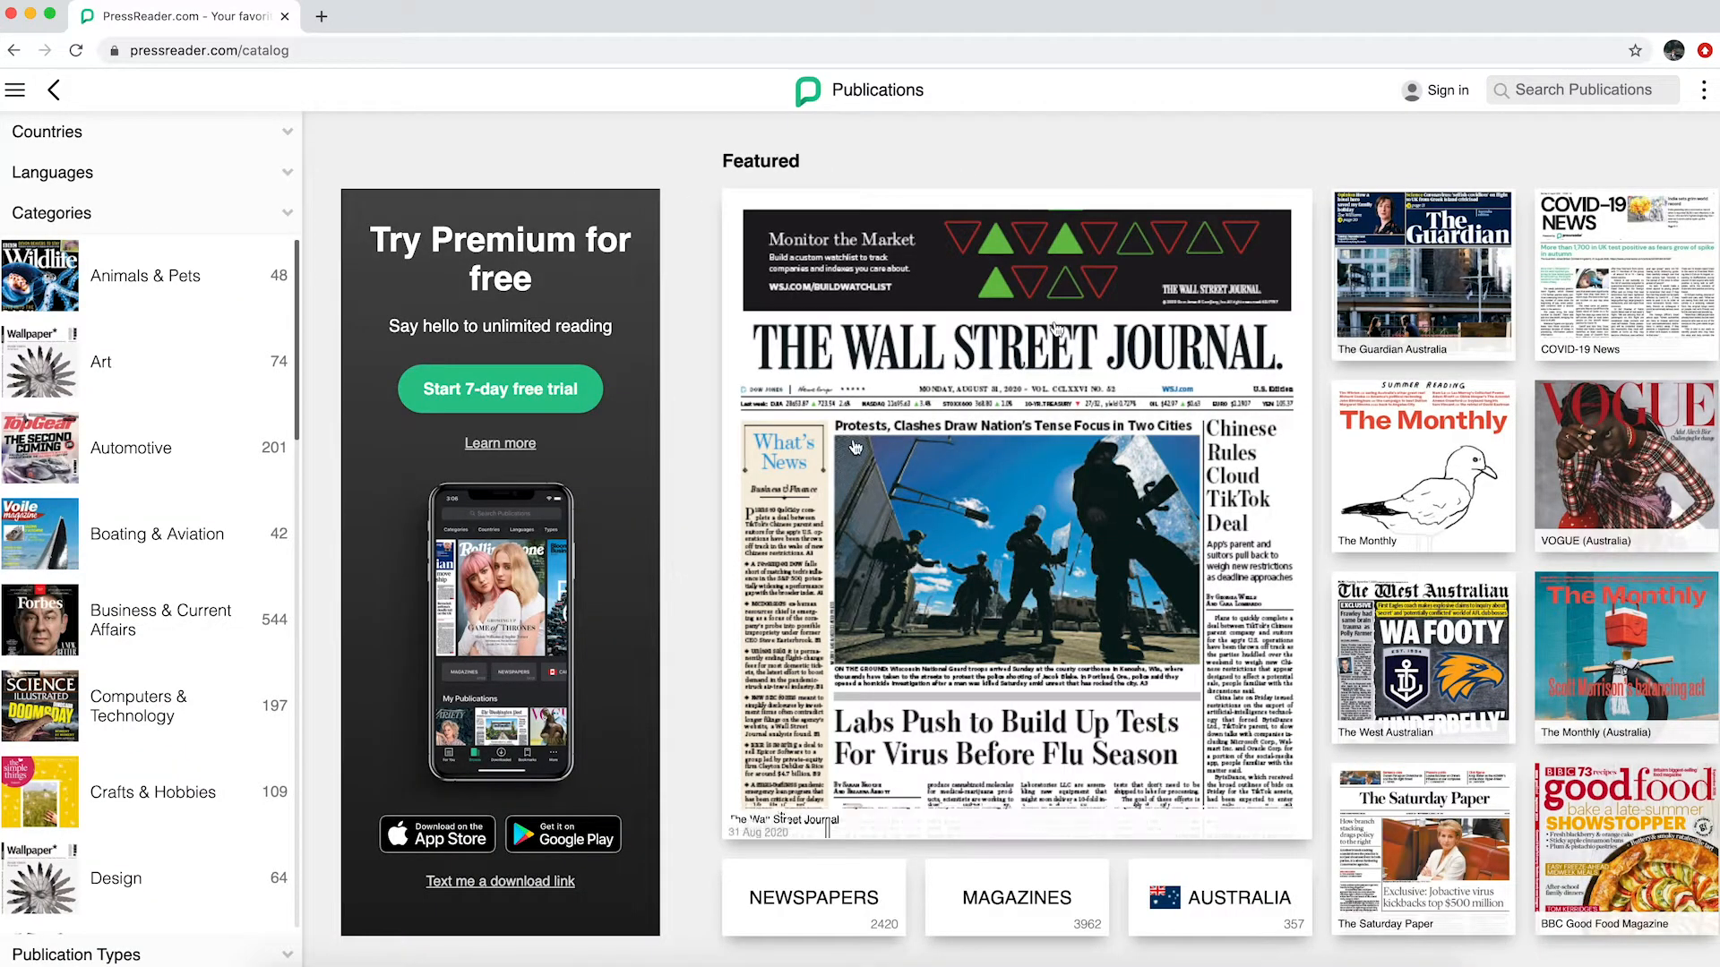
Start a Library or Group sign-in, searching 'moreland' and choosing Moreland City Libraries
{"action": "left_click", "coordinate": [1446, 90]}
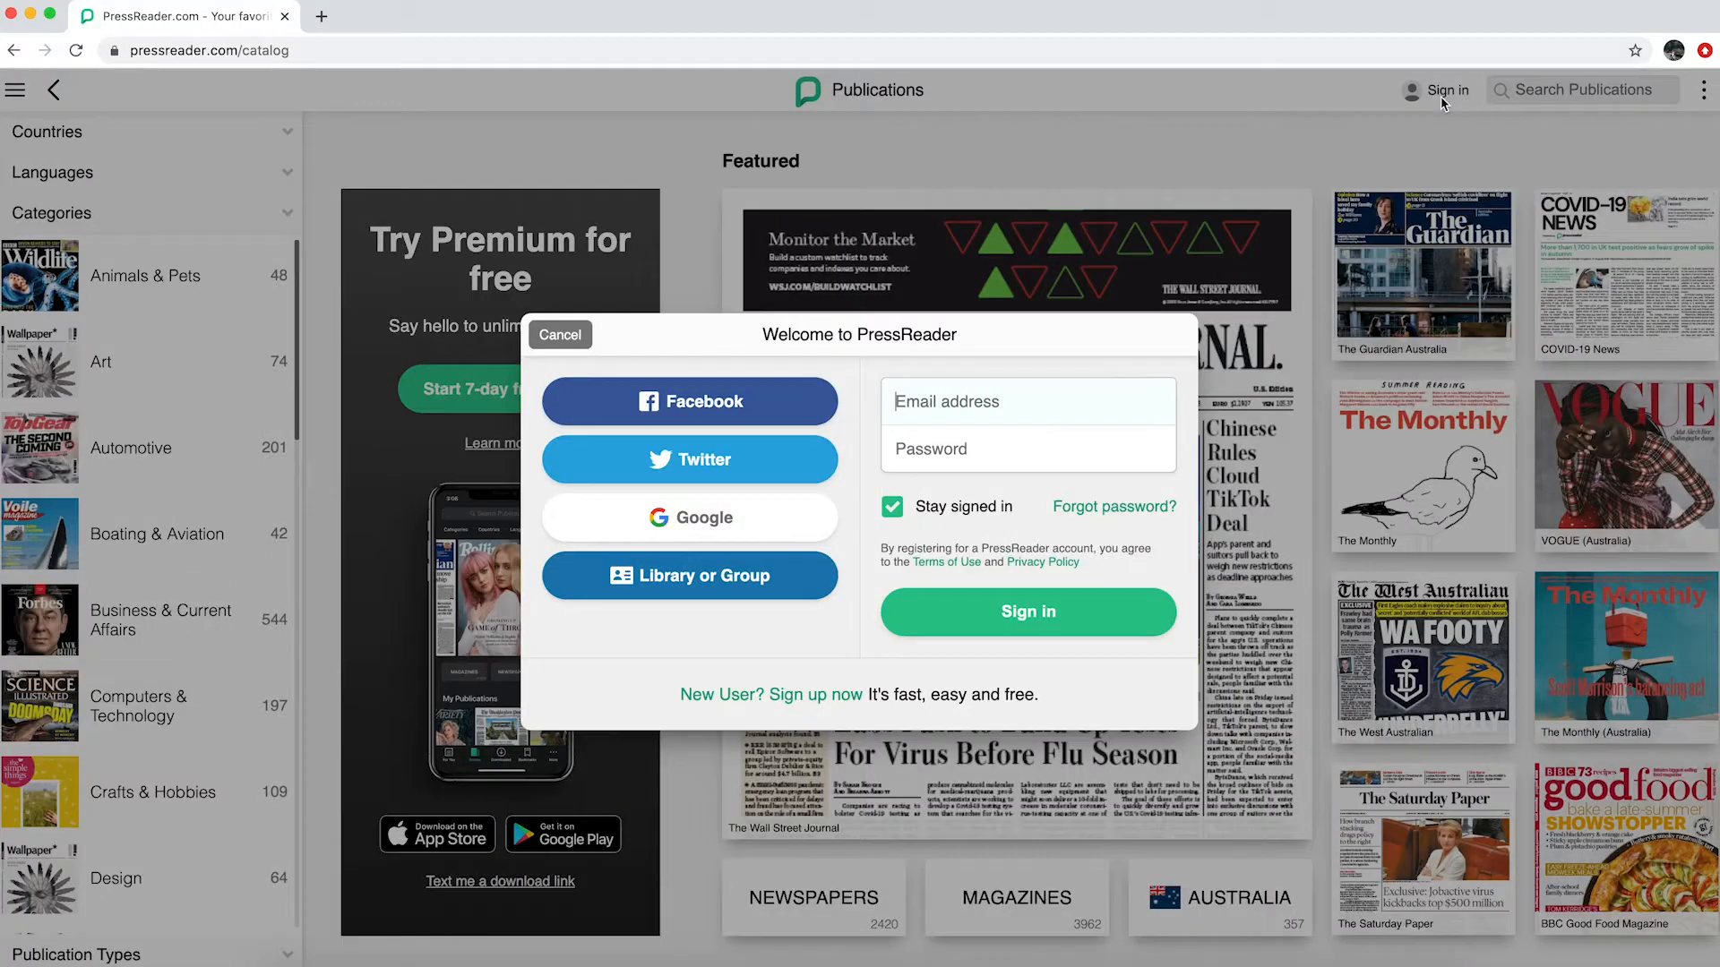
{"action": "left_click", "coordinate": [1029, 400]}
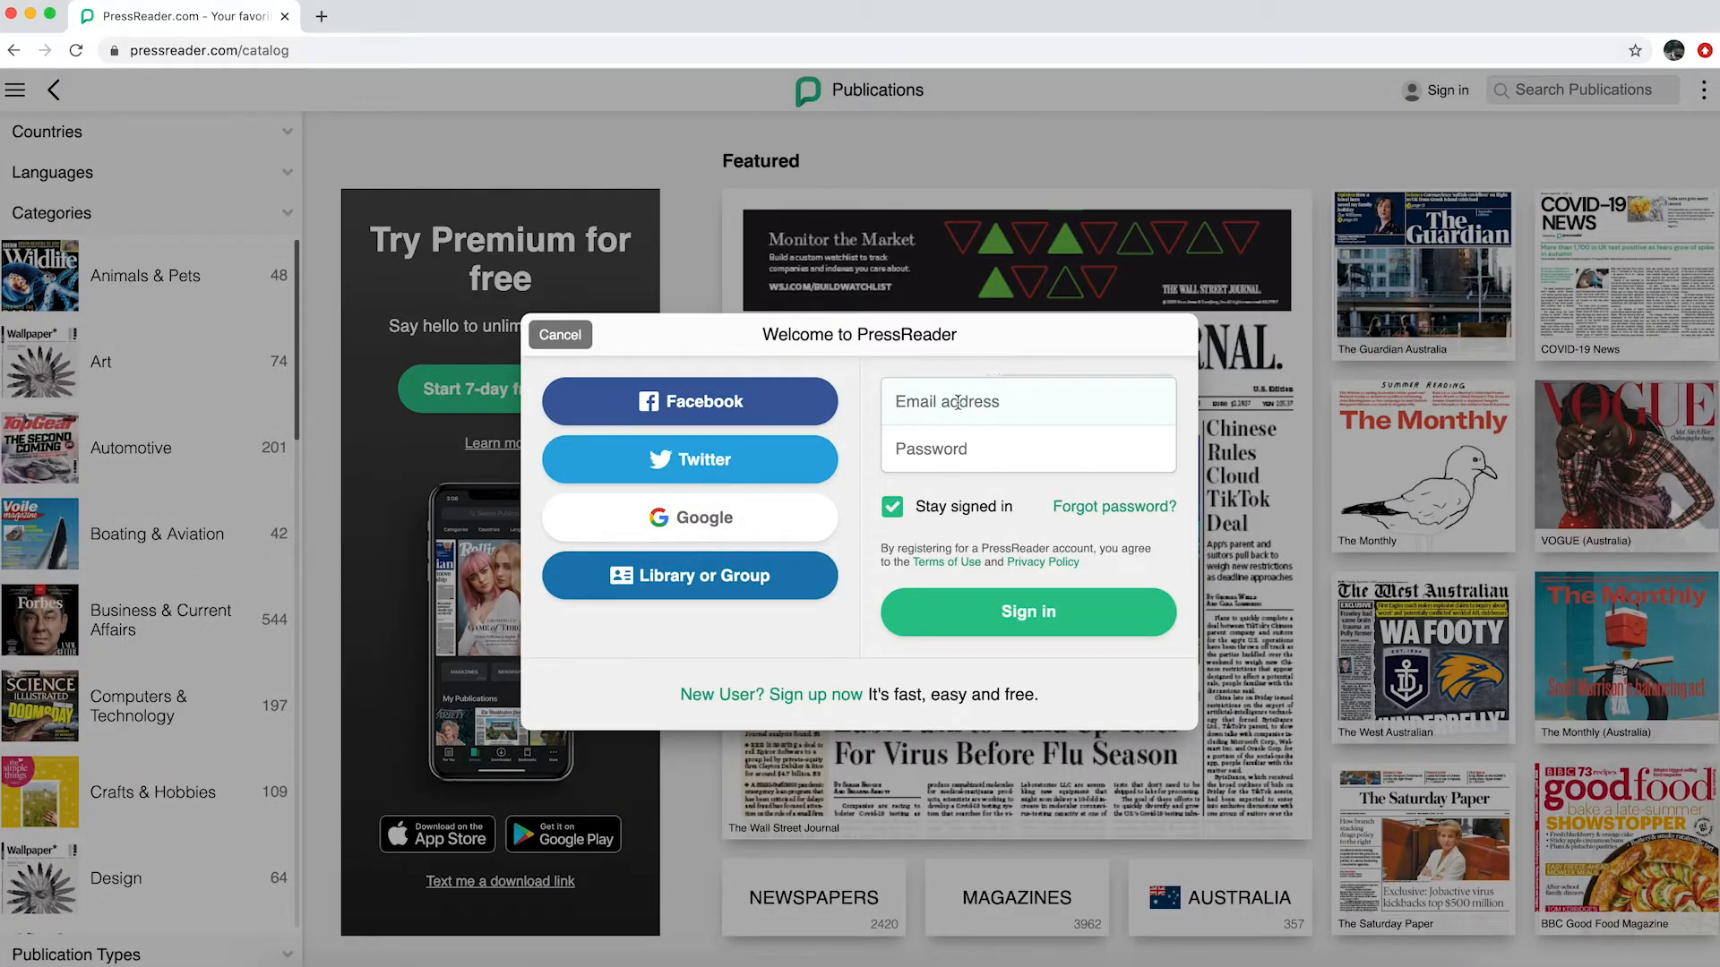
{"action": "left_click", "coordinate": [688, 575]}
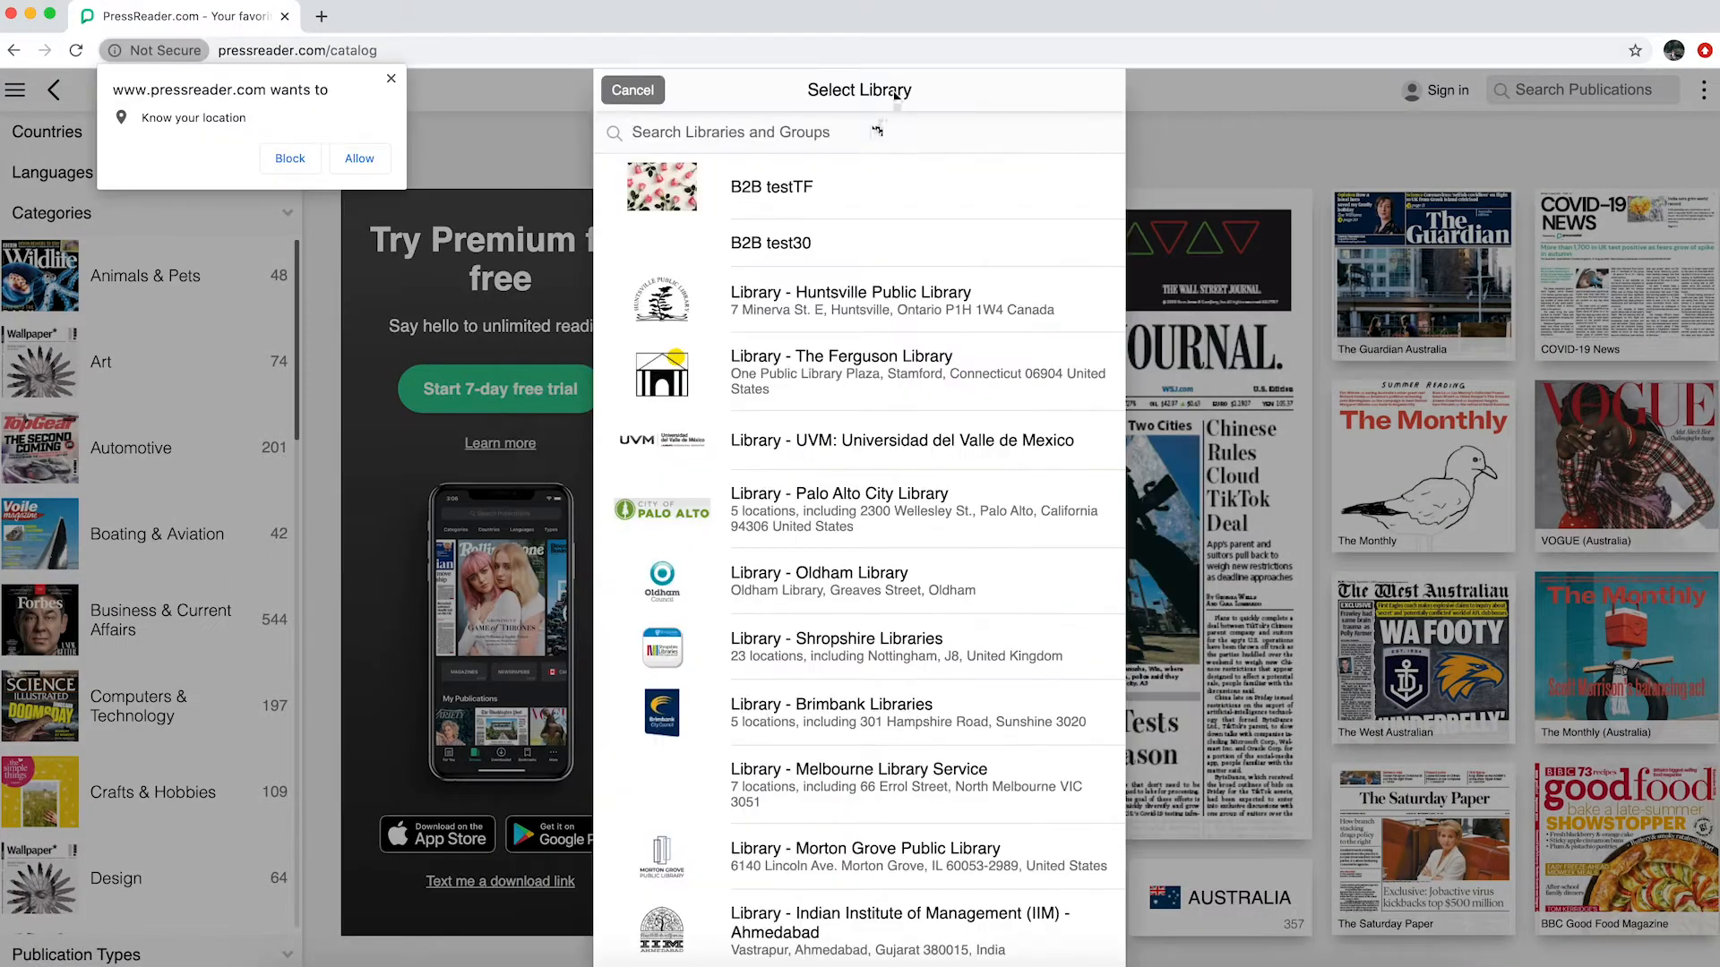
{"action": "type", "text": "moreland"}
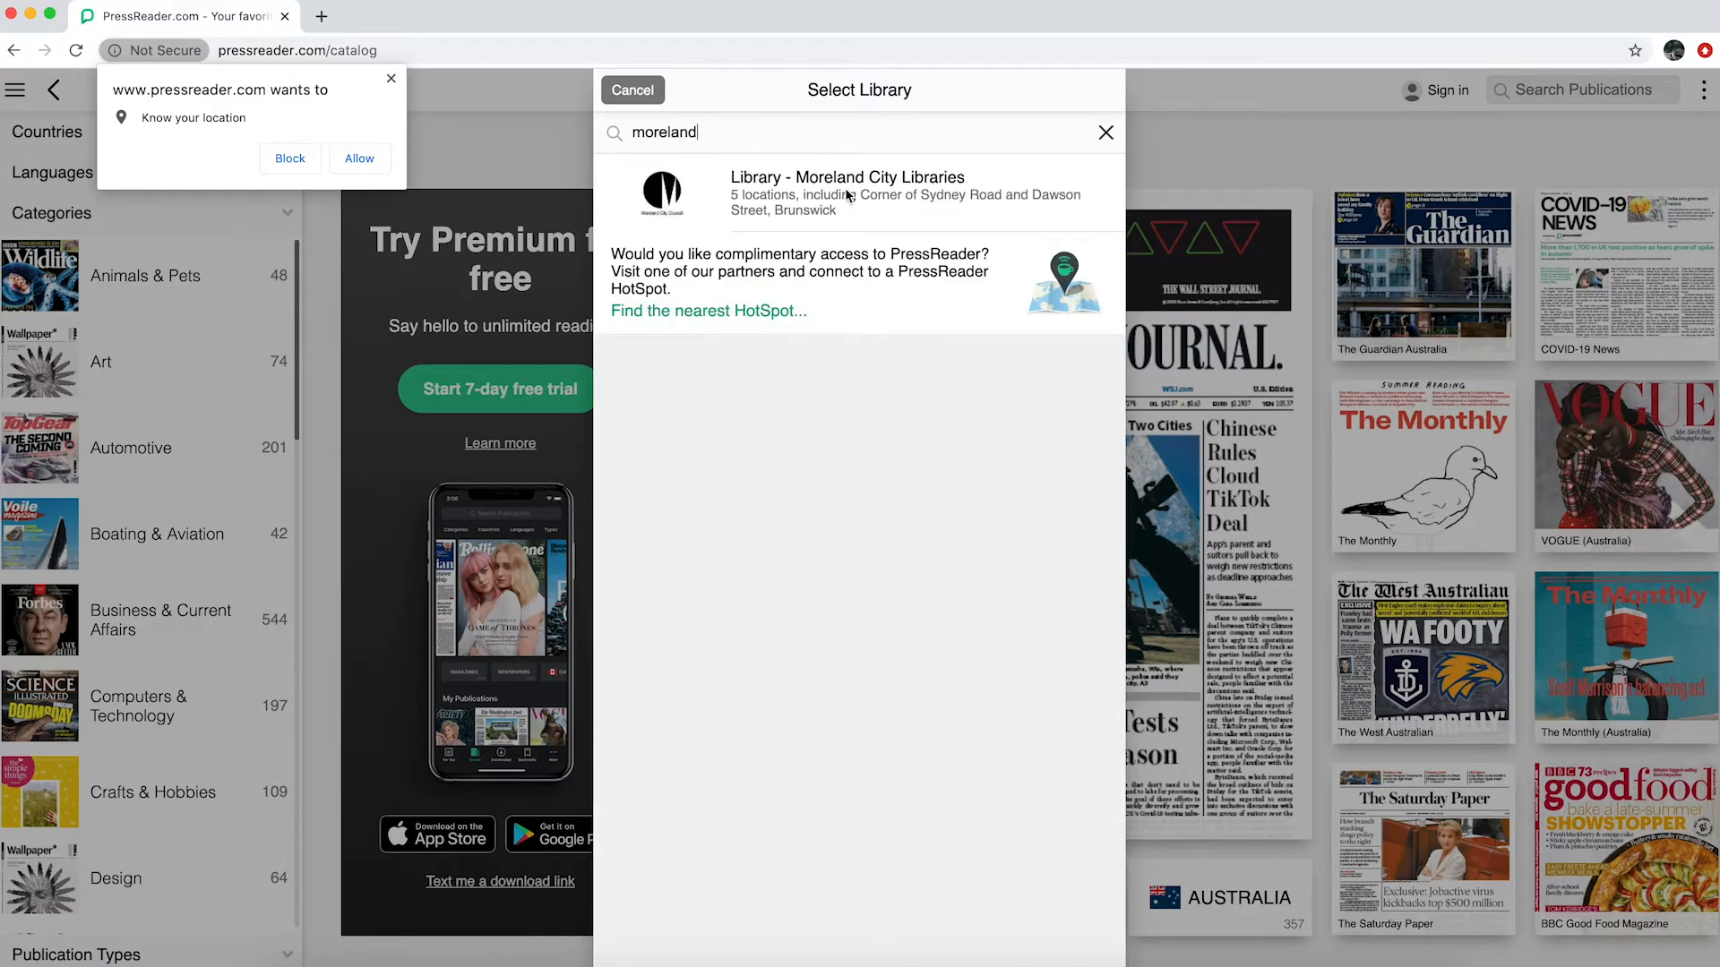
{"action": "left_click", "coordinate": [845, 194]}
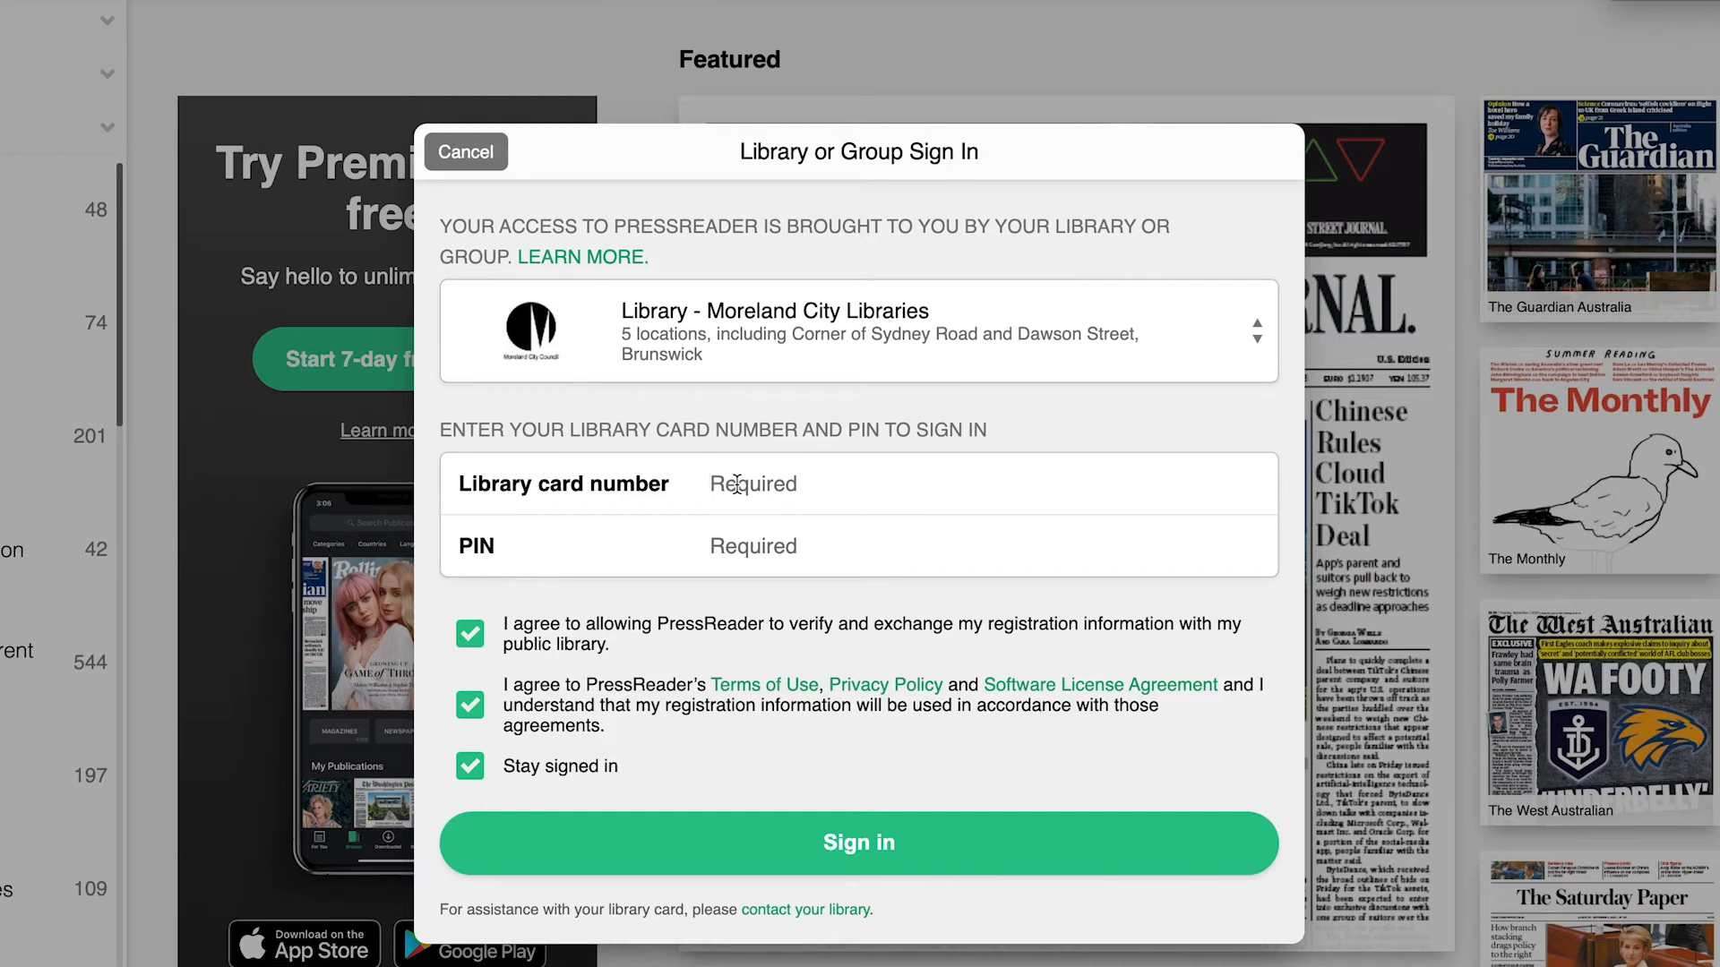
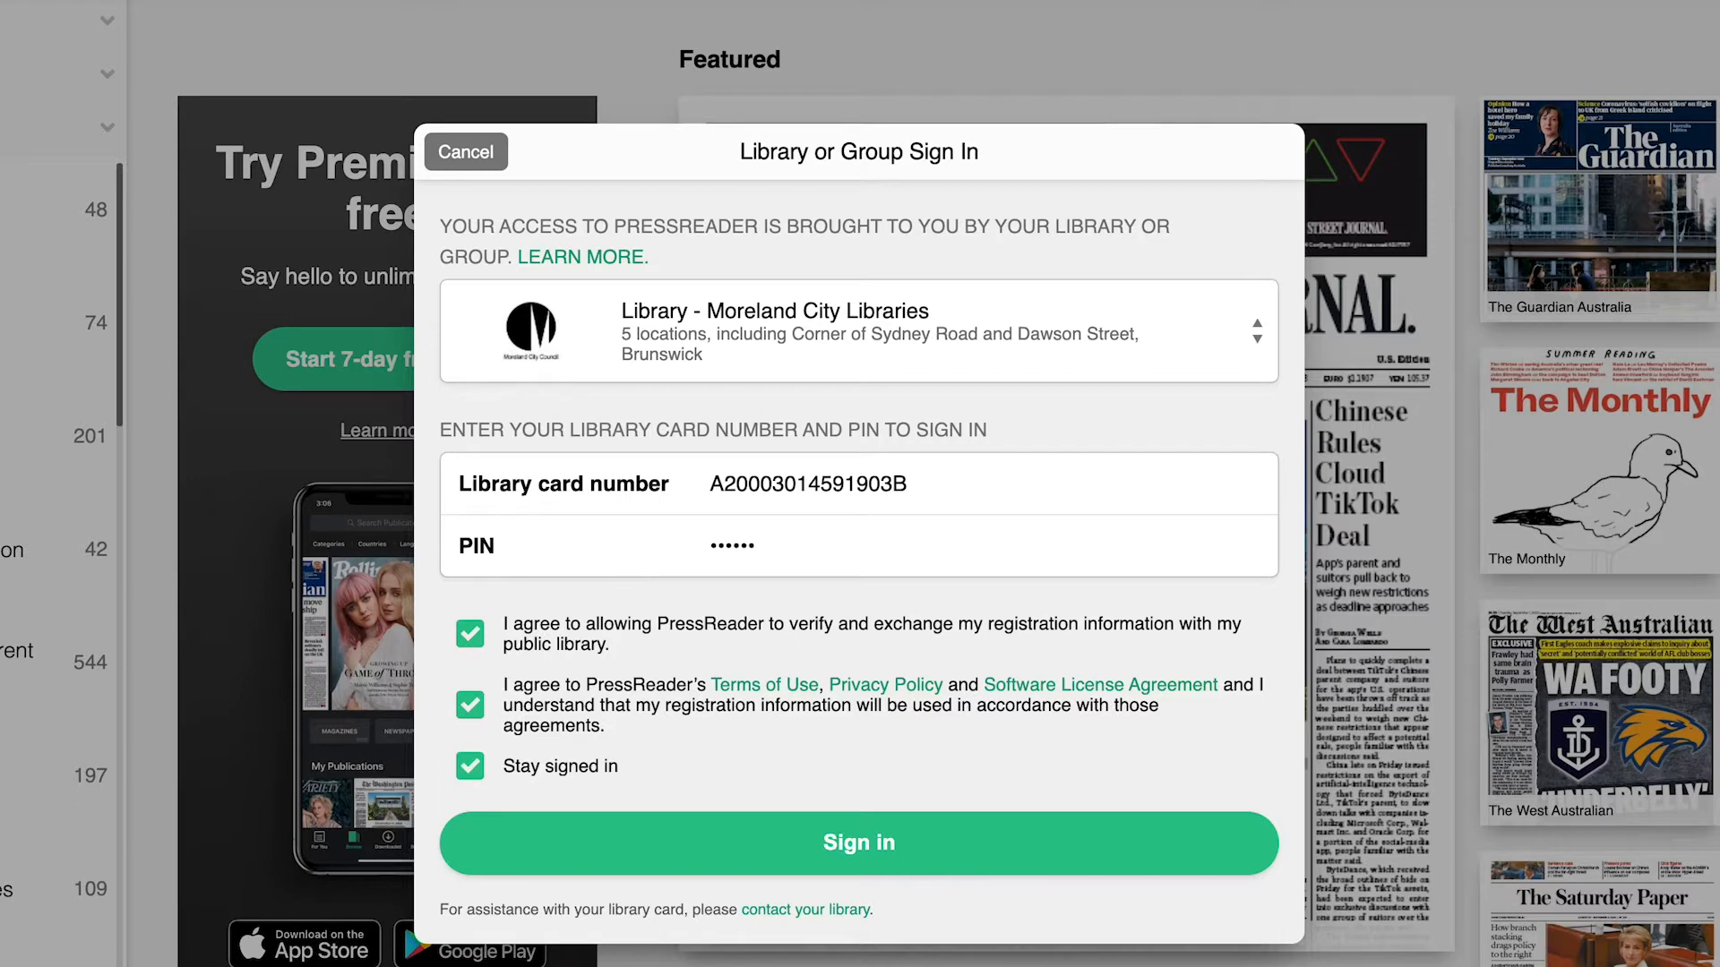
{"action": "left_click", "coordinate": [763, 684]}
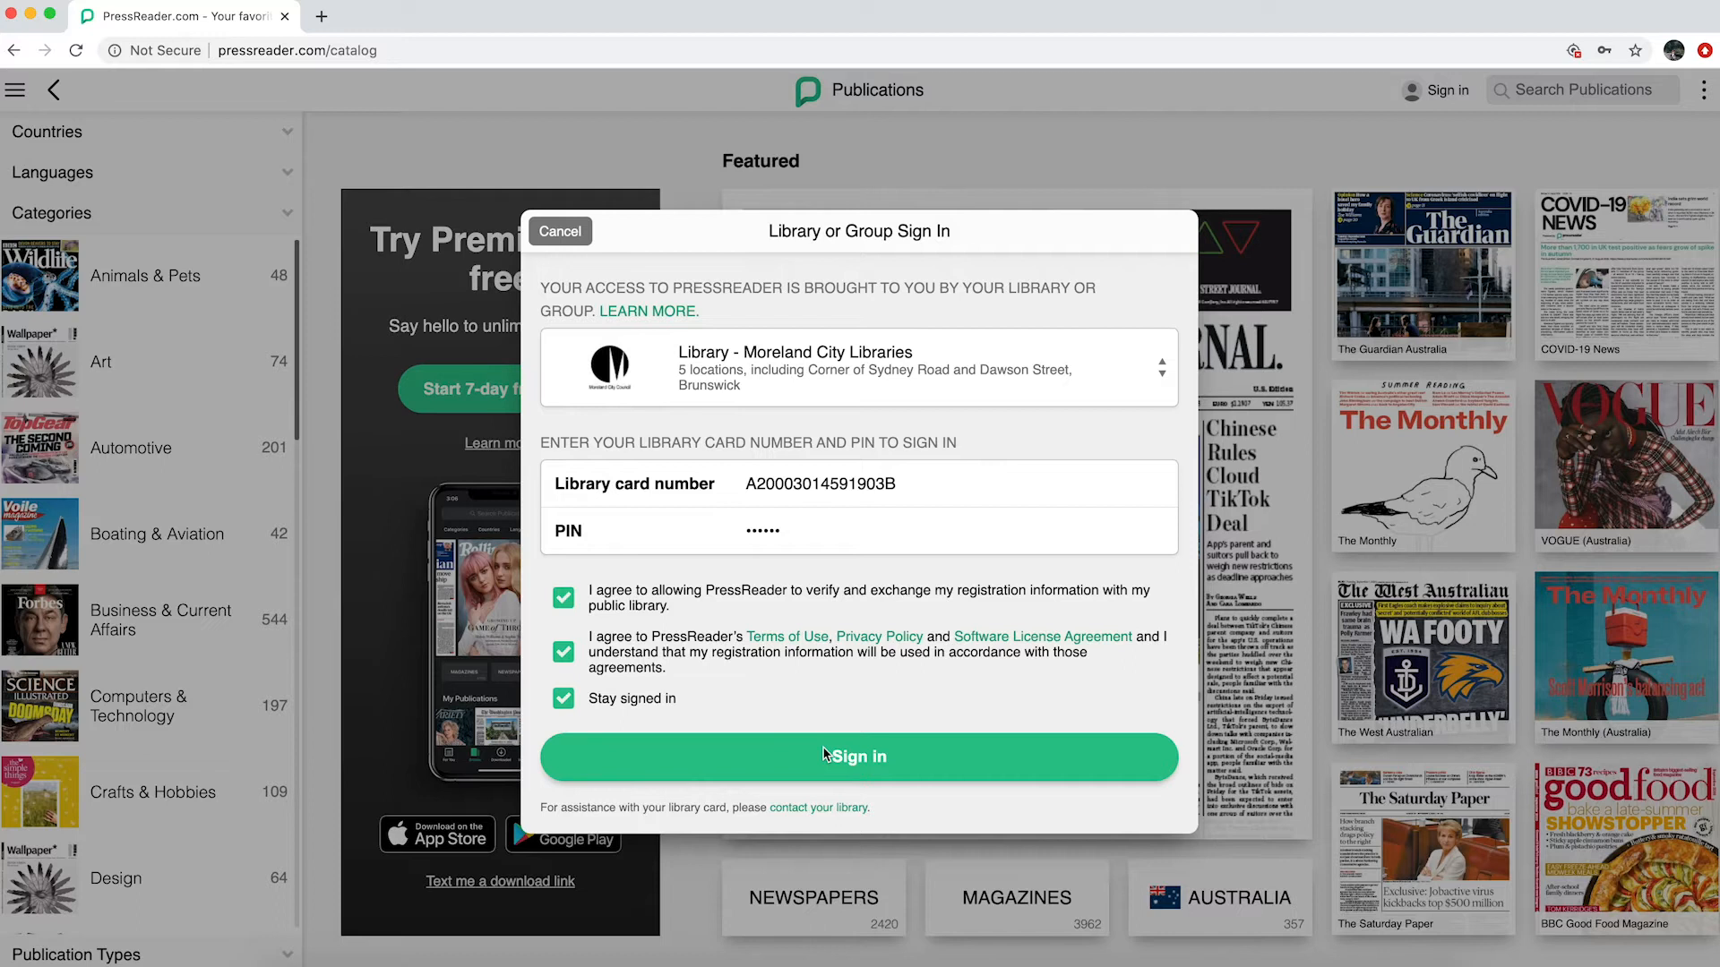
{"action": "left_click", "coordinate": [858, 756]}
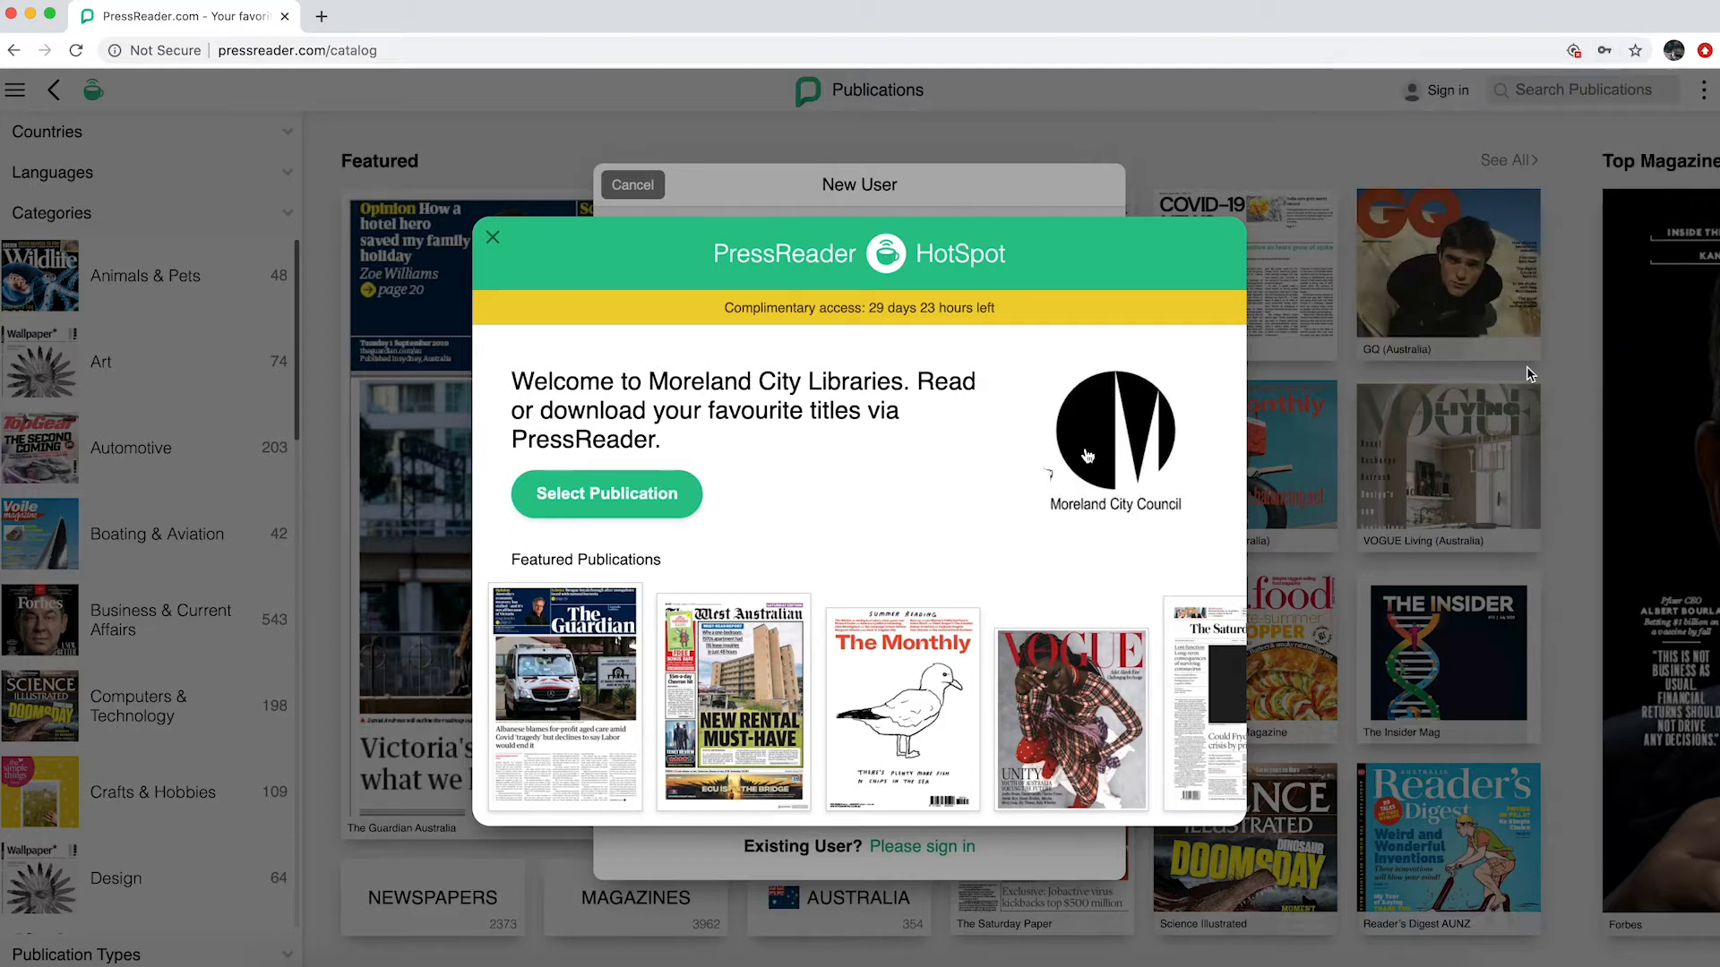
{"action": "mouse_move", "coordinate": [1045, 473]}
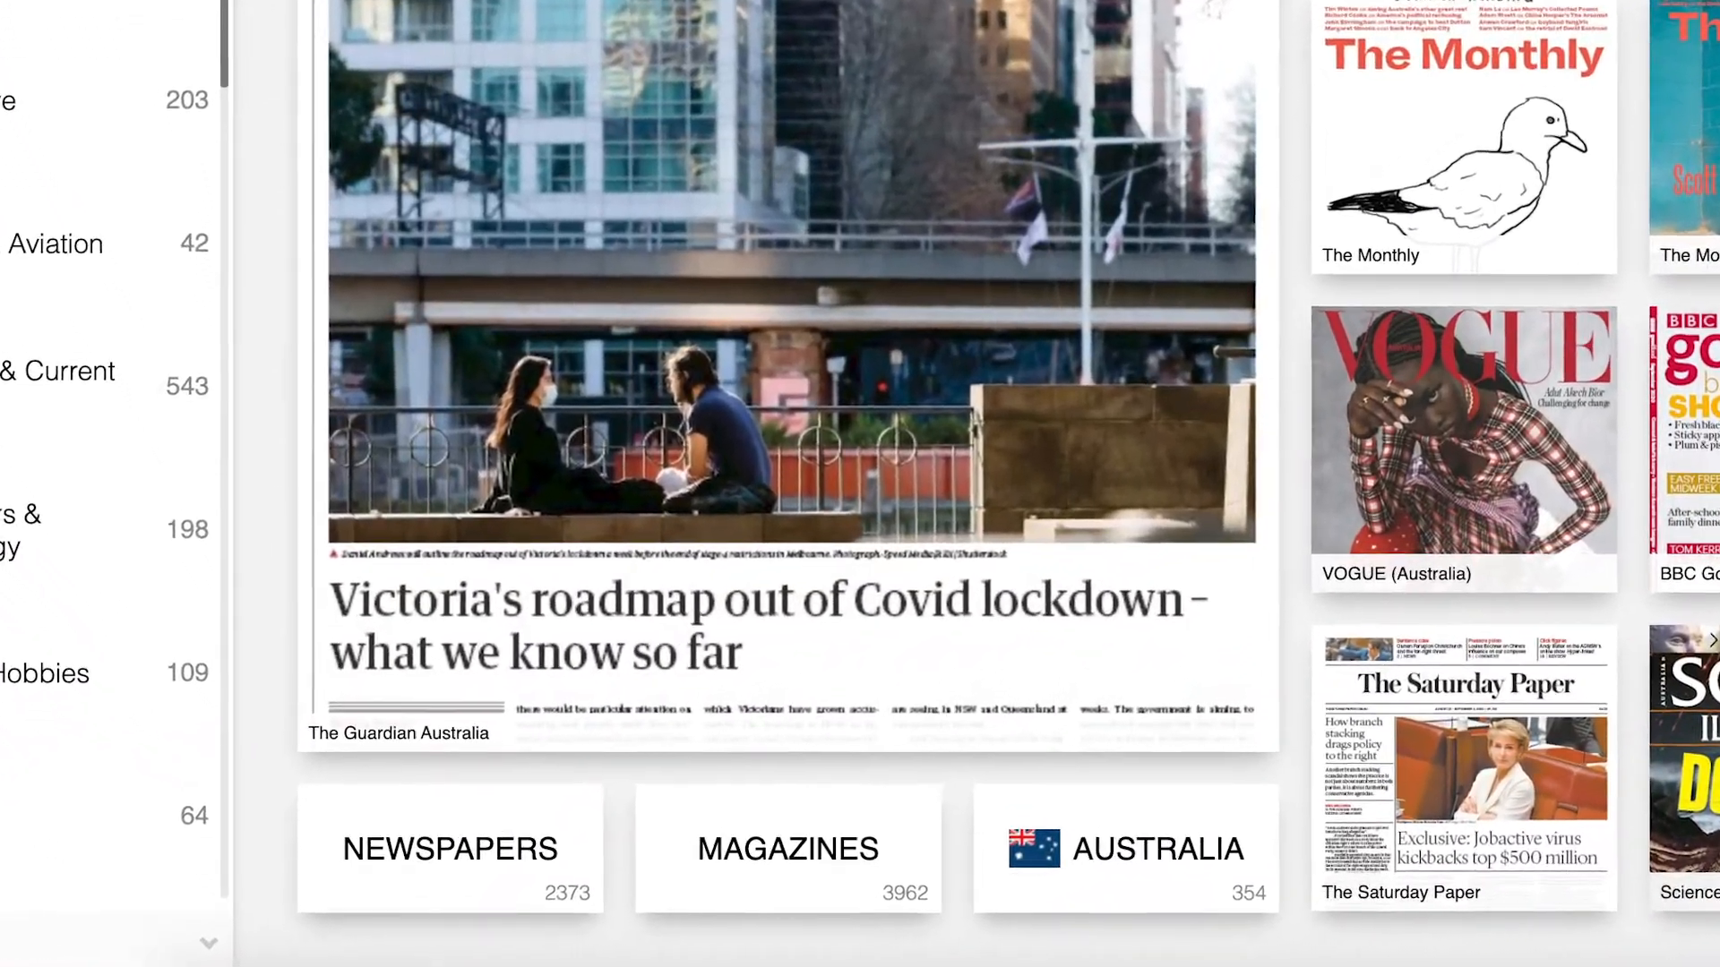
Choose Outdoors from the Categories list in the sidebar
{"action": "scroll", "scroll_direction": "down", "scroll_amount": 3}
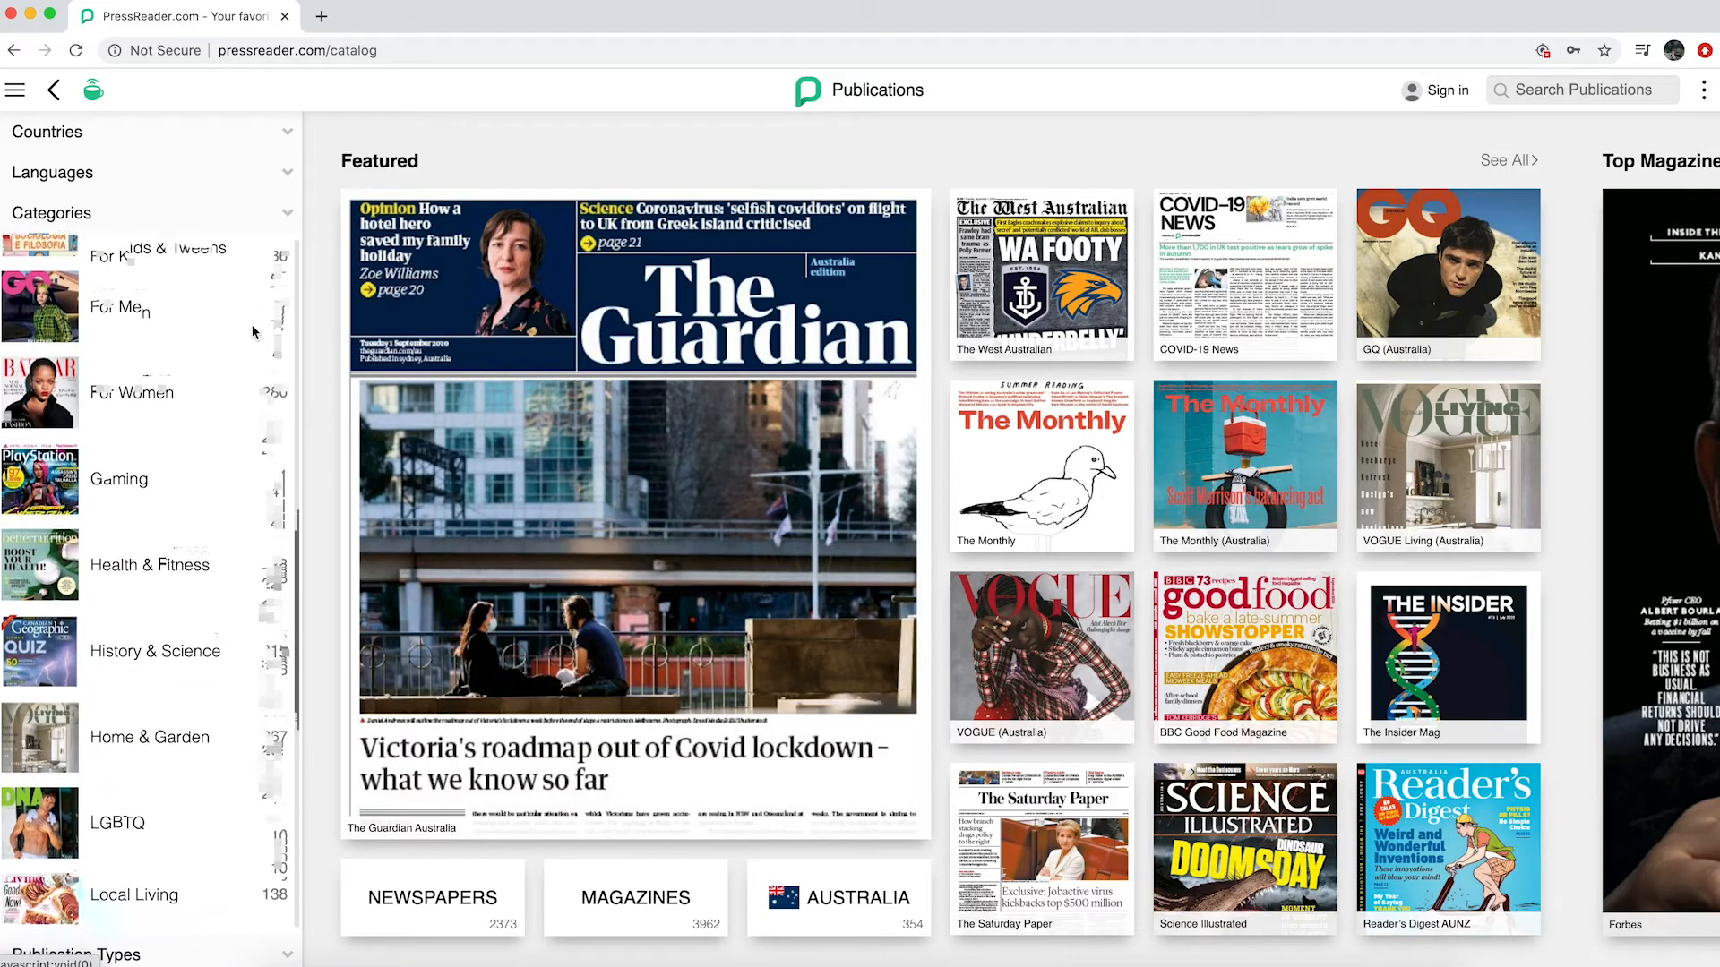
{"action": "scroll", "scroll_direction": "down", "scroll_amount": 3}
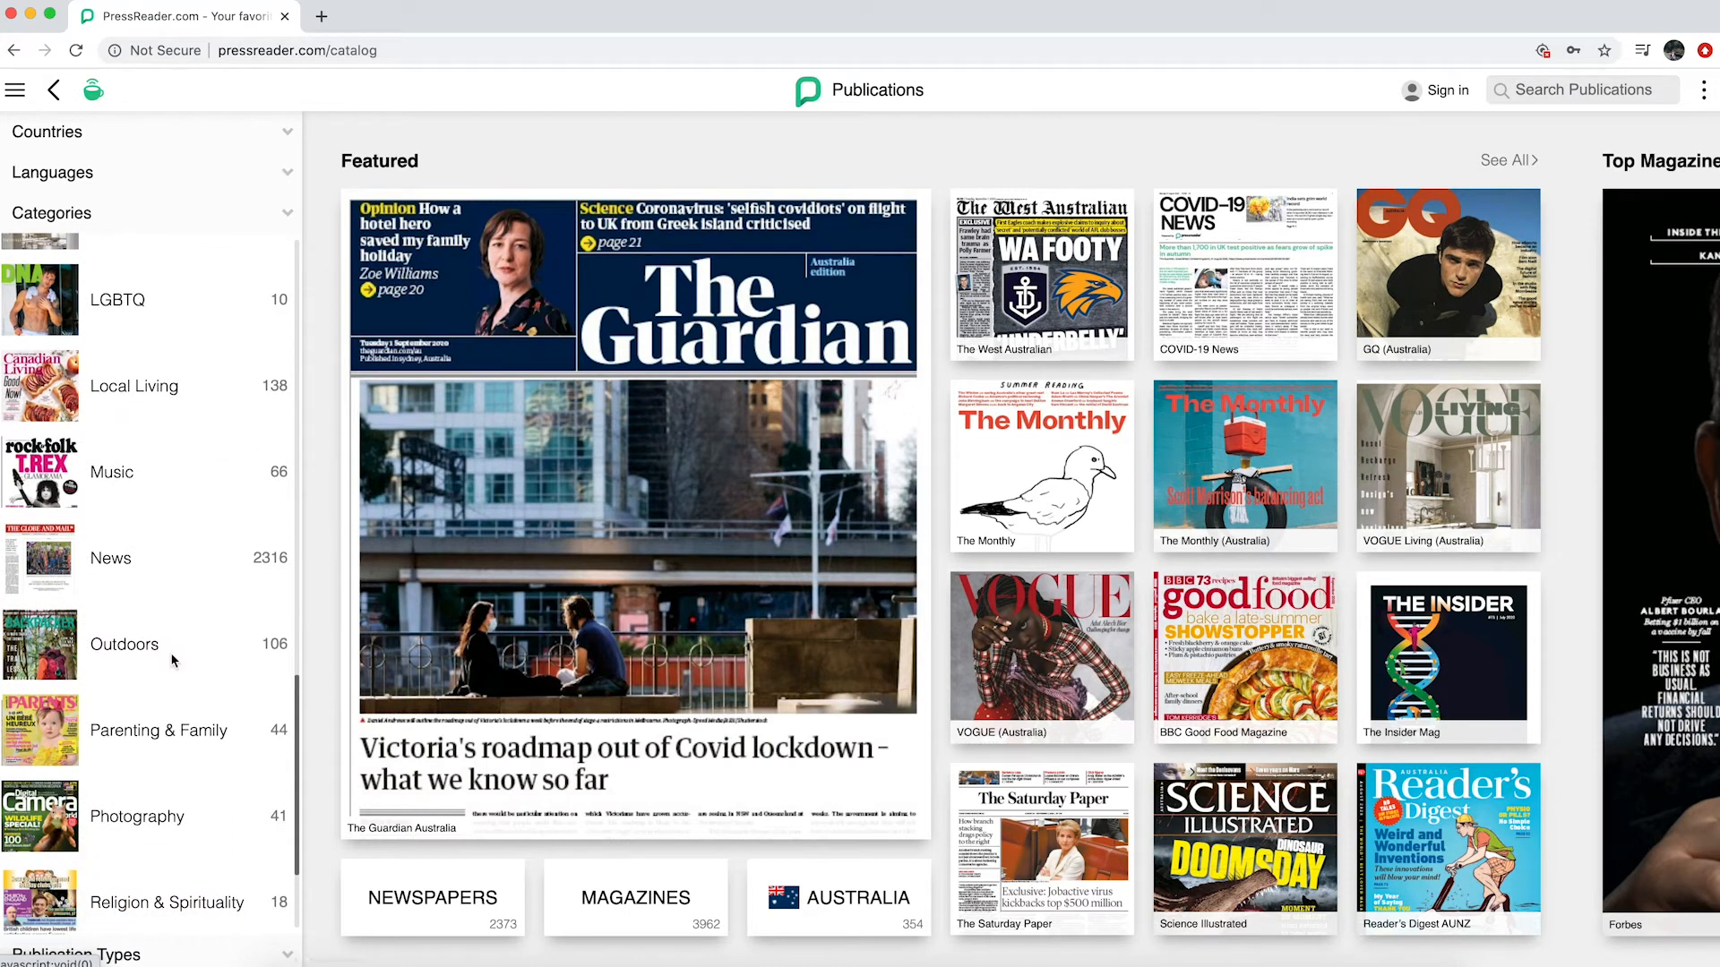
{"action": "left_click", "coordinate": [123, 643]}
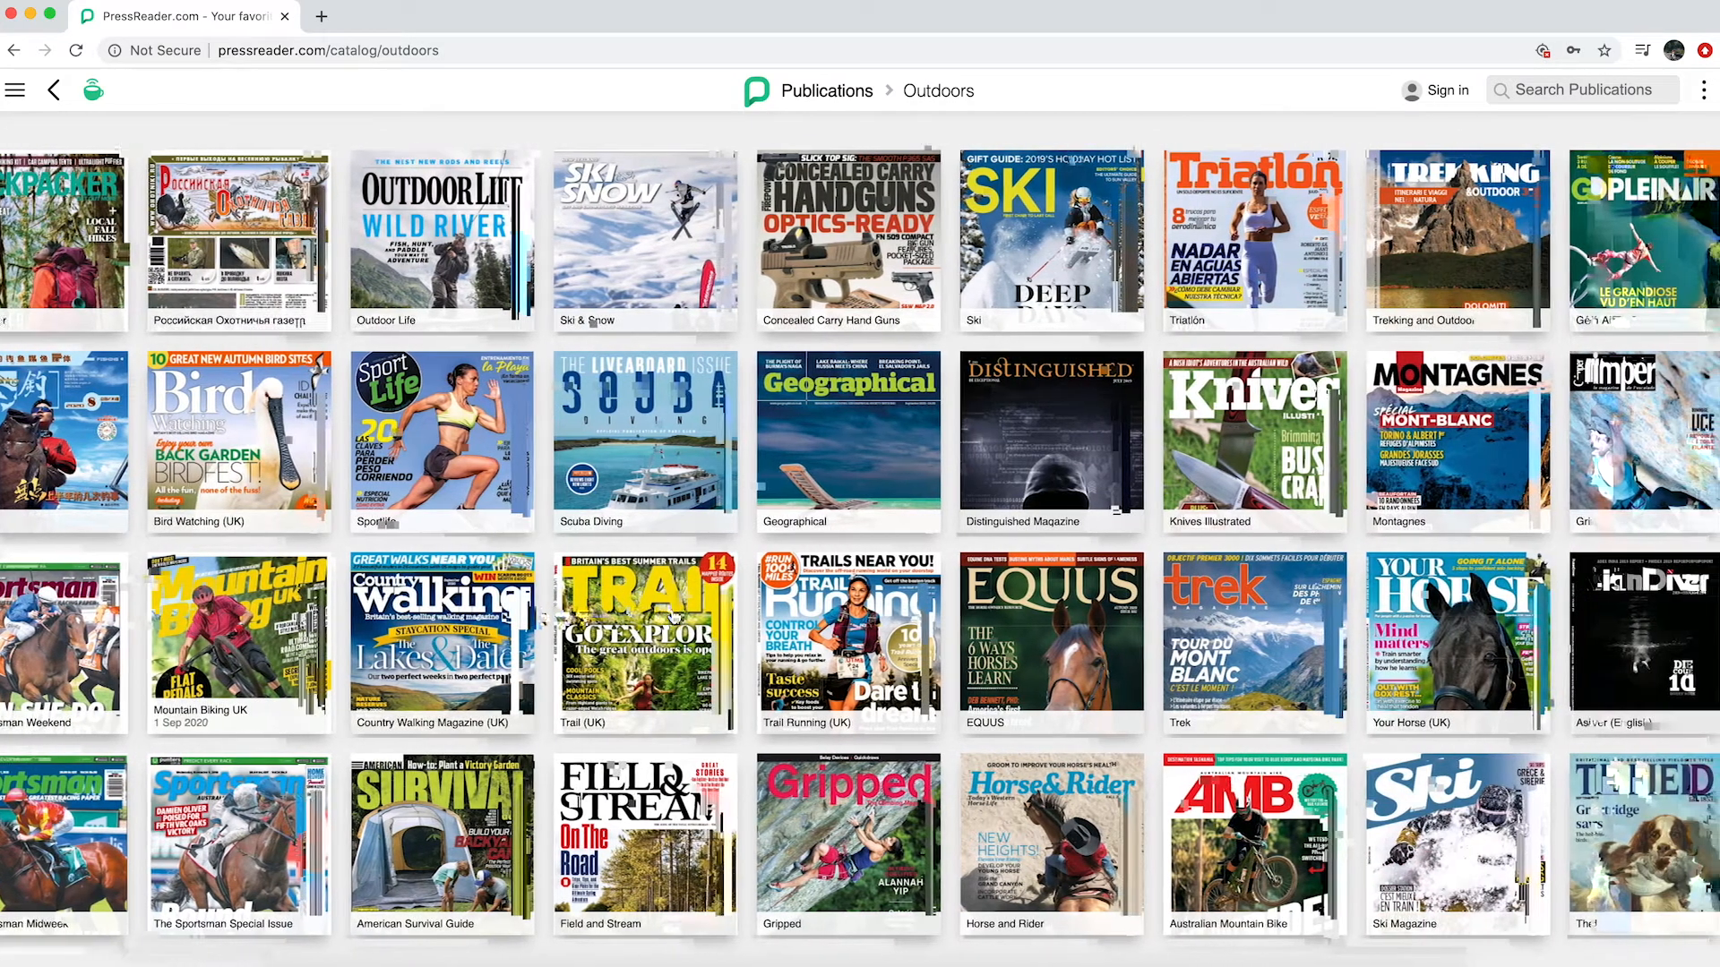
Go back to the categories and open BBC Sky at Night Magazine from Crafts & Hobbies
{"action": "scroll", "scroll_direction": "right", "scroll_amount": 3}
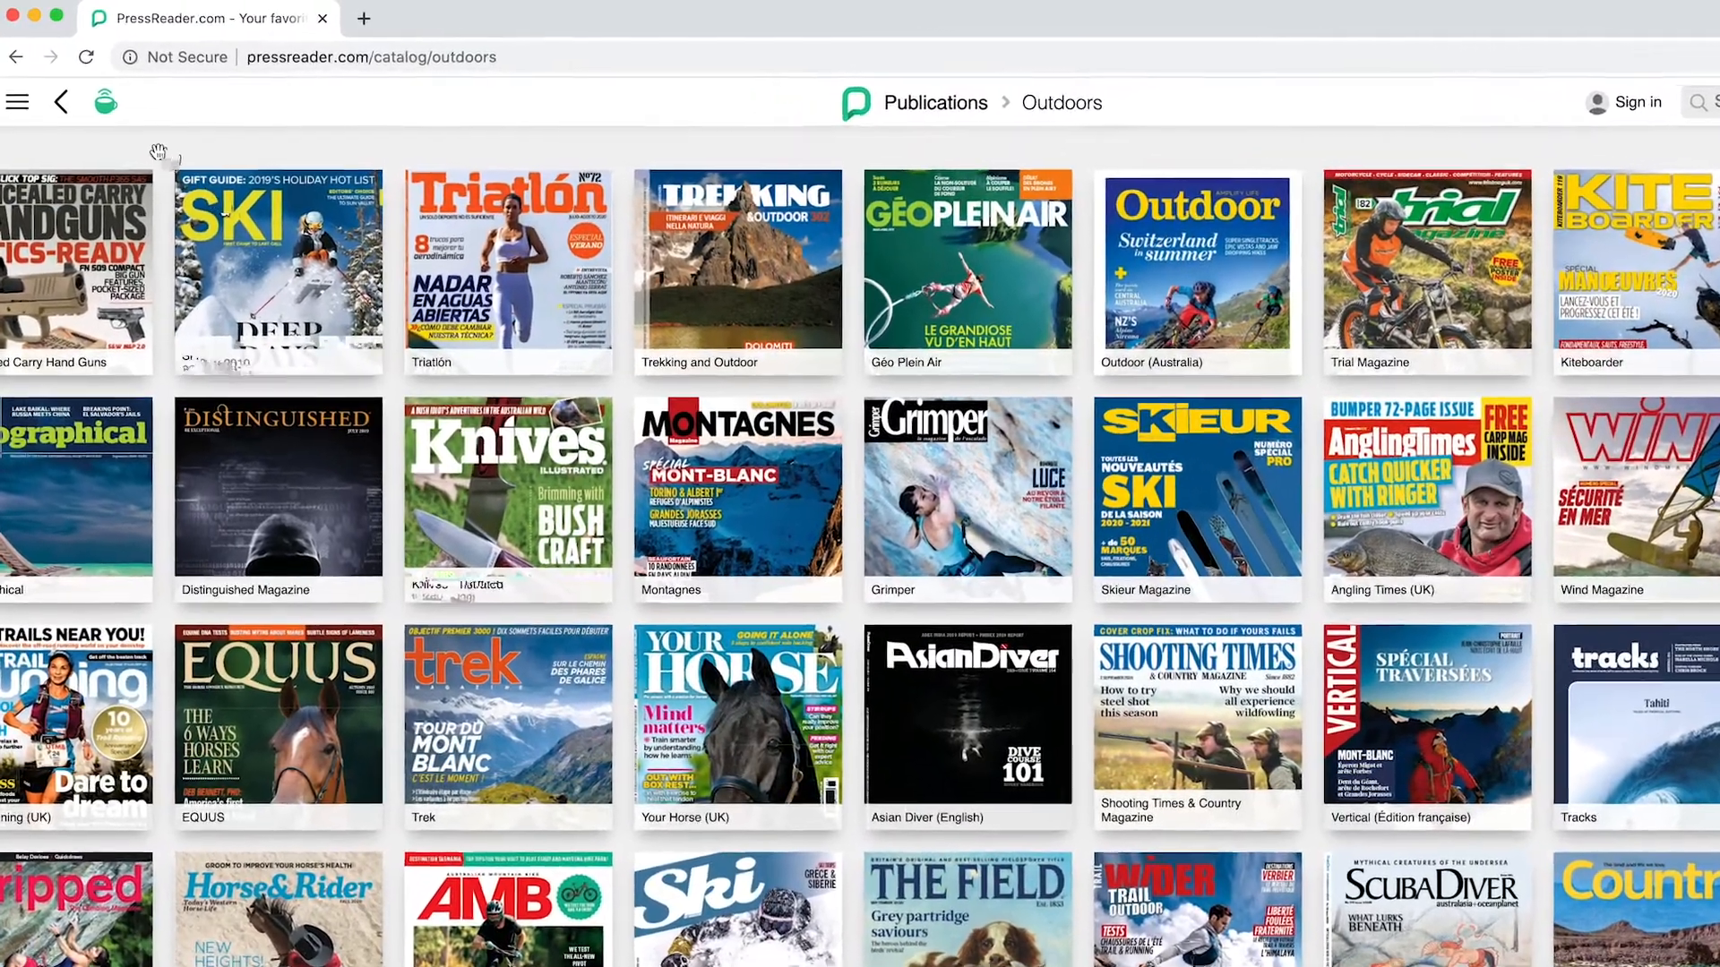
{"action": "left_click", "coordinate": [61, 102]}
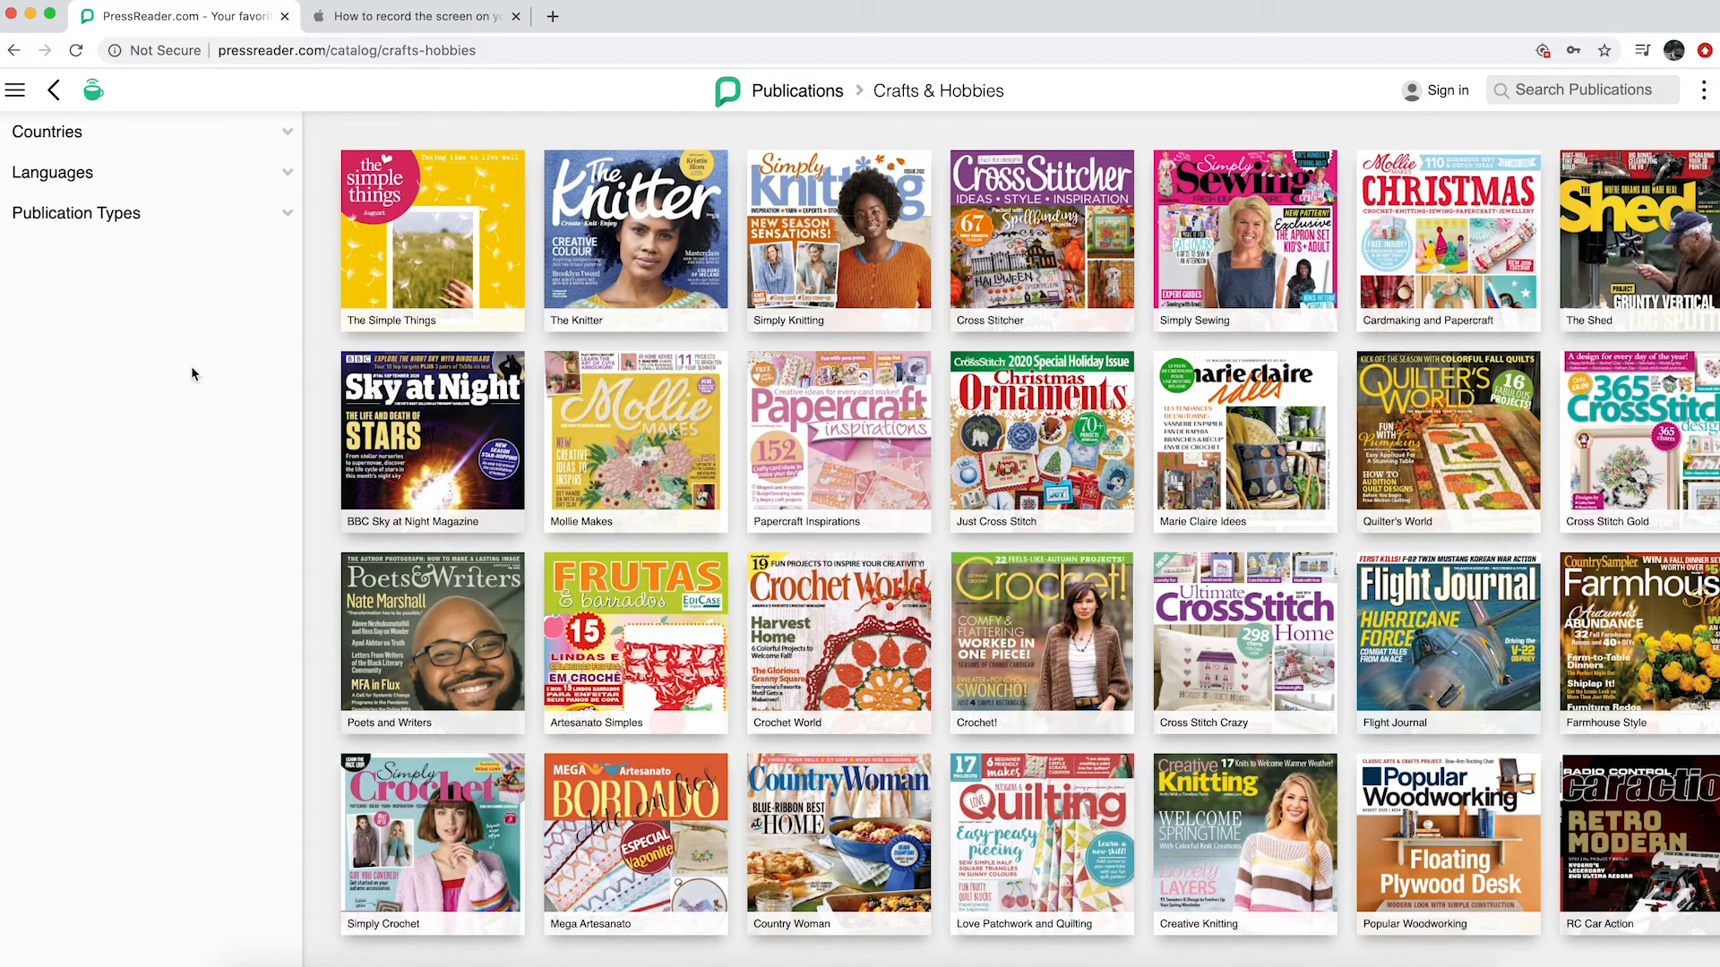
{"action": "mouse_move", "coordinate": [305, 394]}
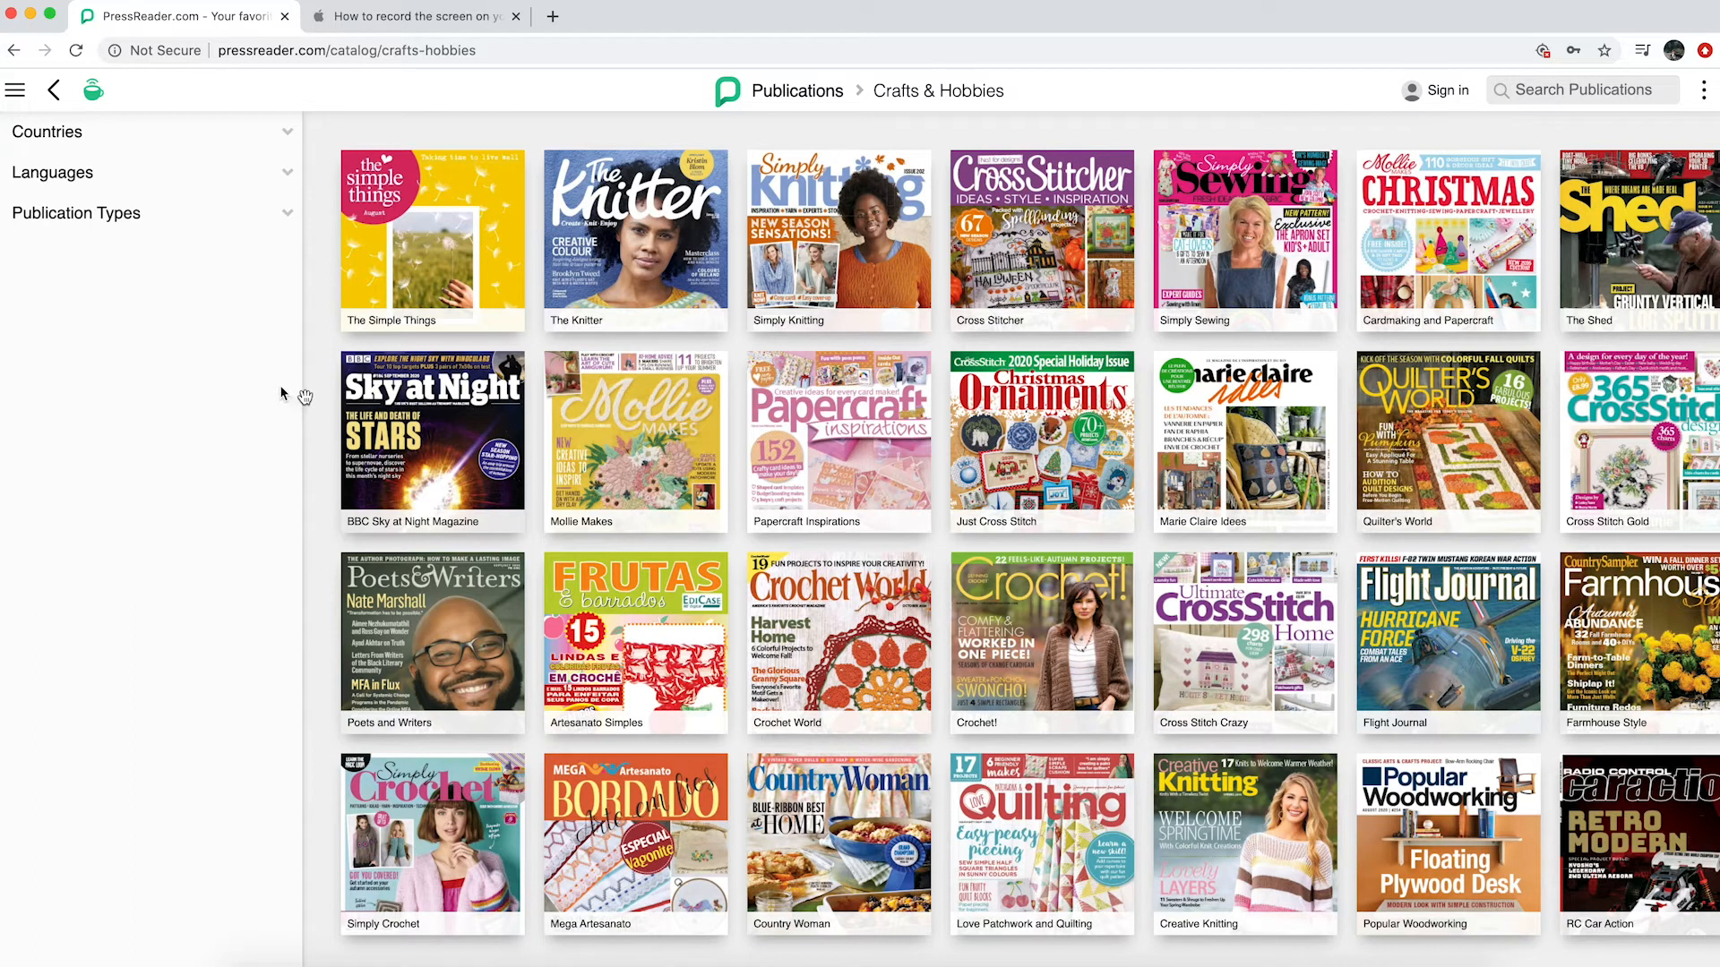
{"action": "left_click", "coordinate": [431, 428]}
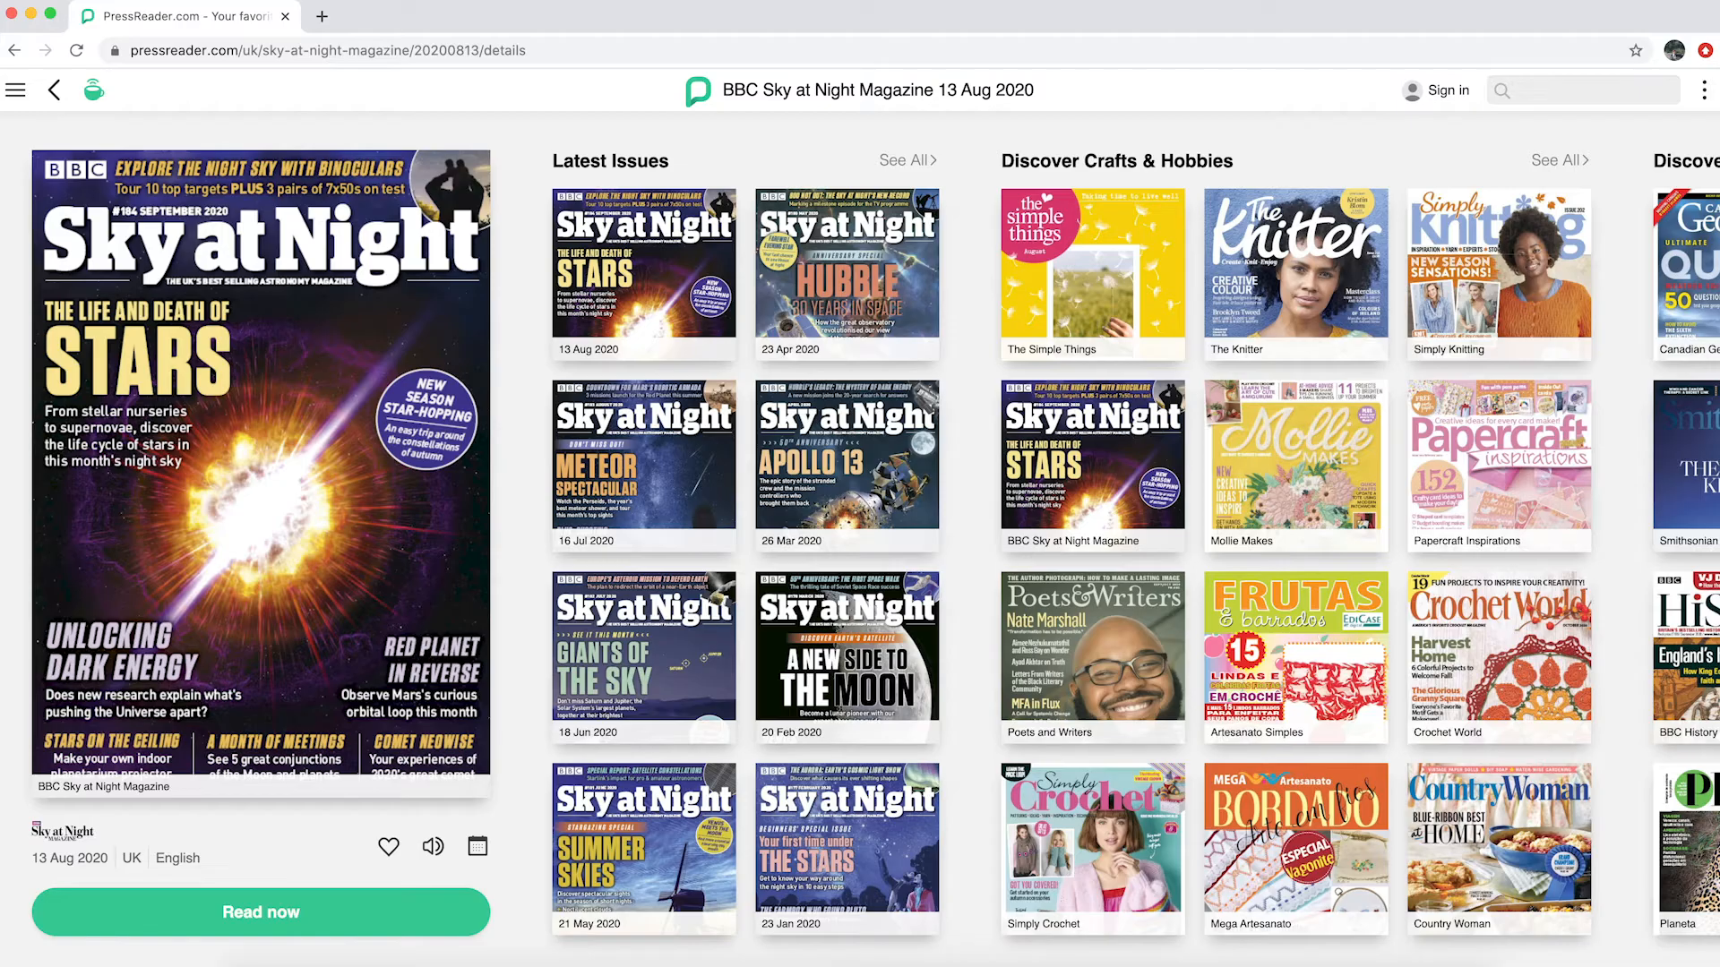
Read now the 13 Aug 2020 issue from its details page
{"action": "scroll", "scroll_direction": "down", "scroll_amount": 3}
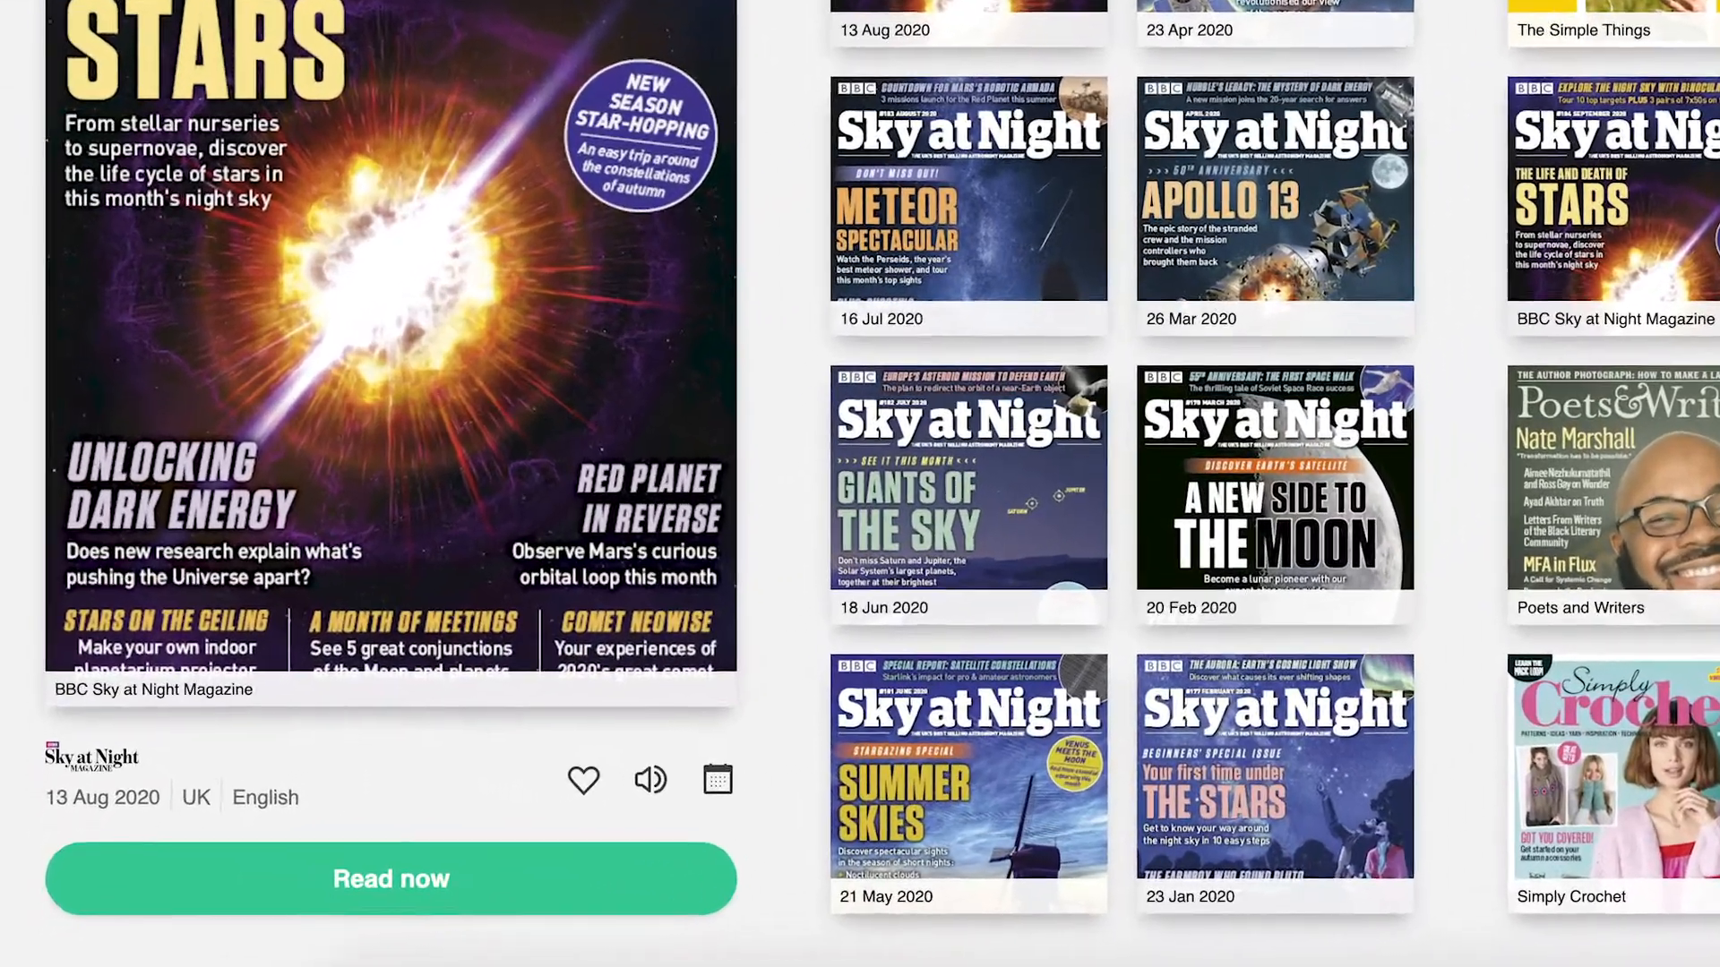
{"action": "scroll", "scroll_direction": "down", "scroll_amount": 3}
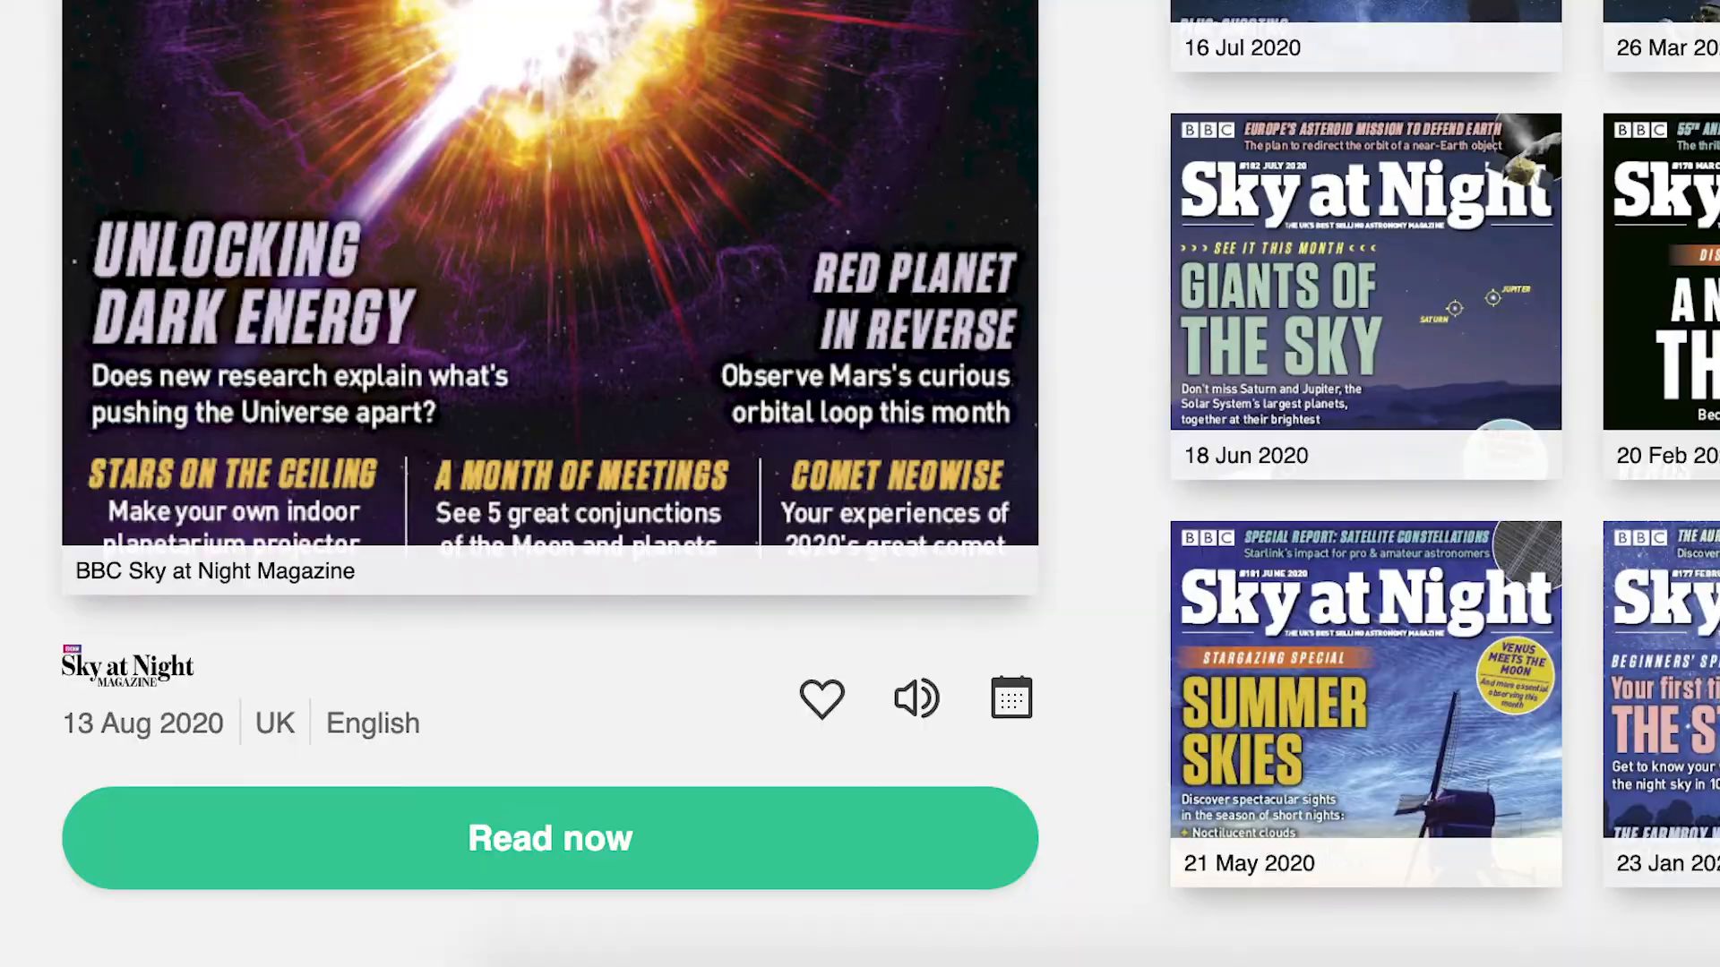
{"action": "left_click", "coordinate": [548, 839]}
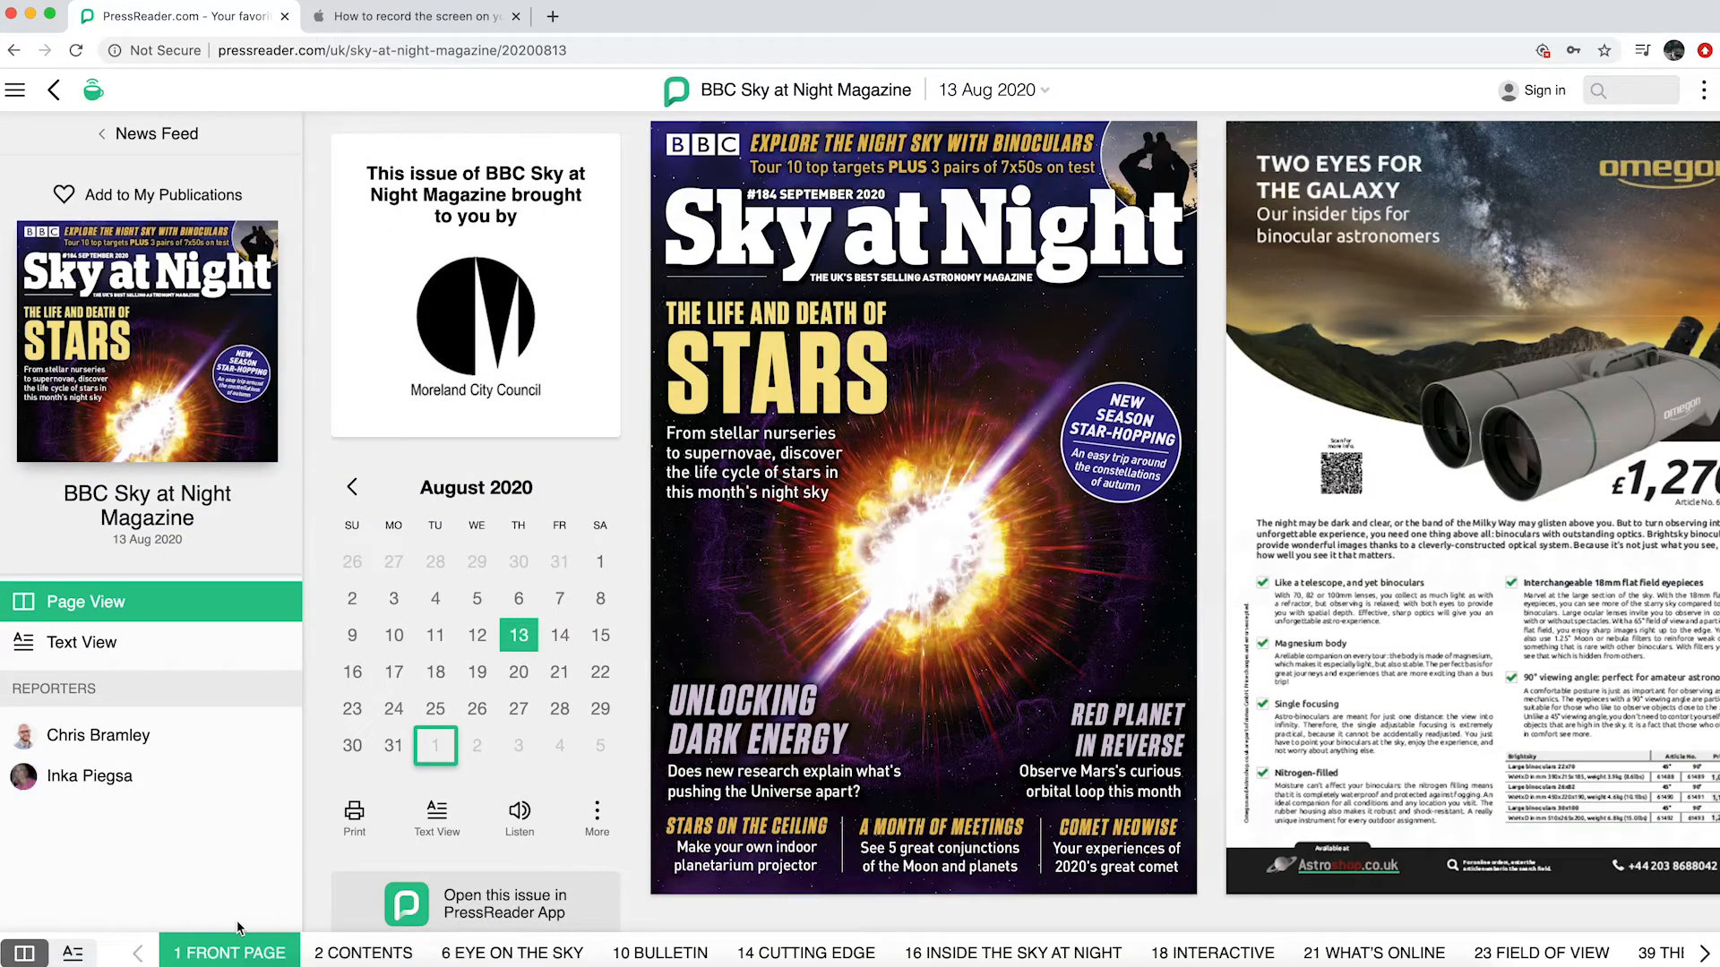
{"action": "mouse_move", "coordinate": [564, 441]}
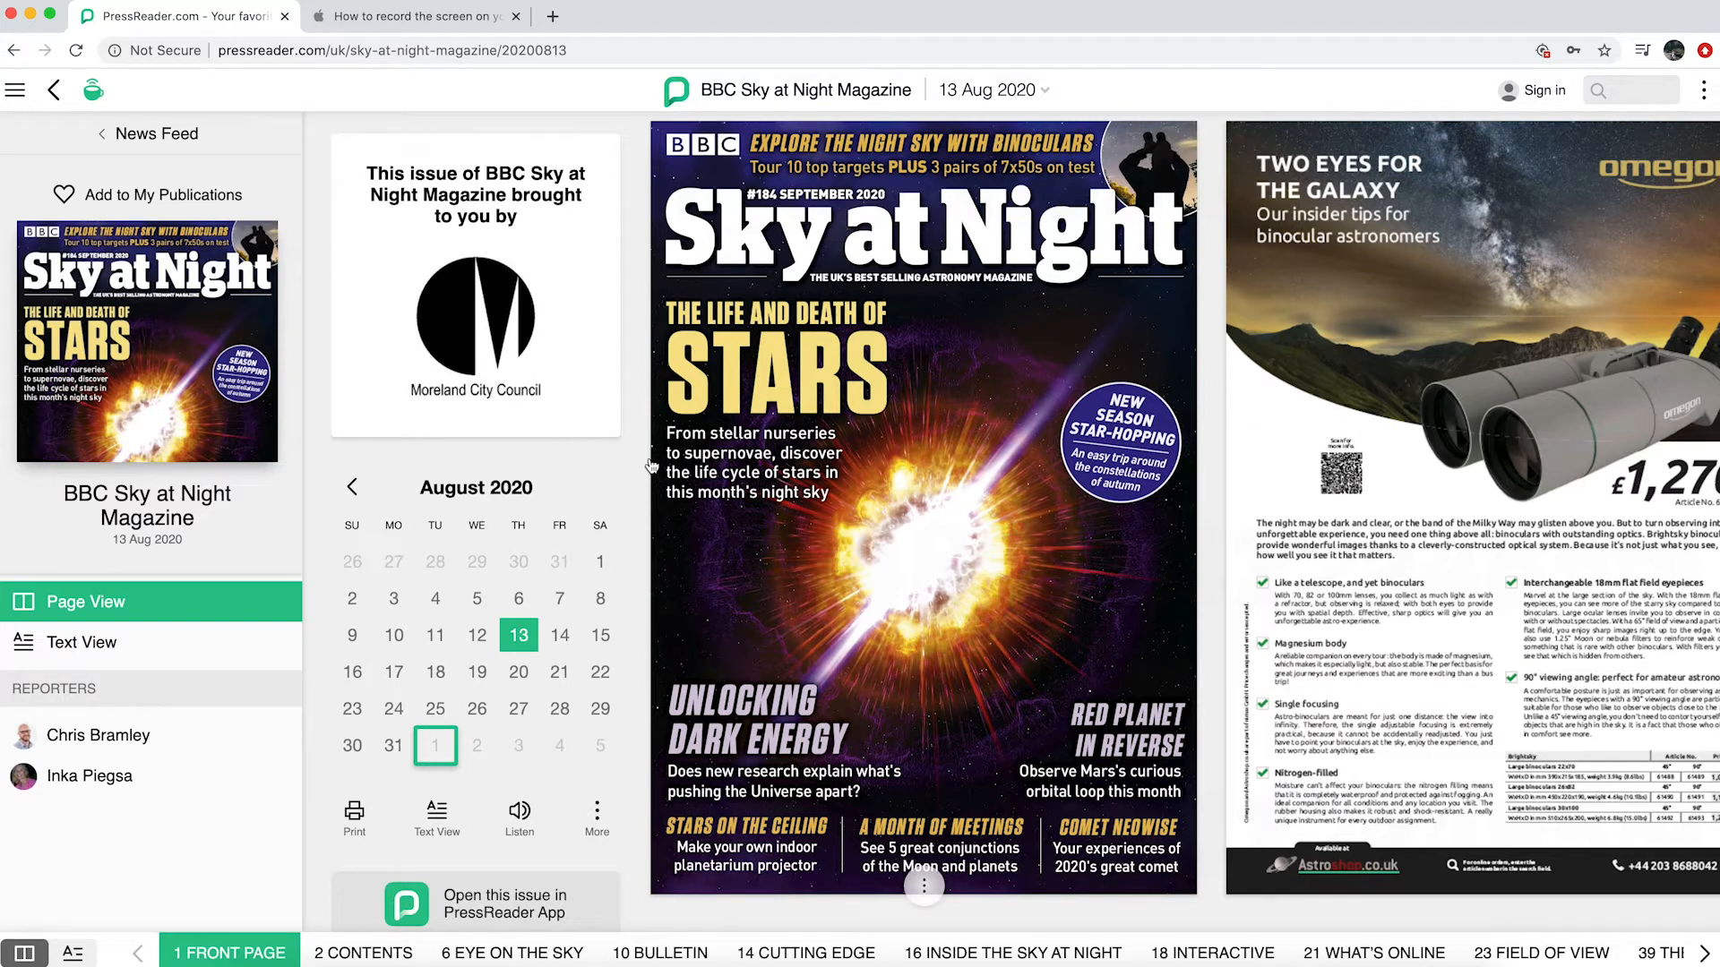
{"action": "mouse_move", "coordinate": [817, 536]}
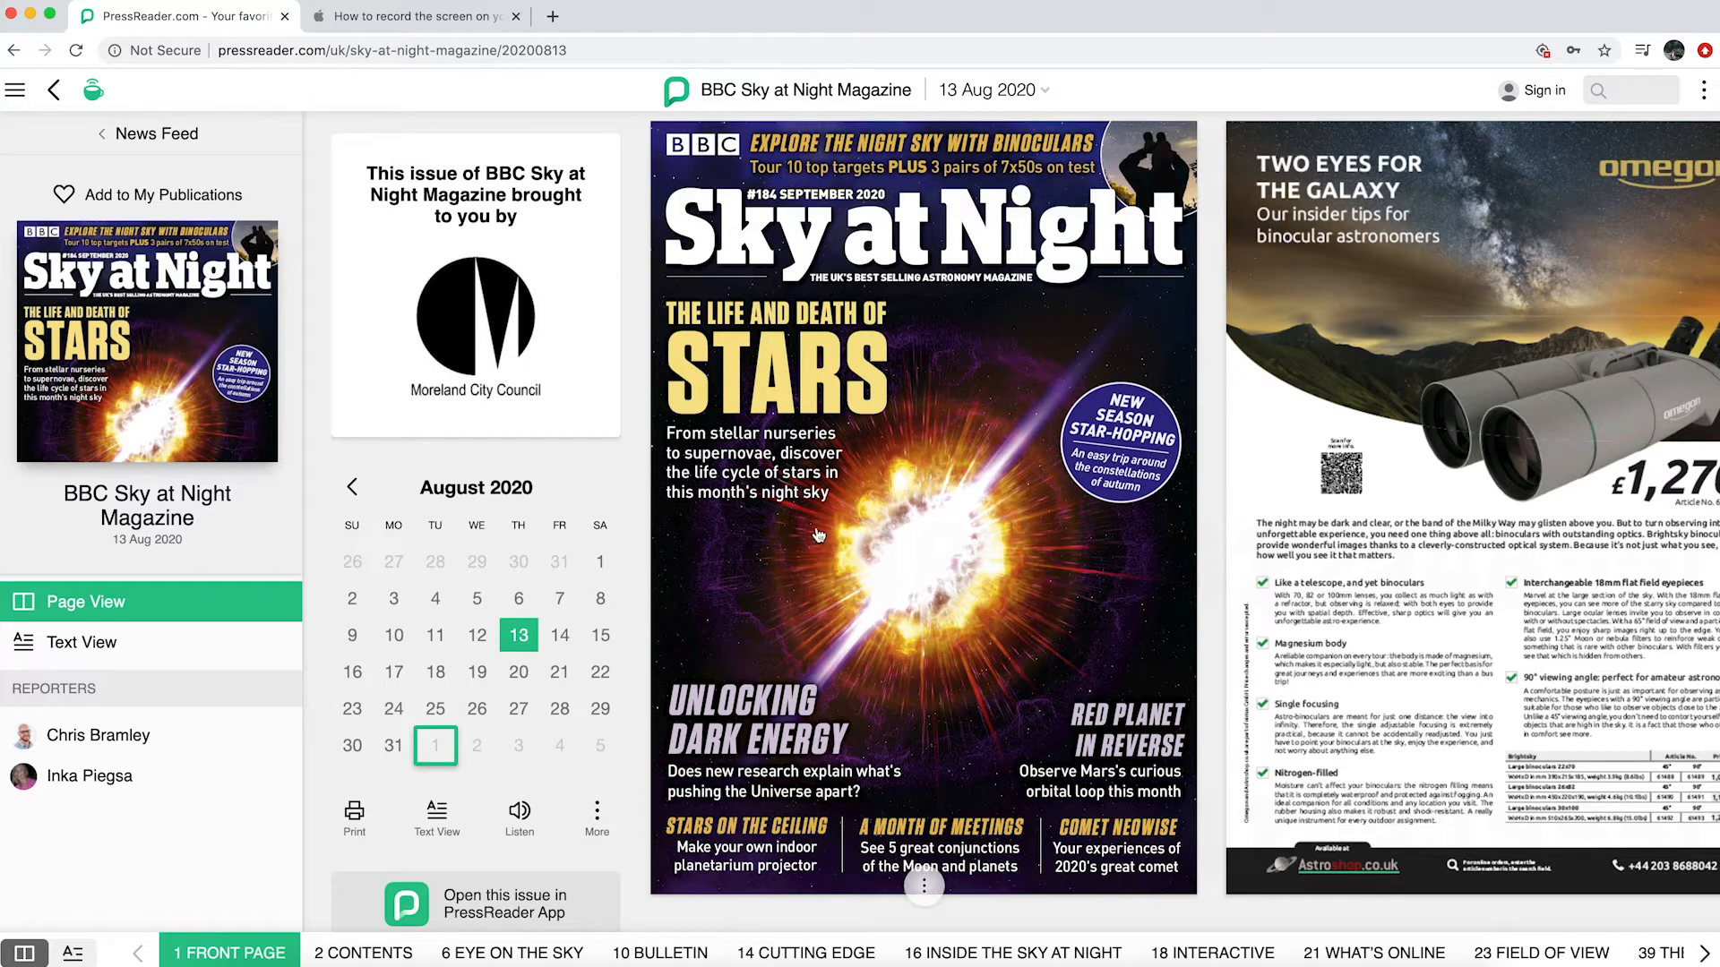
{"action": "mouse_move", "coordinate": [976, 642]}
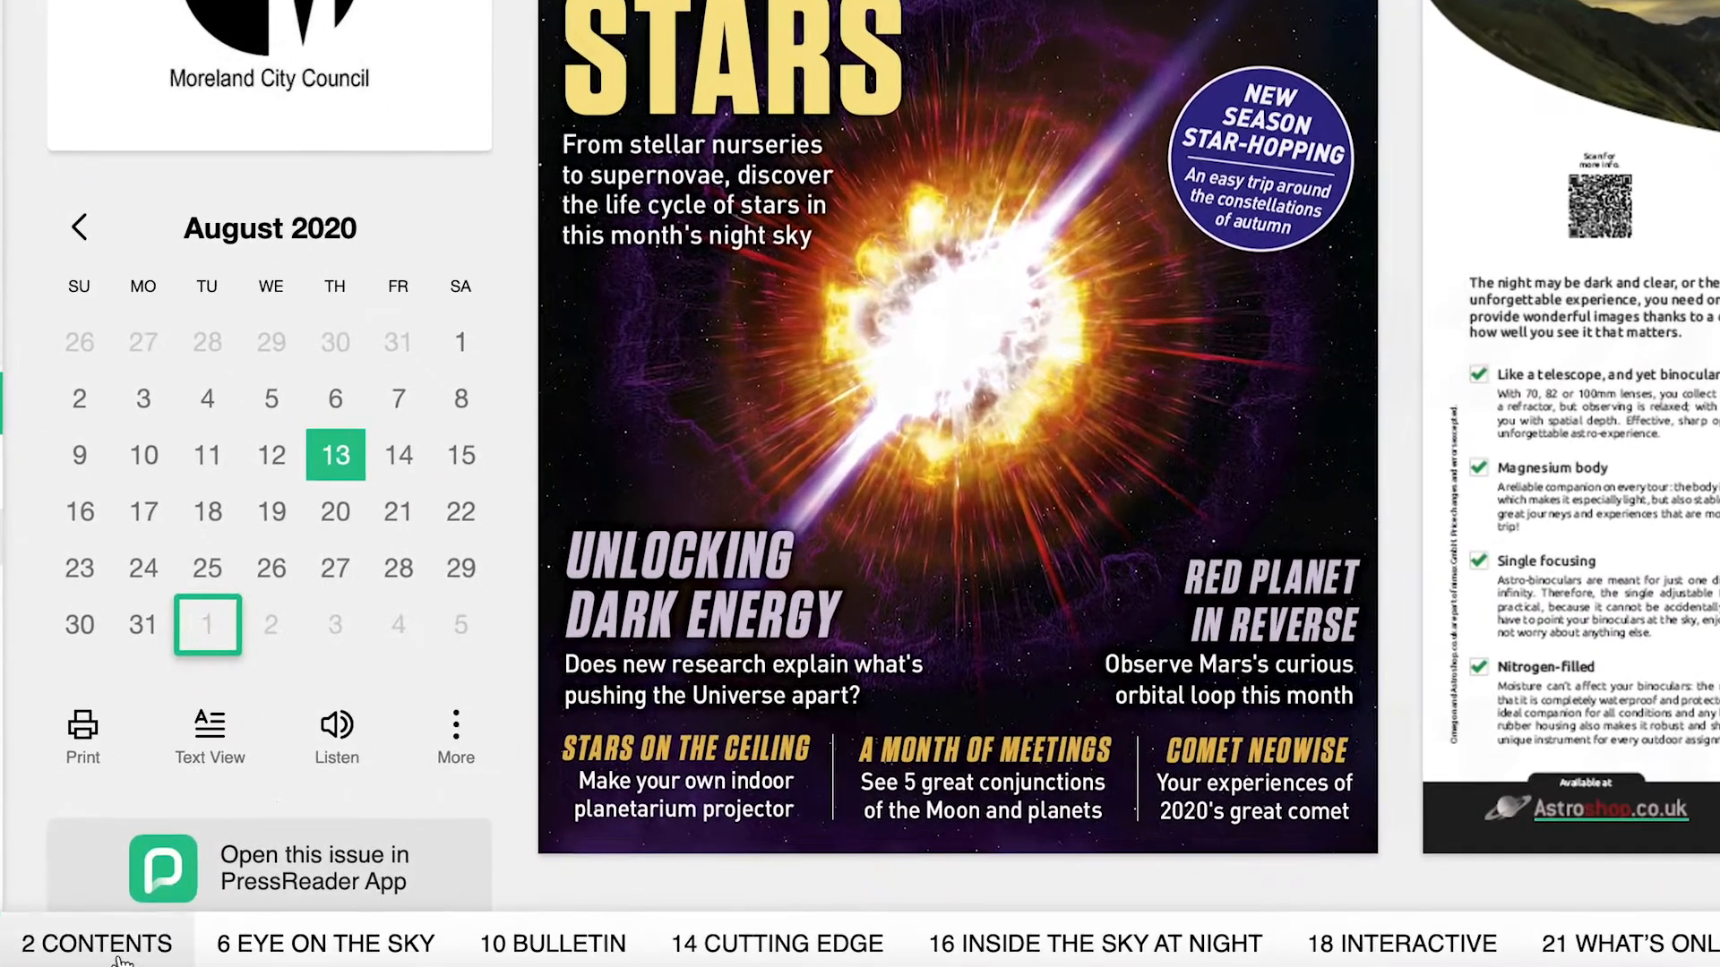
Jump to the 6 Eye on the Sky section from the bottom section bar
{"action": "left_click", "coordinate": [97, 944]}
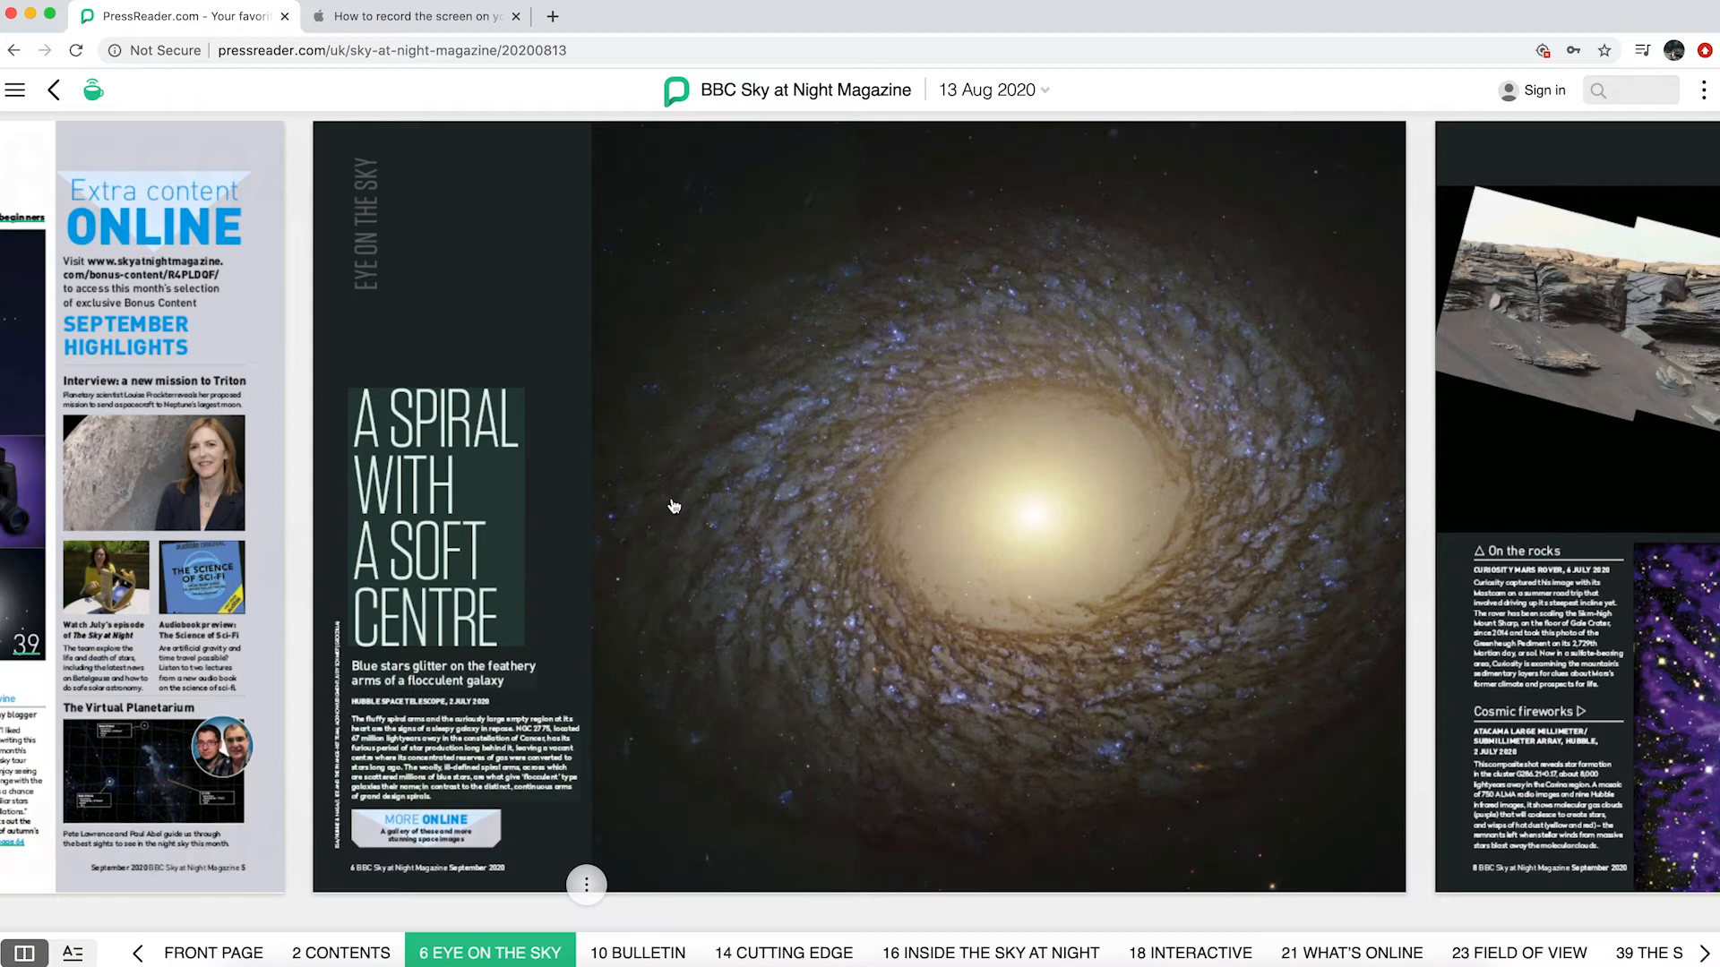
{"action": "mouse_move", "coordinate": [182, 848]}
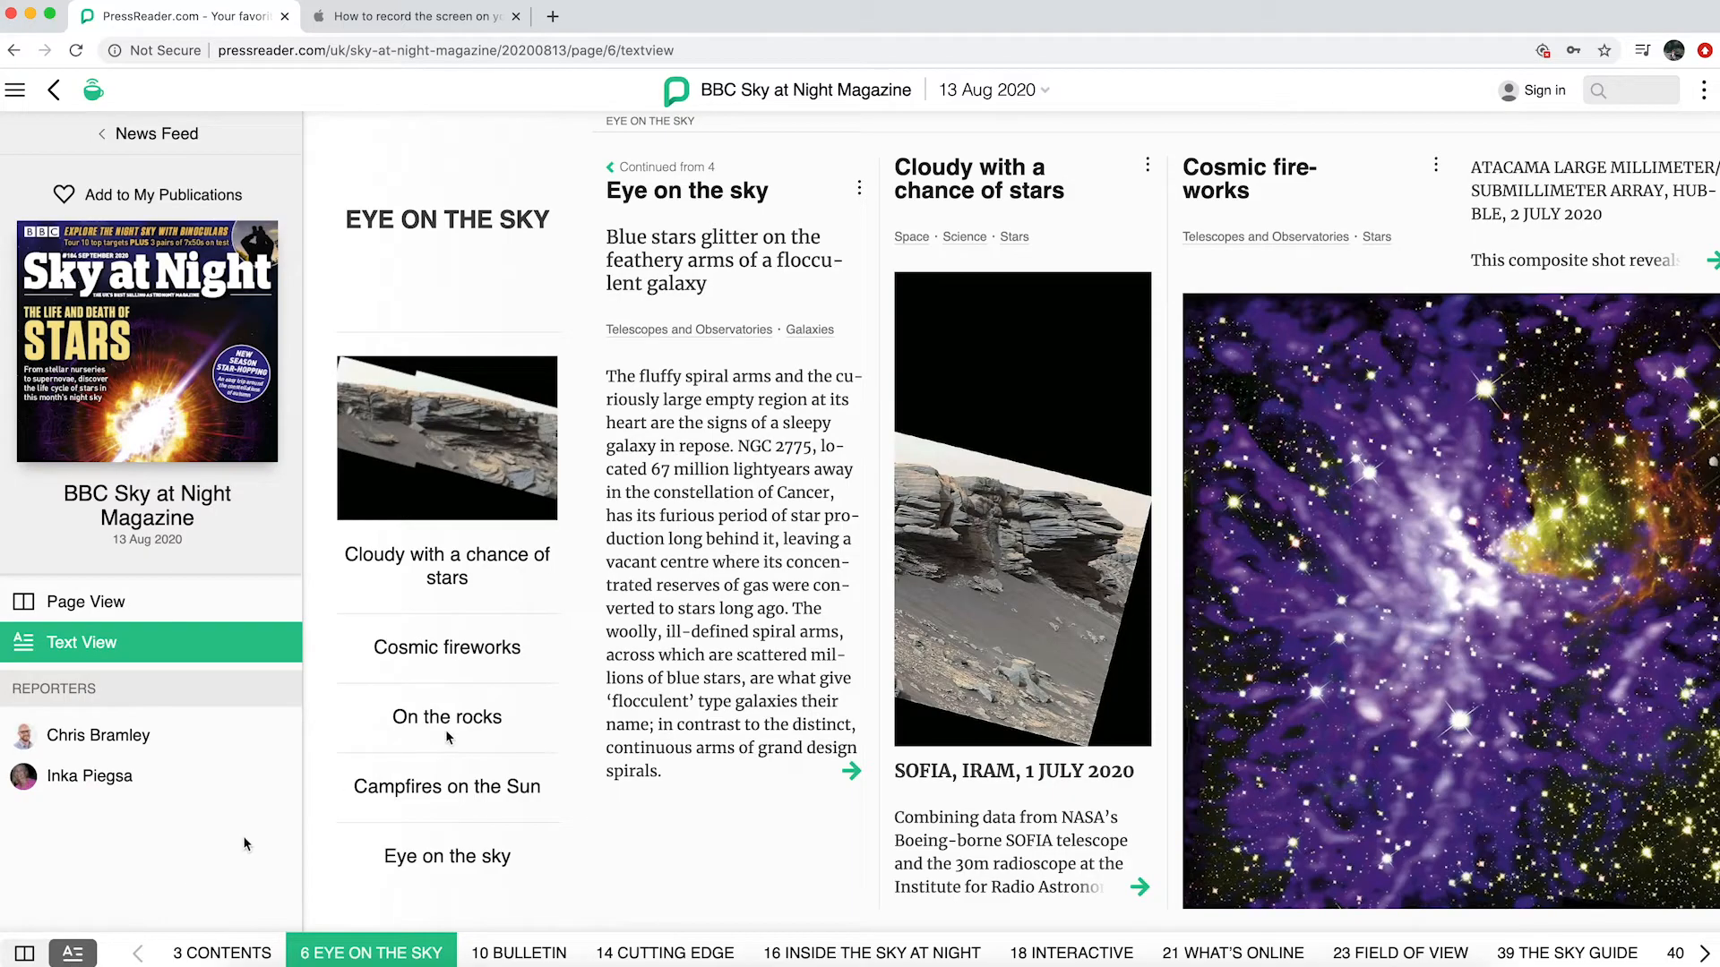
{"action": "mouse_move", "coordinate": [656, 545]}
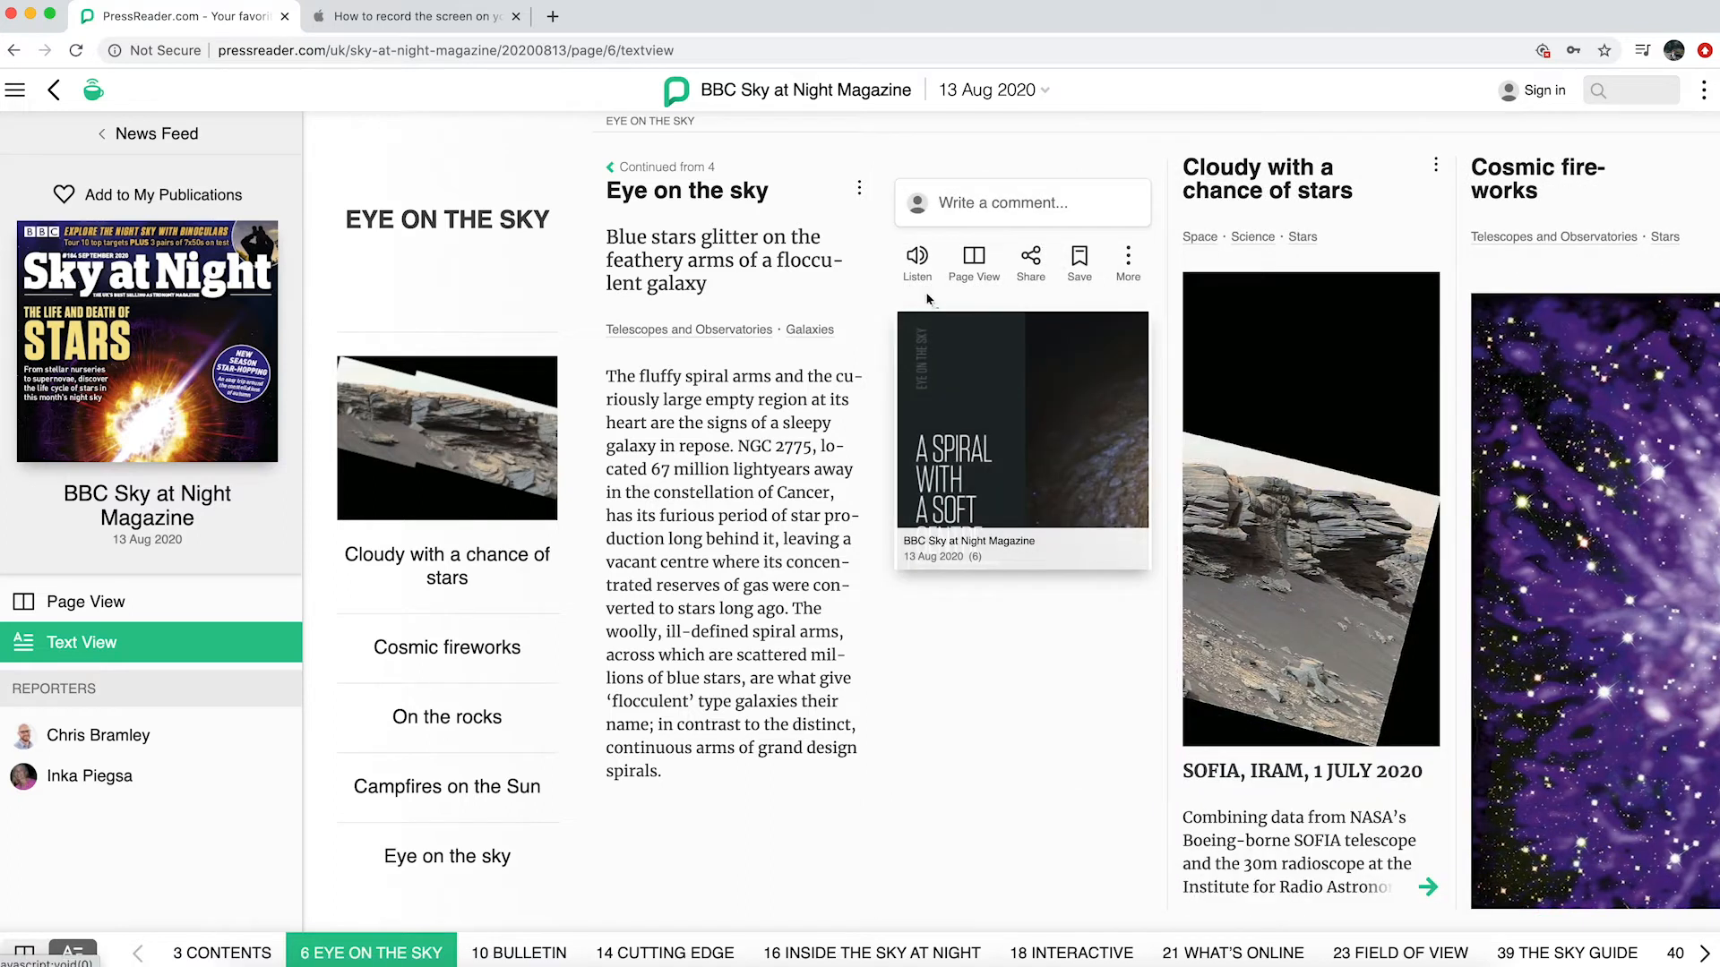
Choose Listen from the article's more menu in Text View
{"action": "left_click", "coordinate": [915, 263]}
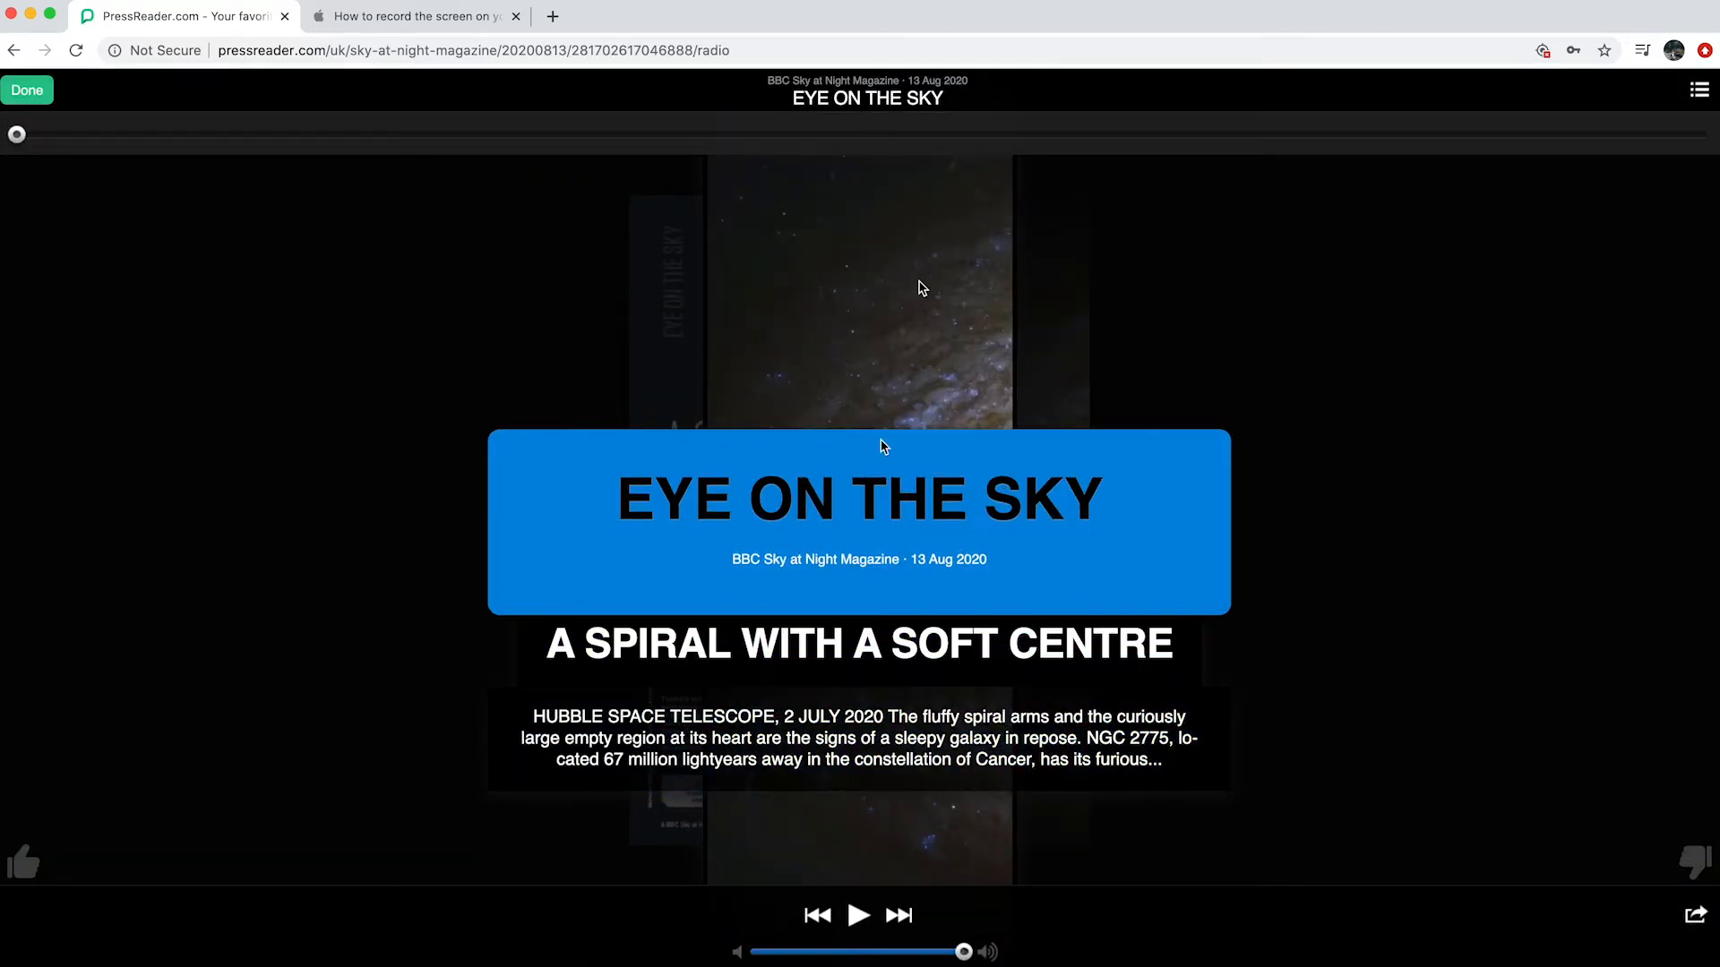
Play the article's audio, then head back toward the publications catalog
{"action": "left_click", "coordinate": [858, 915]}
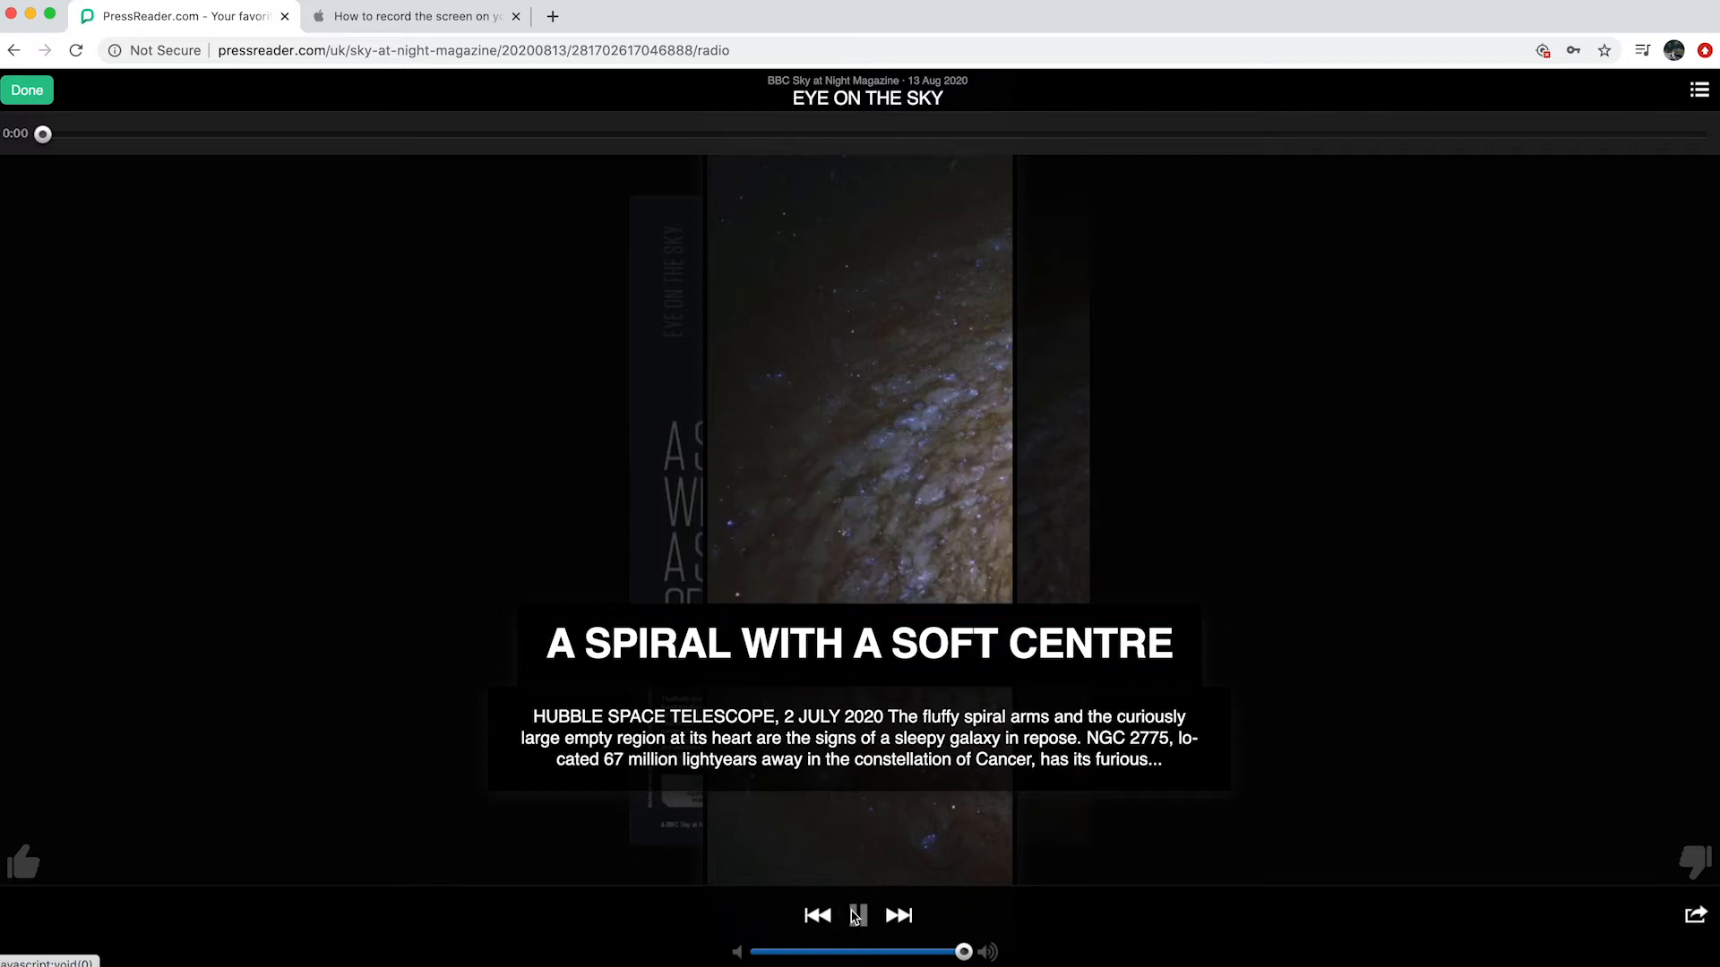
{"action": "left_click", "coordinate": [27, 90]}
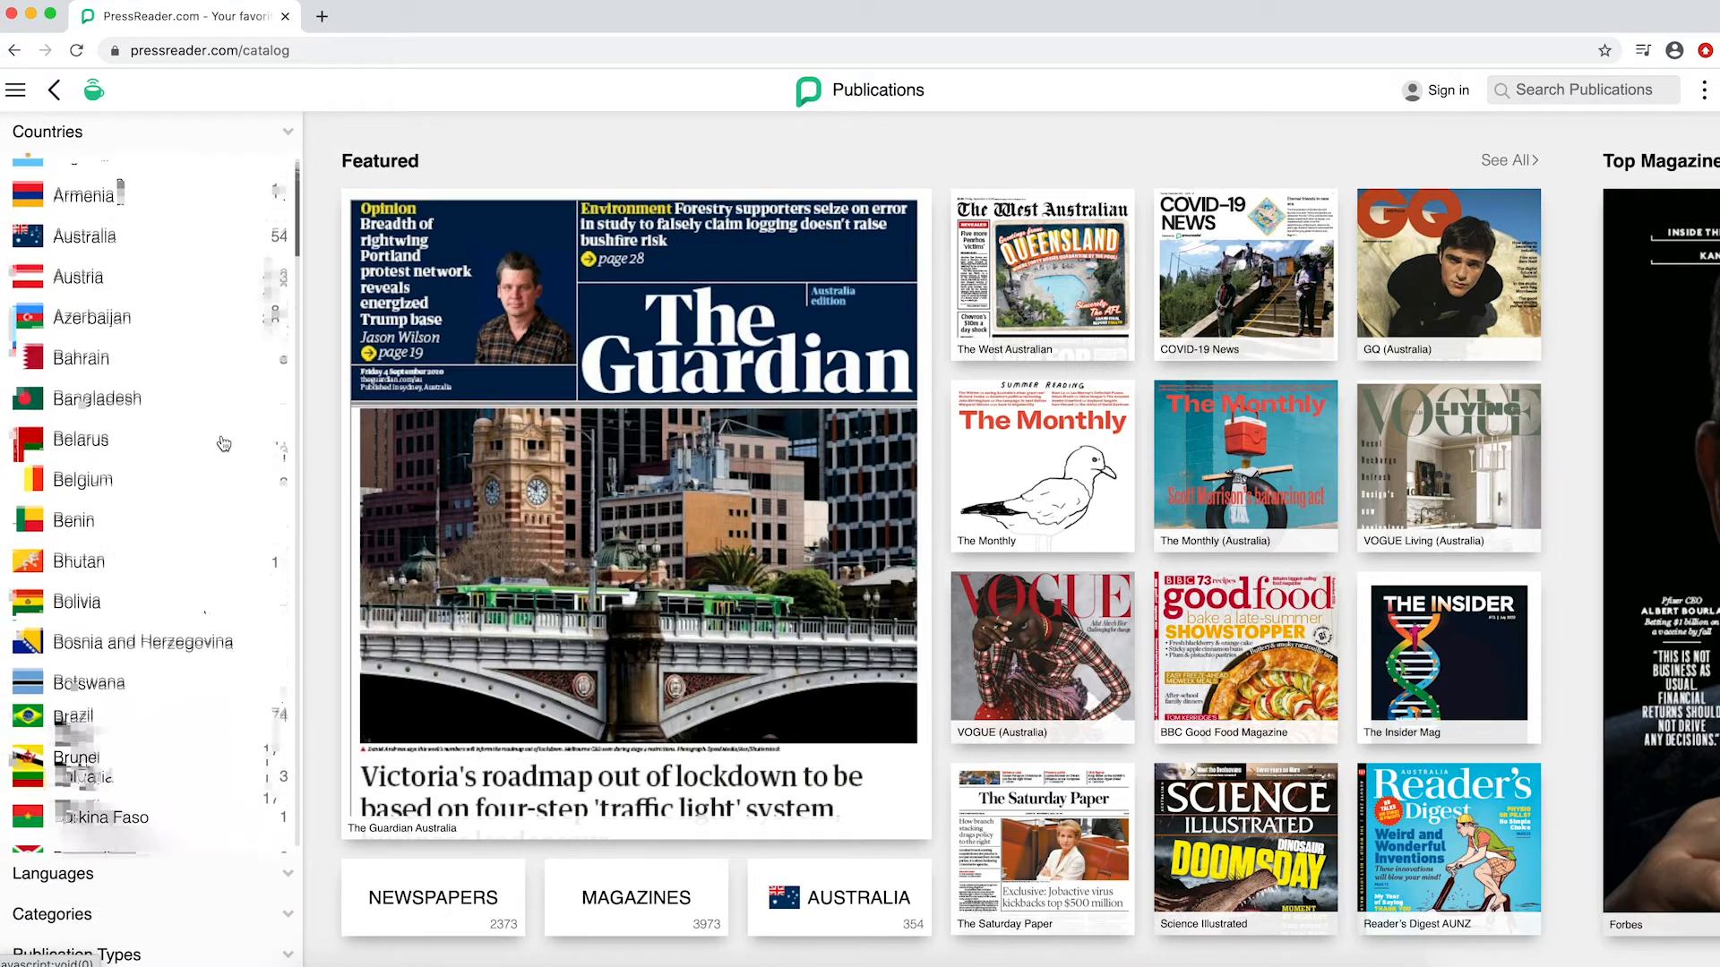
Browse China's titles from the Countries list, then return to the Publications catalog
{"action": "scroll", "scroll_direction": "down", "scroll_amount": 3}
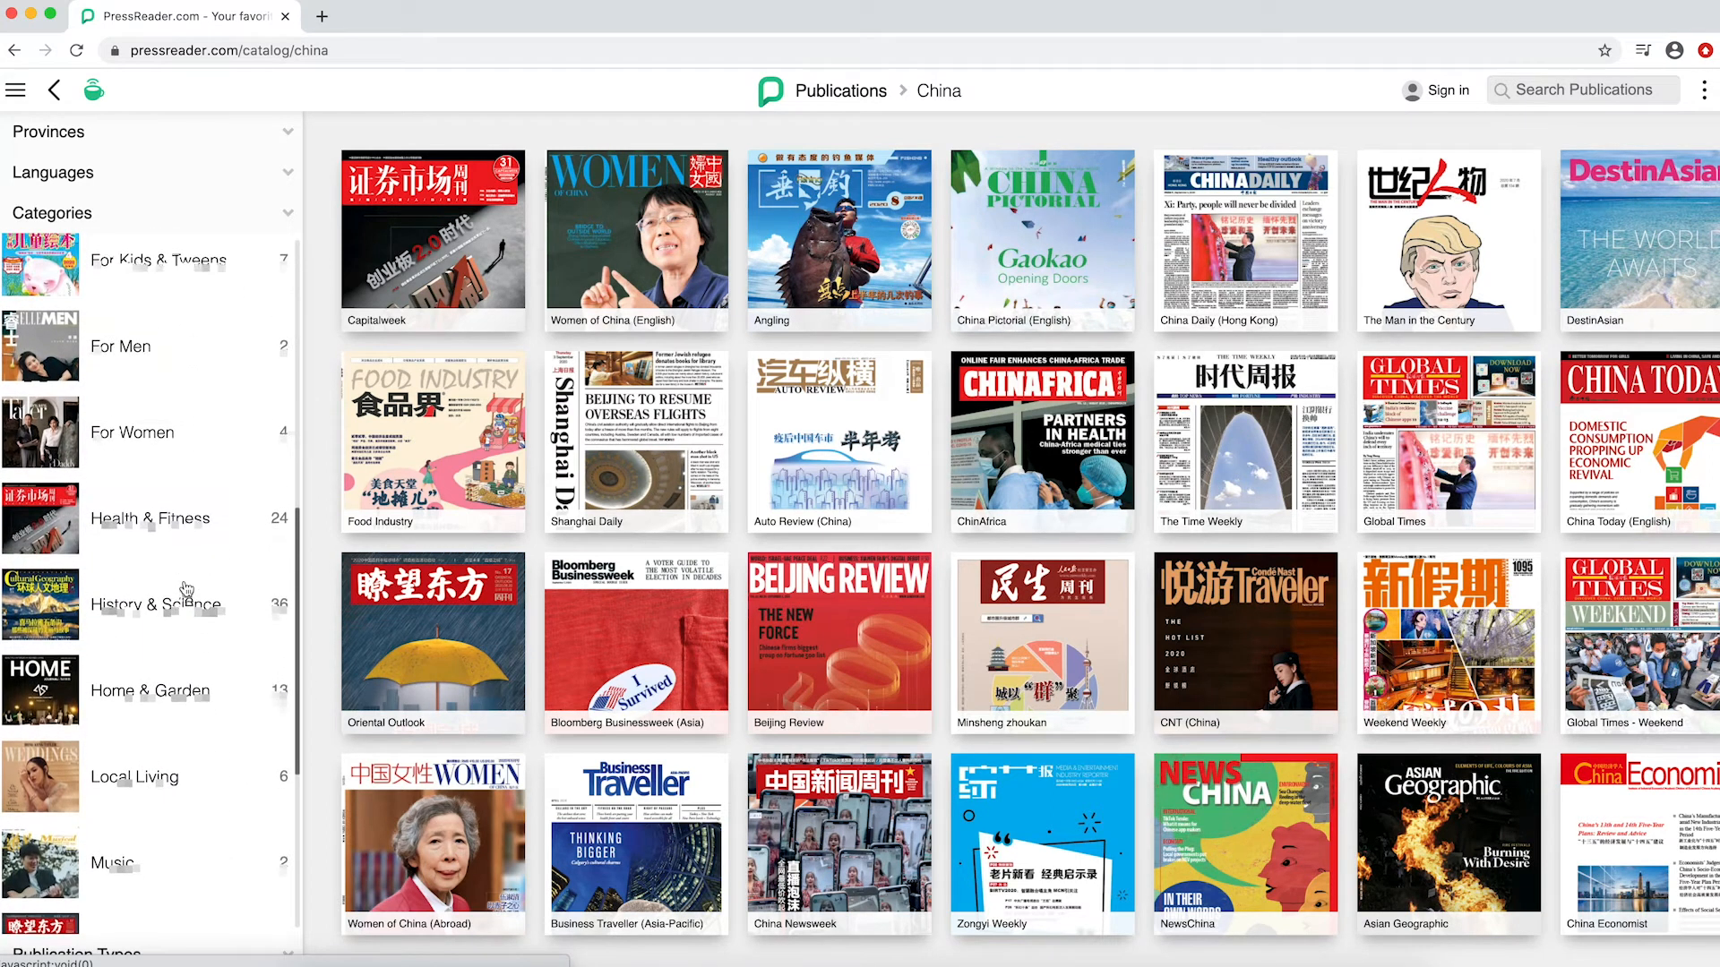
{"action": "left_click", "coordinate": [158, 604]}
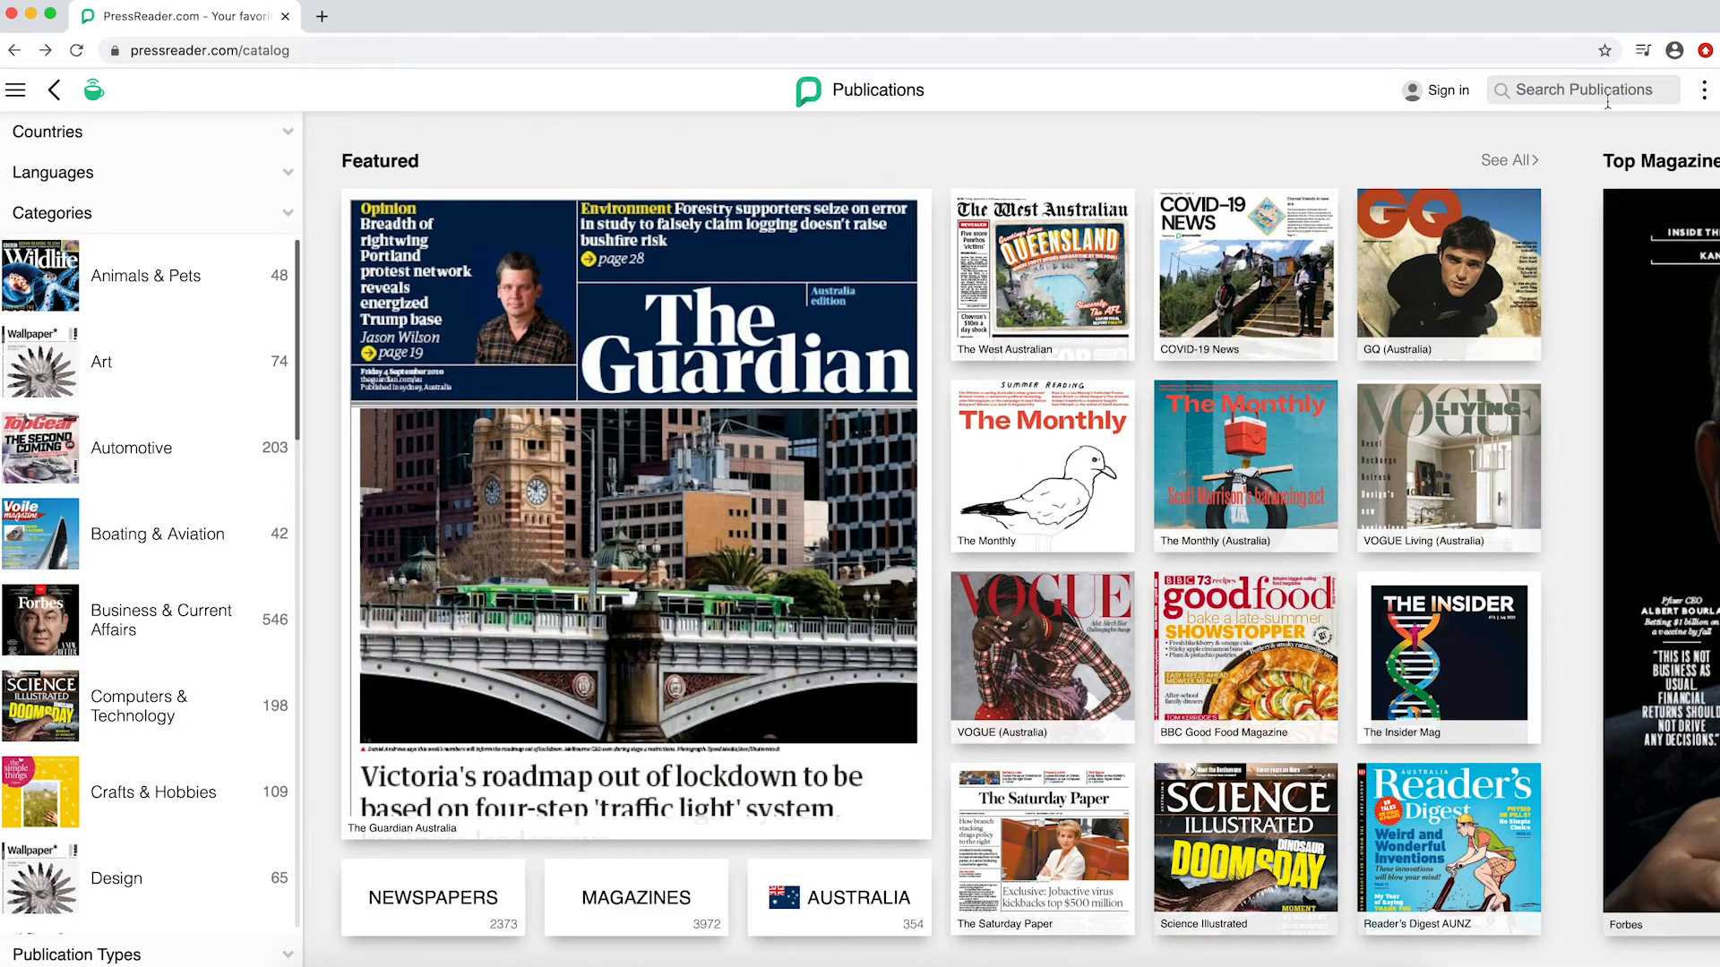
Switch the PressReader interface language to Italian from the three-dot menu
{"action": "left_click", "coordinate": [1704, 89]}
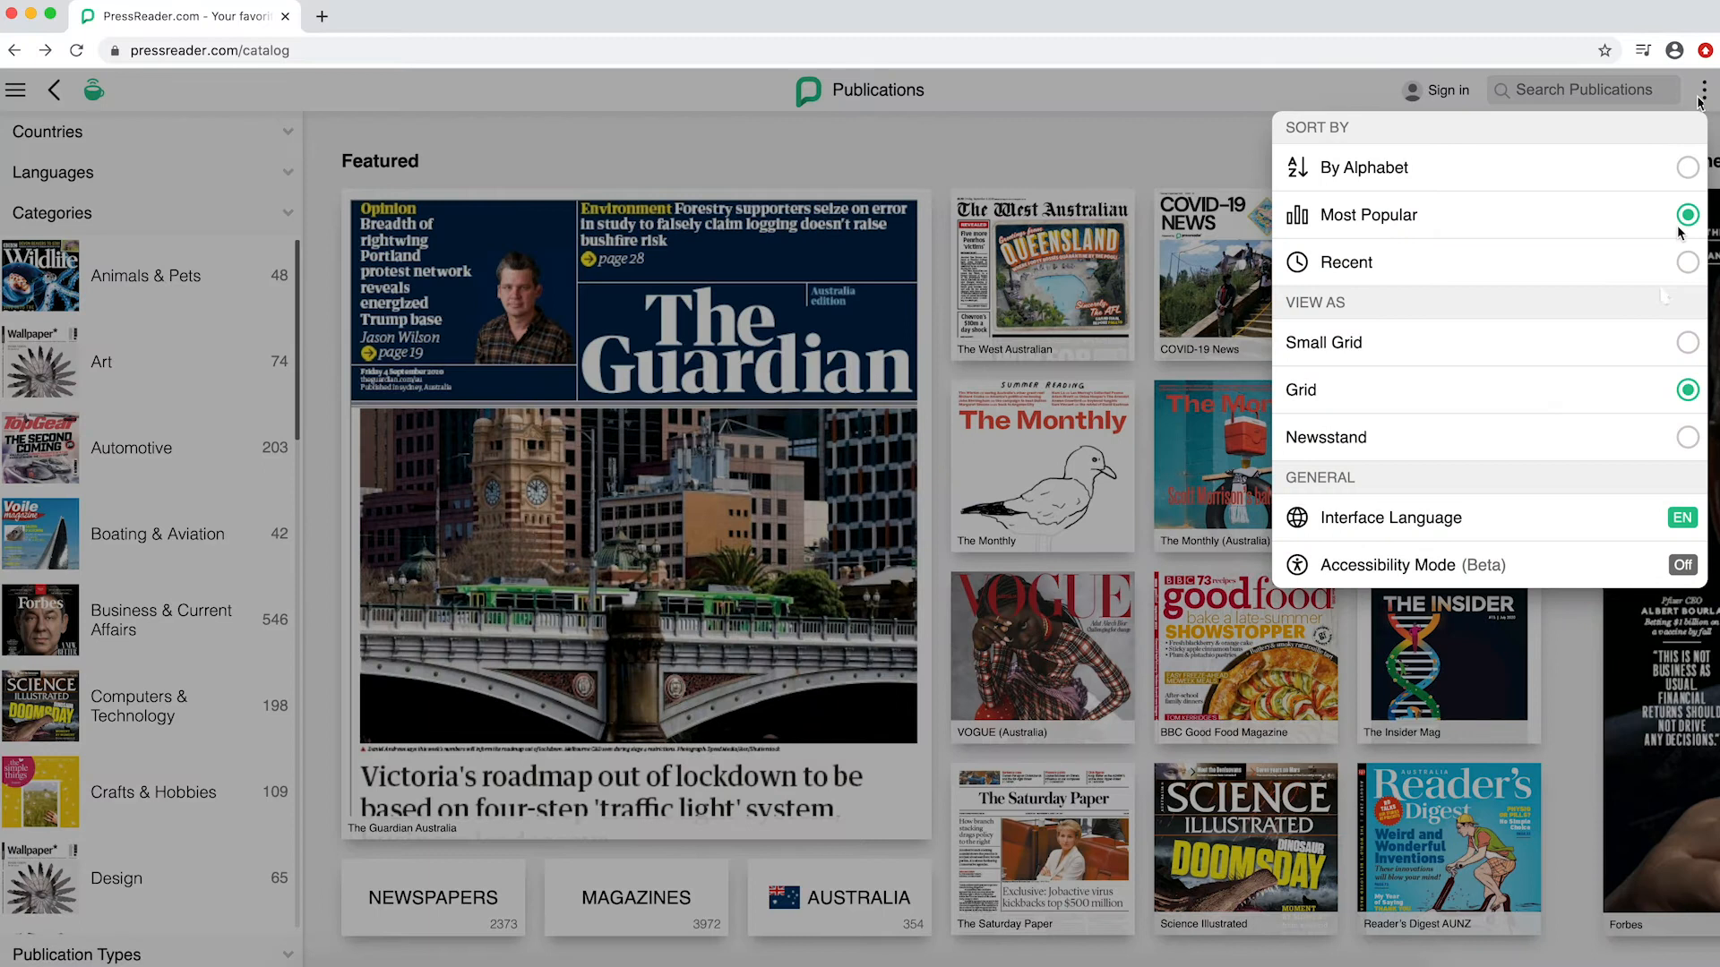
{"action": "left_click", "coordinate": [1388, 516]}
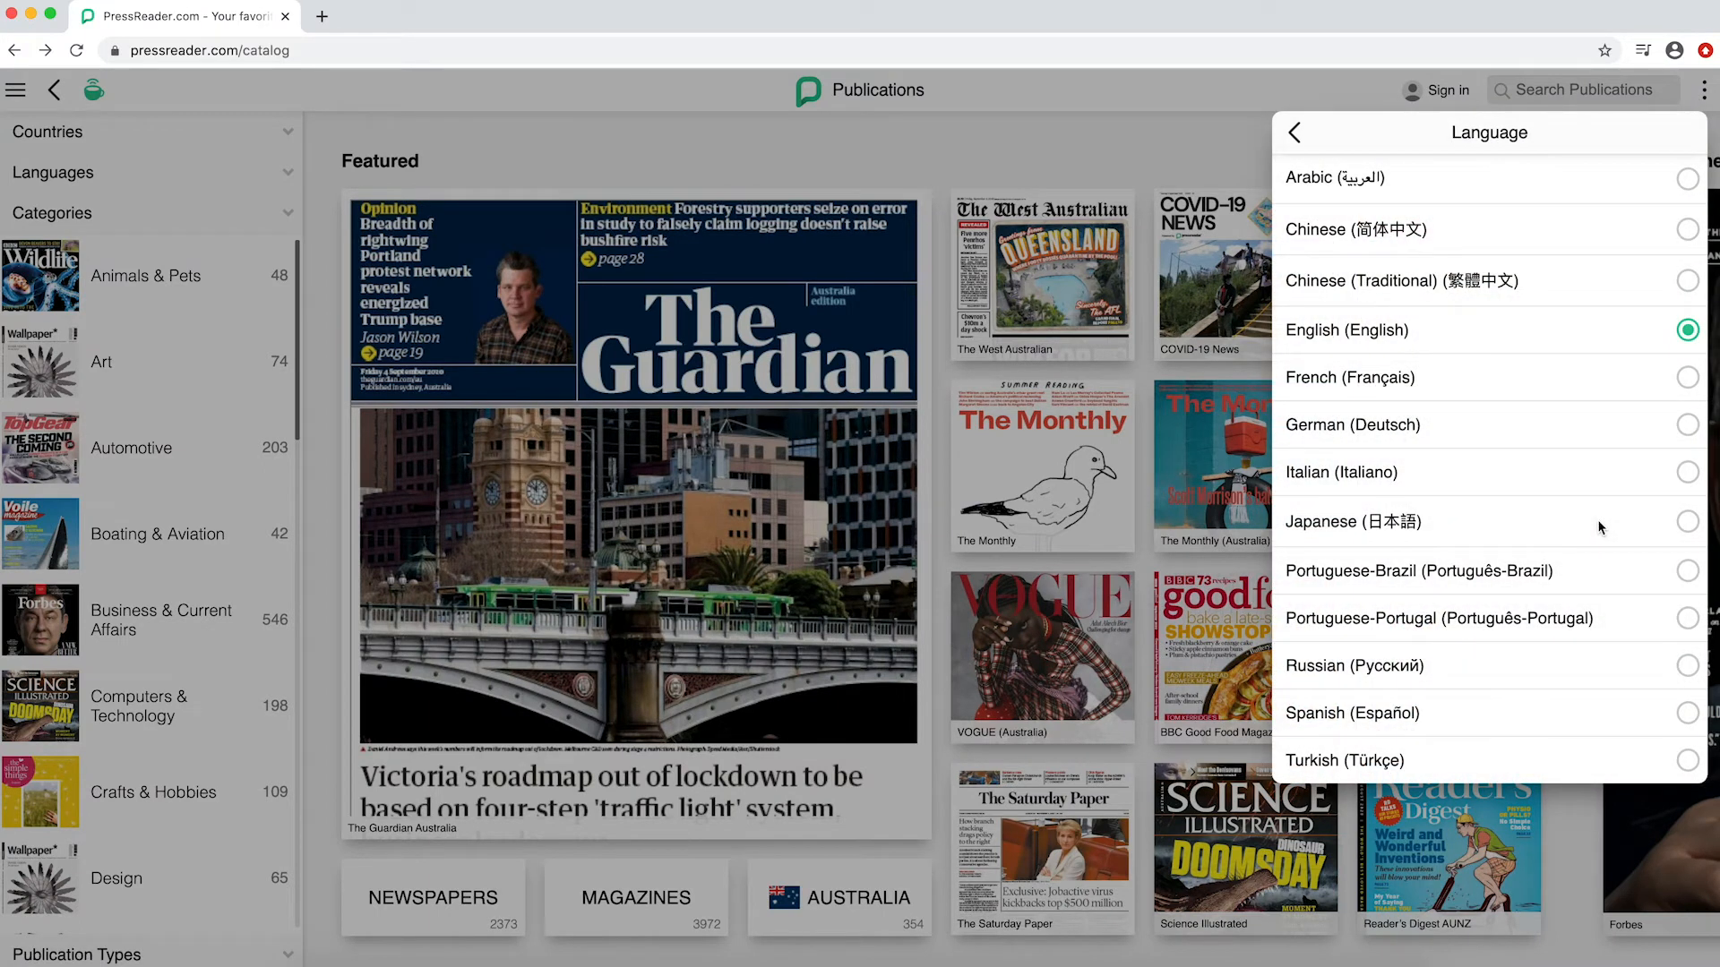
{"action": "left_click", "coordinate": [1340, 471]}
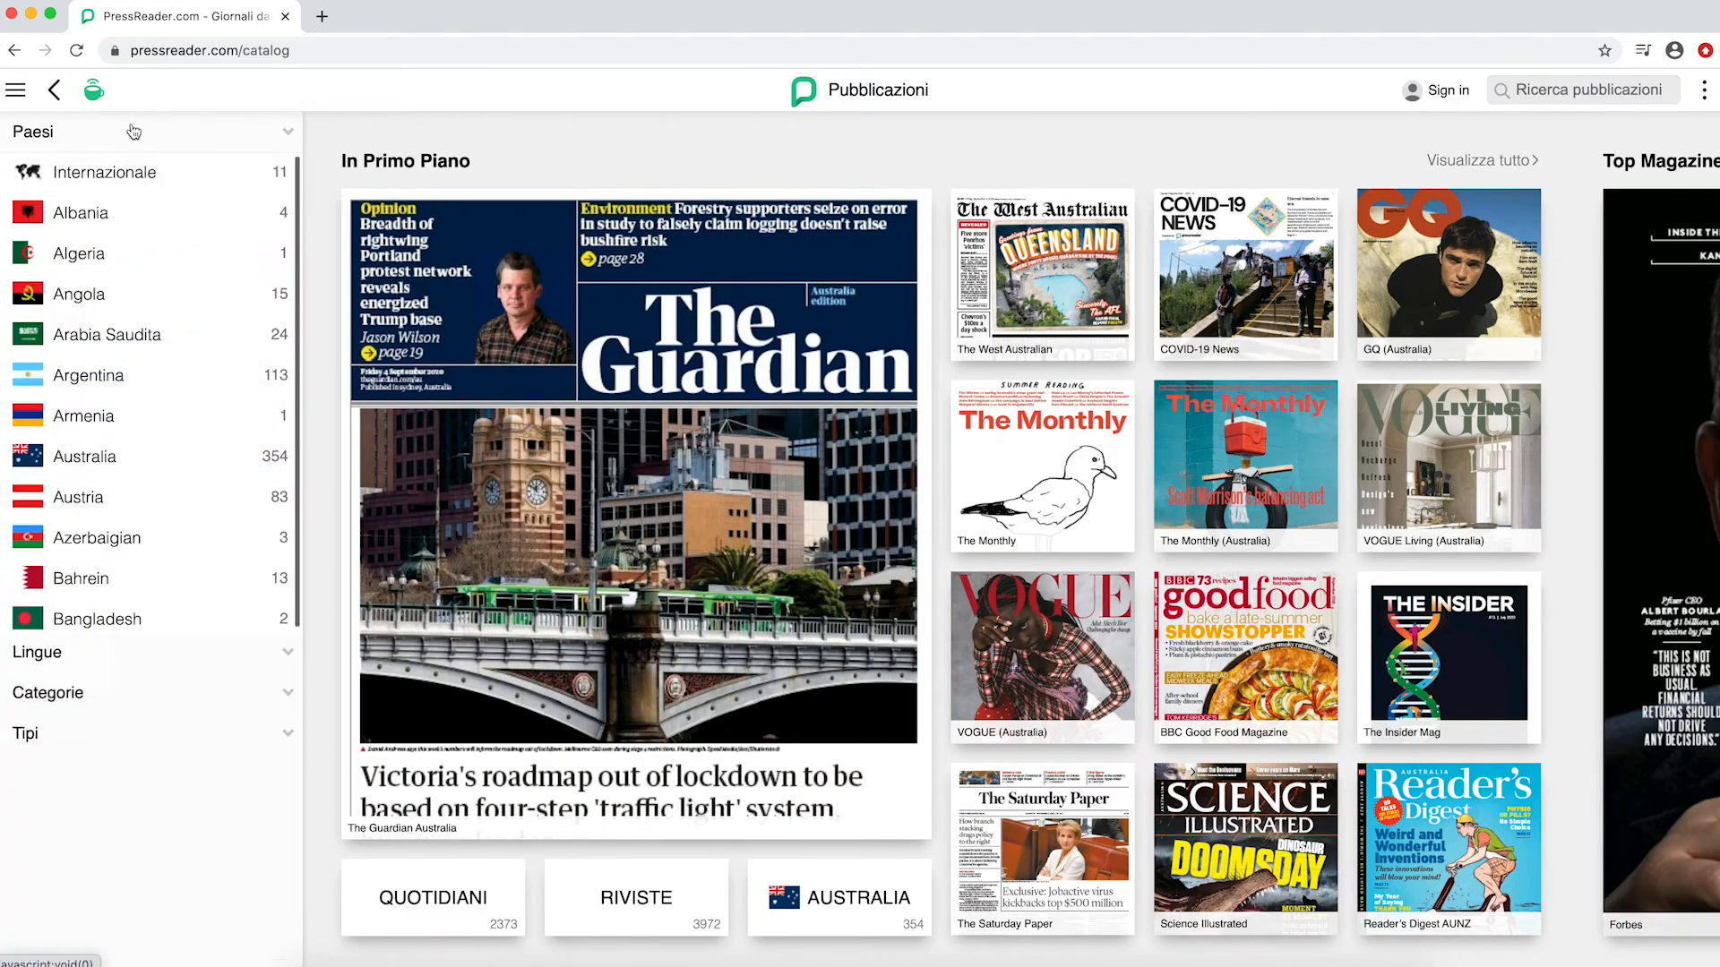
Choose Italia in the Paesi list to load Italy's publications
{"action": "scroll", "scroll_direction": "down", "scroll_amount": 3}
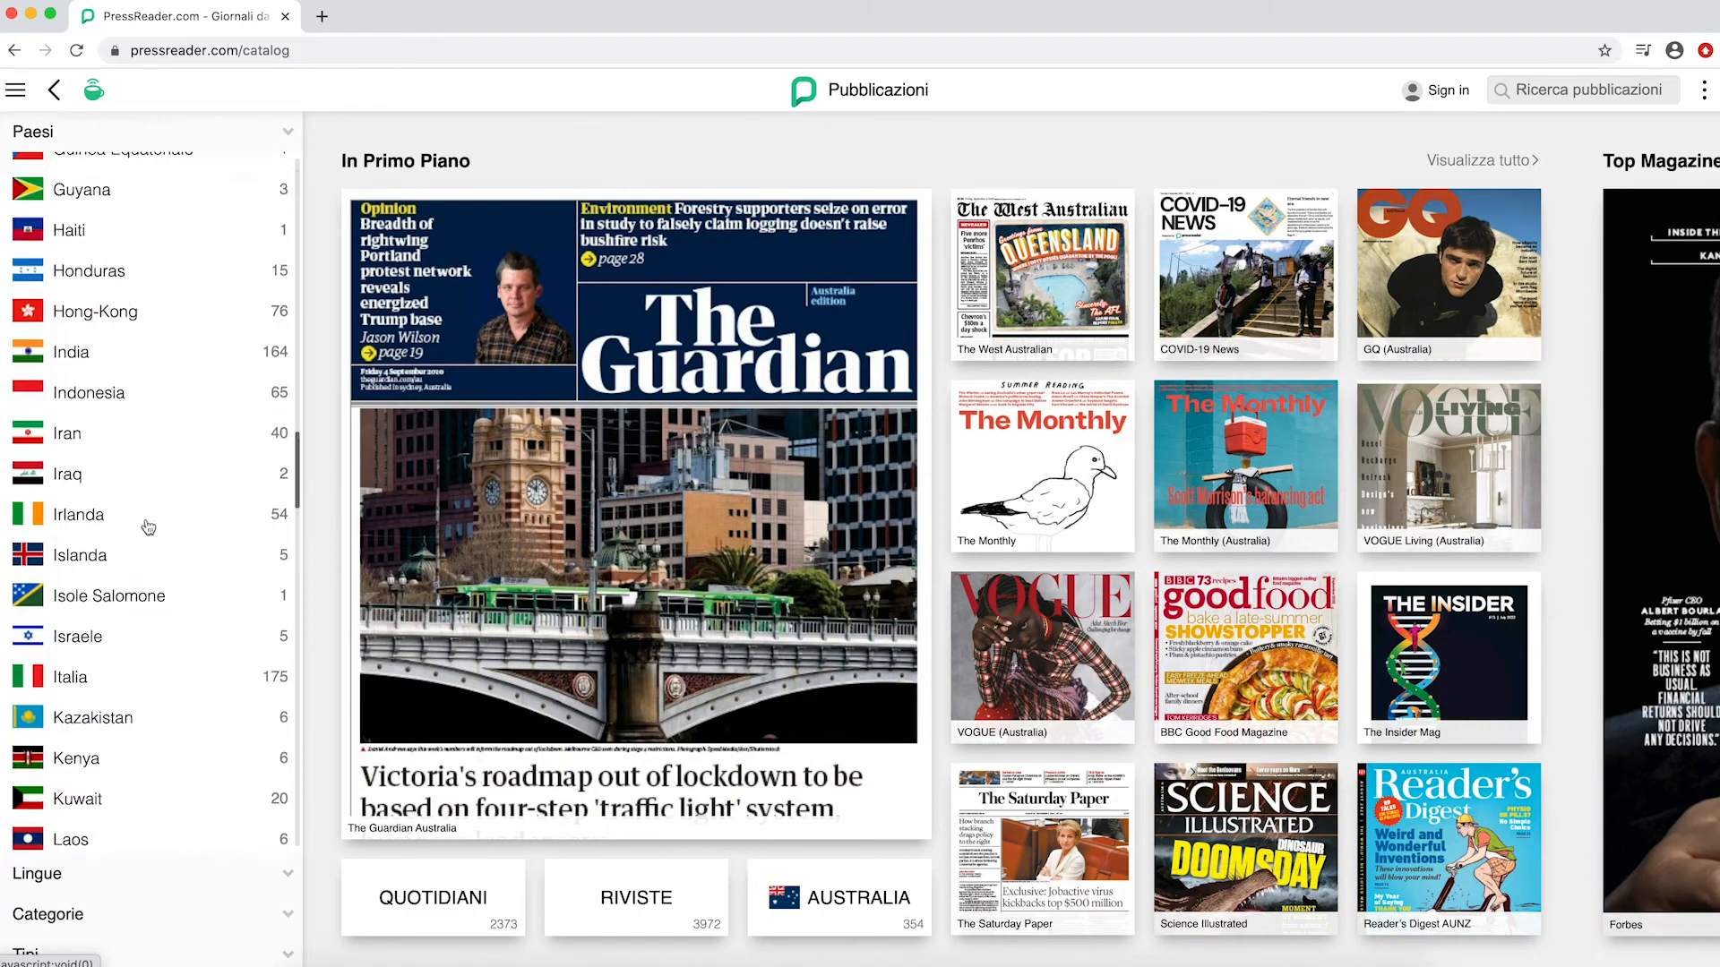
{"action": "left_click", "coordinate": [70, 678]}
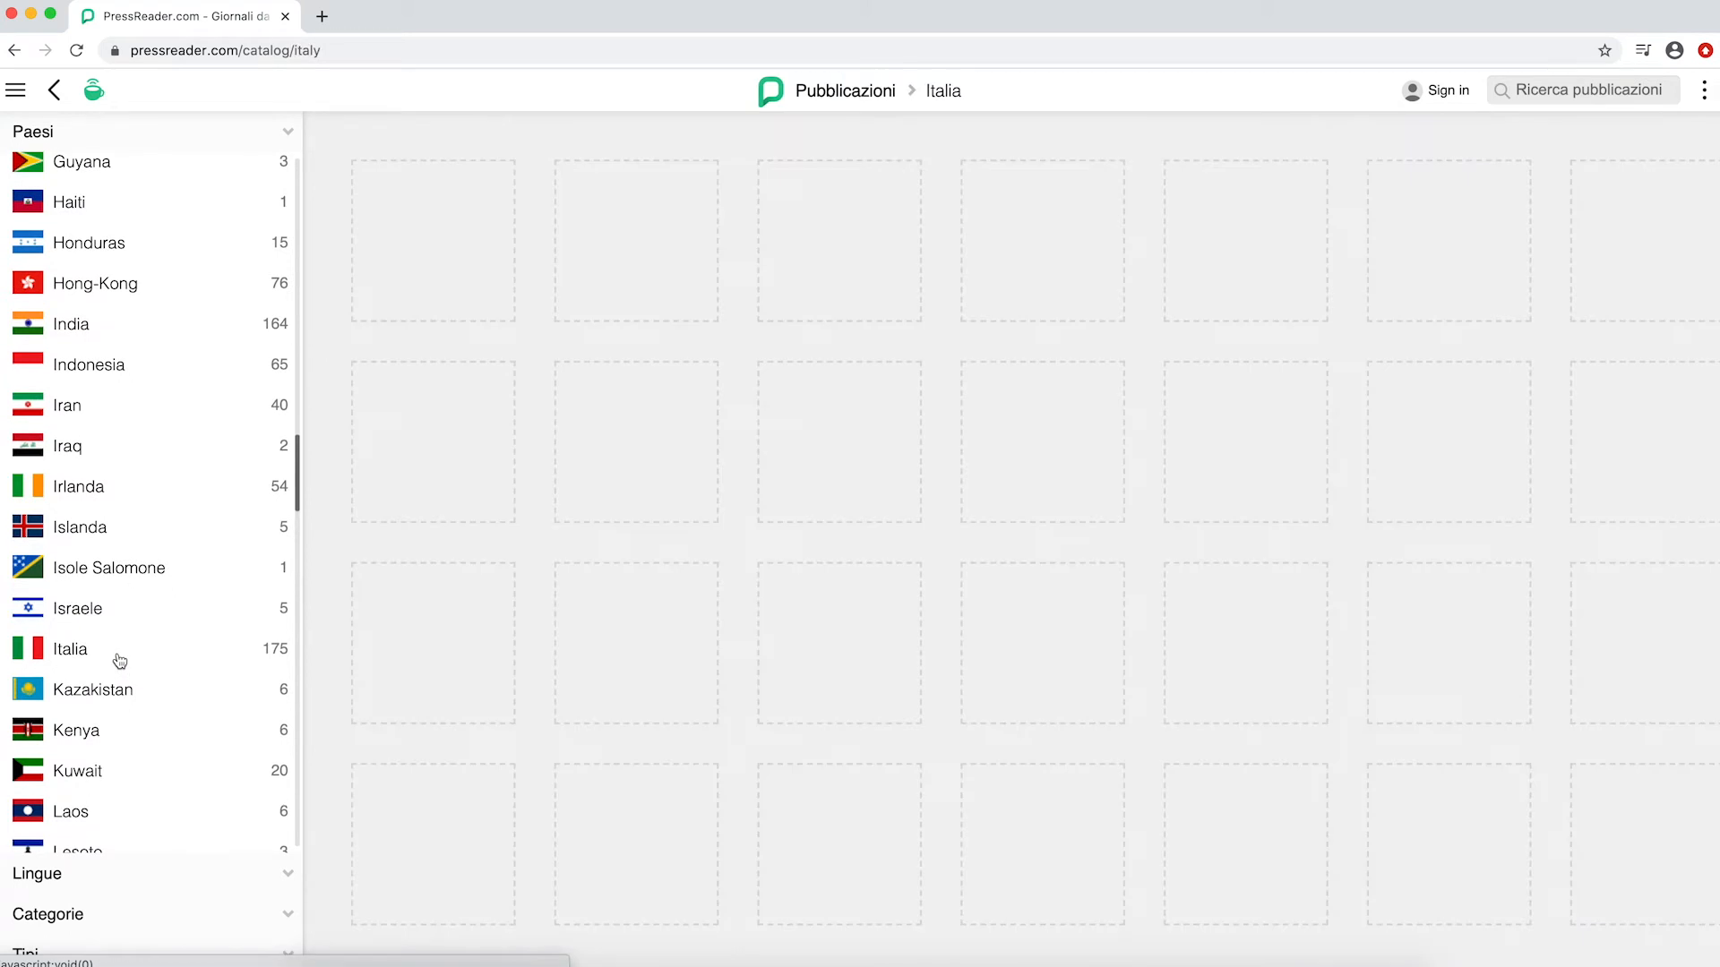
Read the Giallo Zafferano issue, then set Lingua interfaccia back to English
{"action": "left_click", "coordinate": [70, 648]}
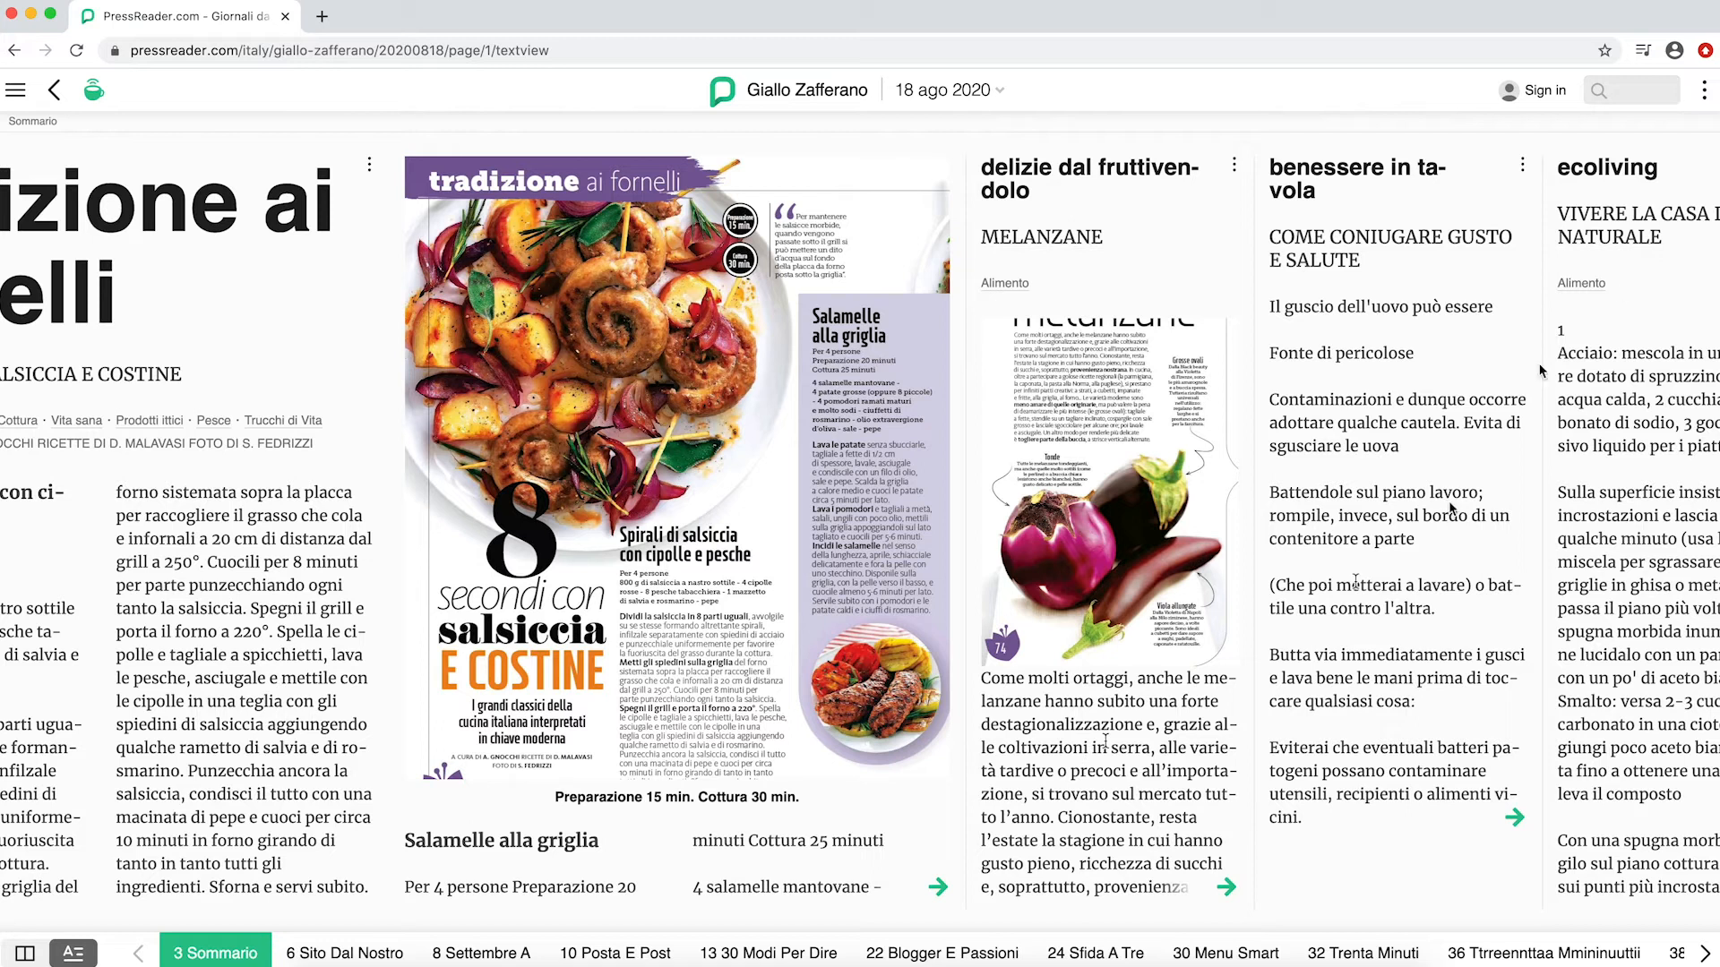
{"action": "left_click", "coordinate": [1704, 90]}
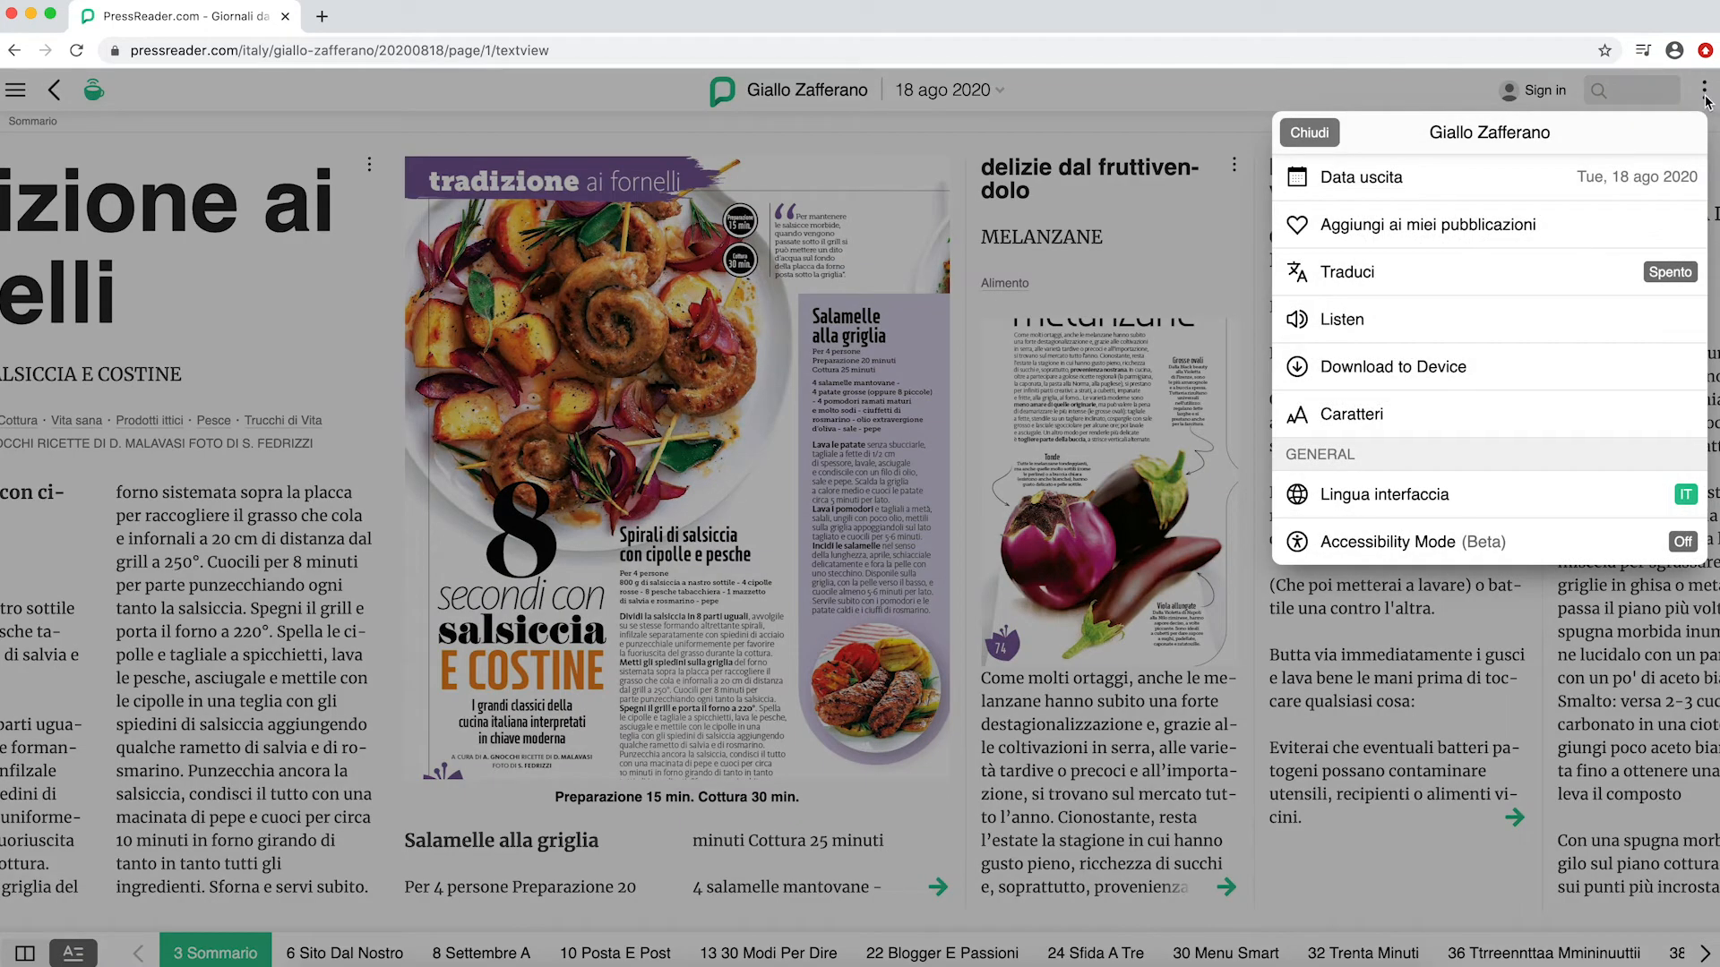
{"action": "left_click", "coordinate": [1385, 495]}
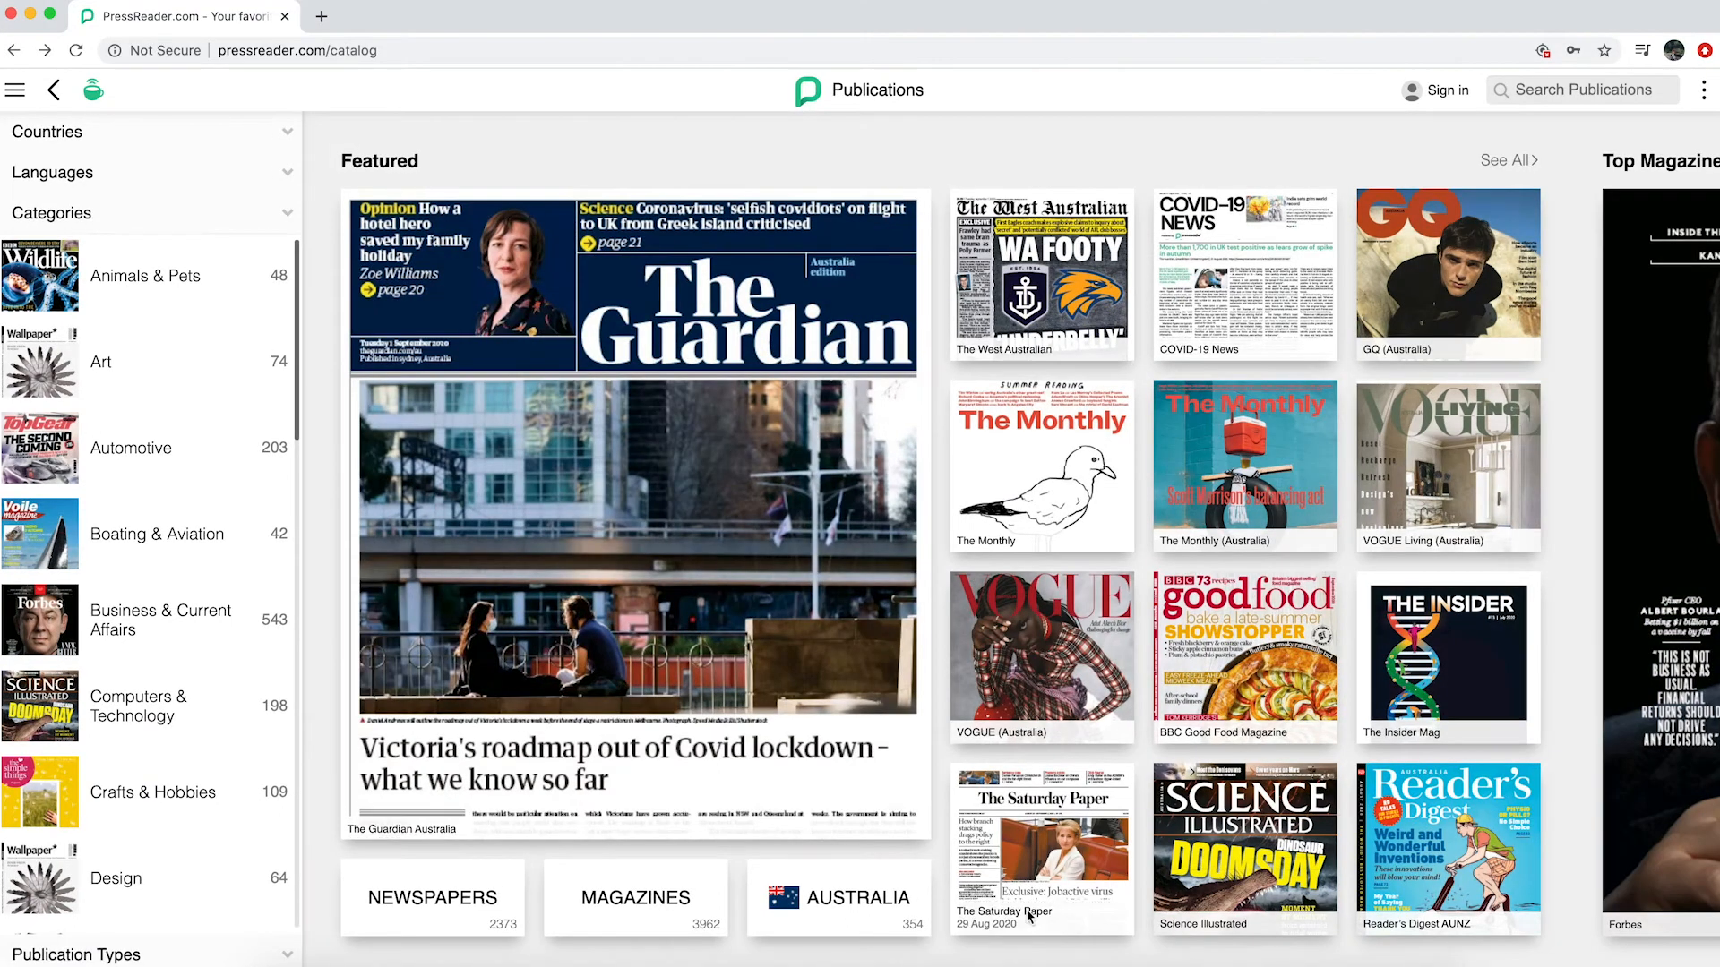
Go to the Home news feed and view its Top Stories section
{"action": "left_click", "coordinate": [16, 90]}
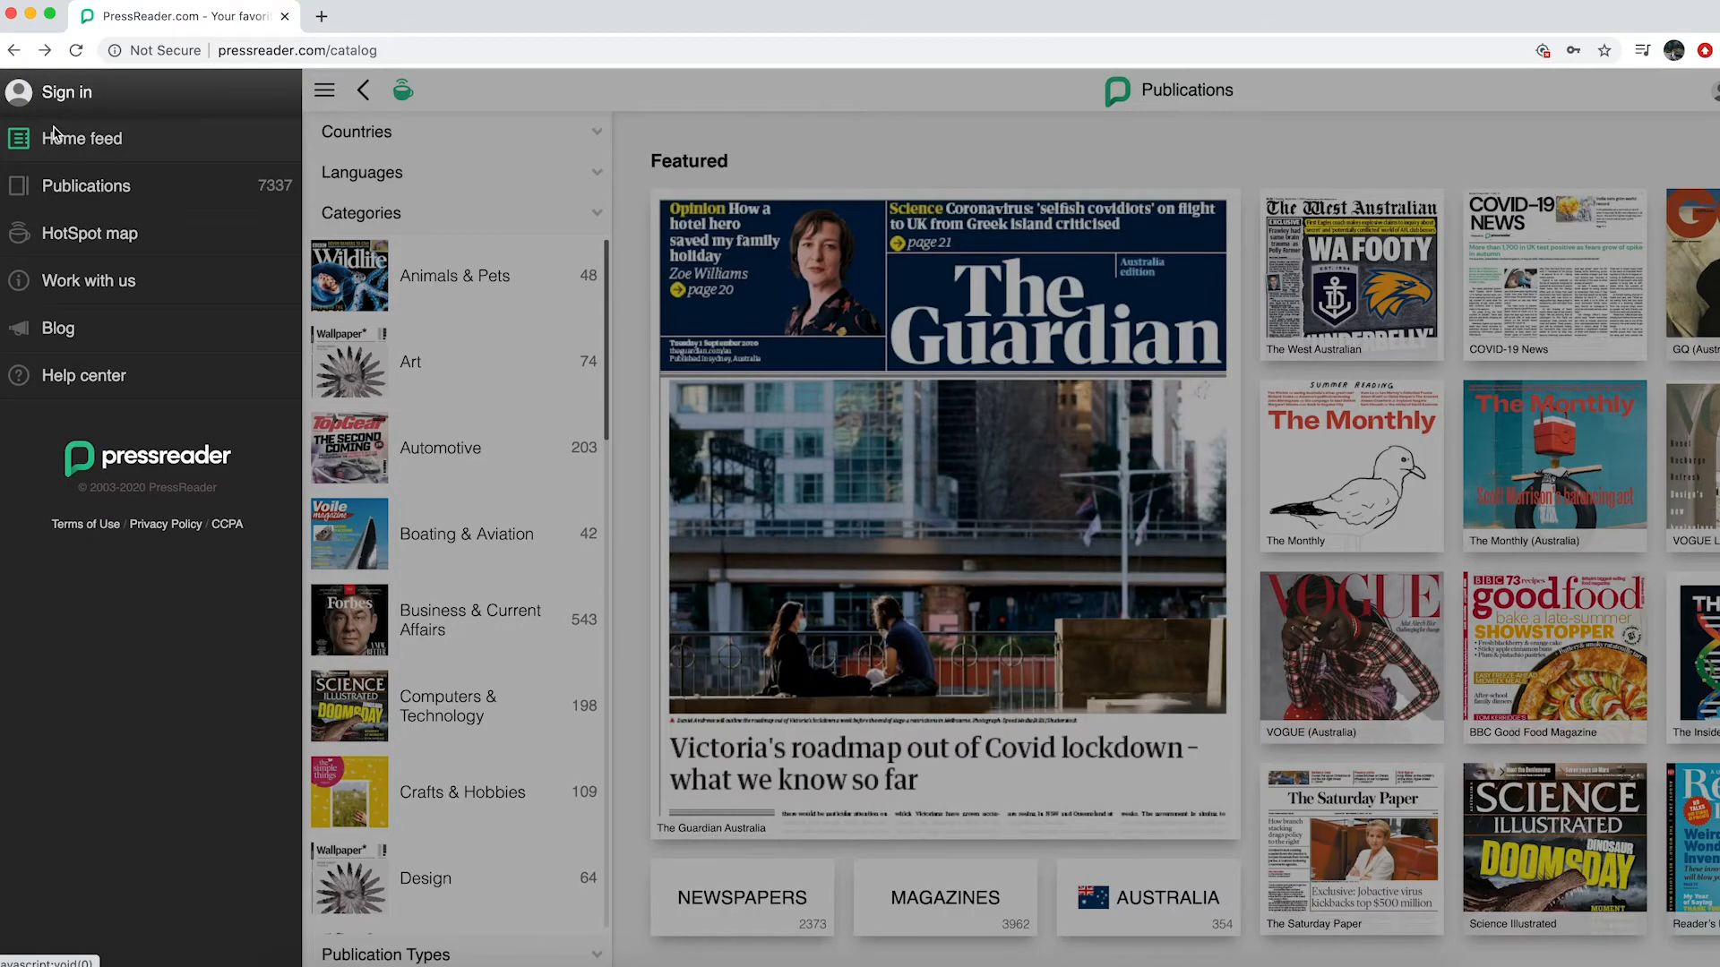
{"action": "left_click", "coordinate": [81, 138]}
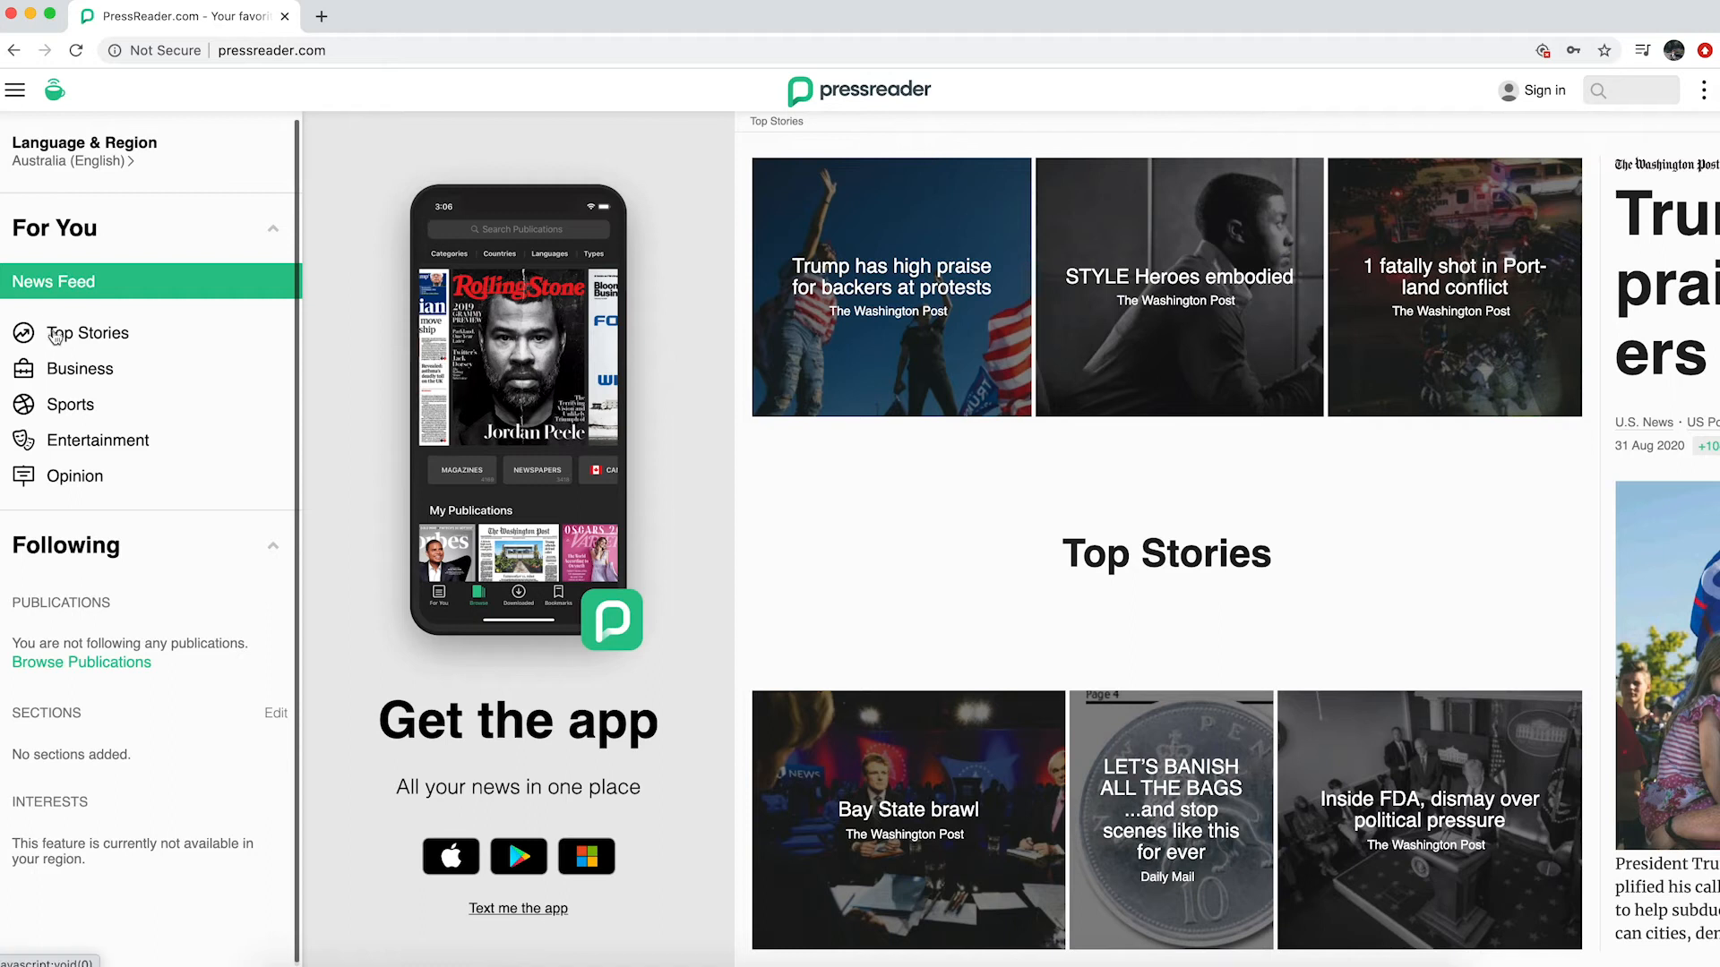
{"action": "left_click", "coordinate": [88, 334]}
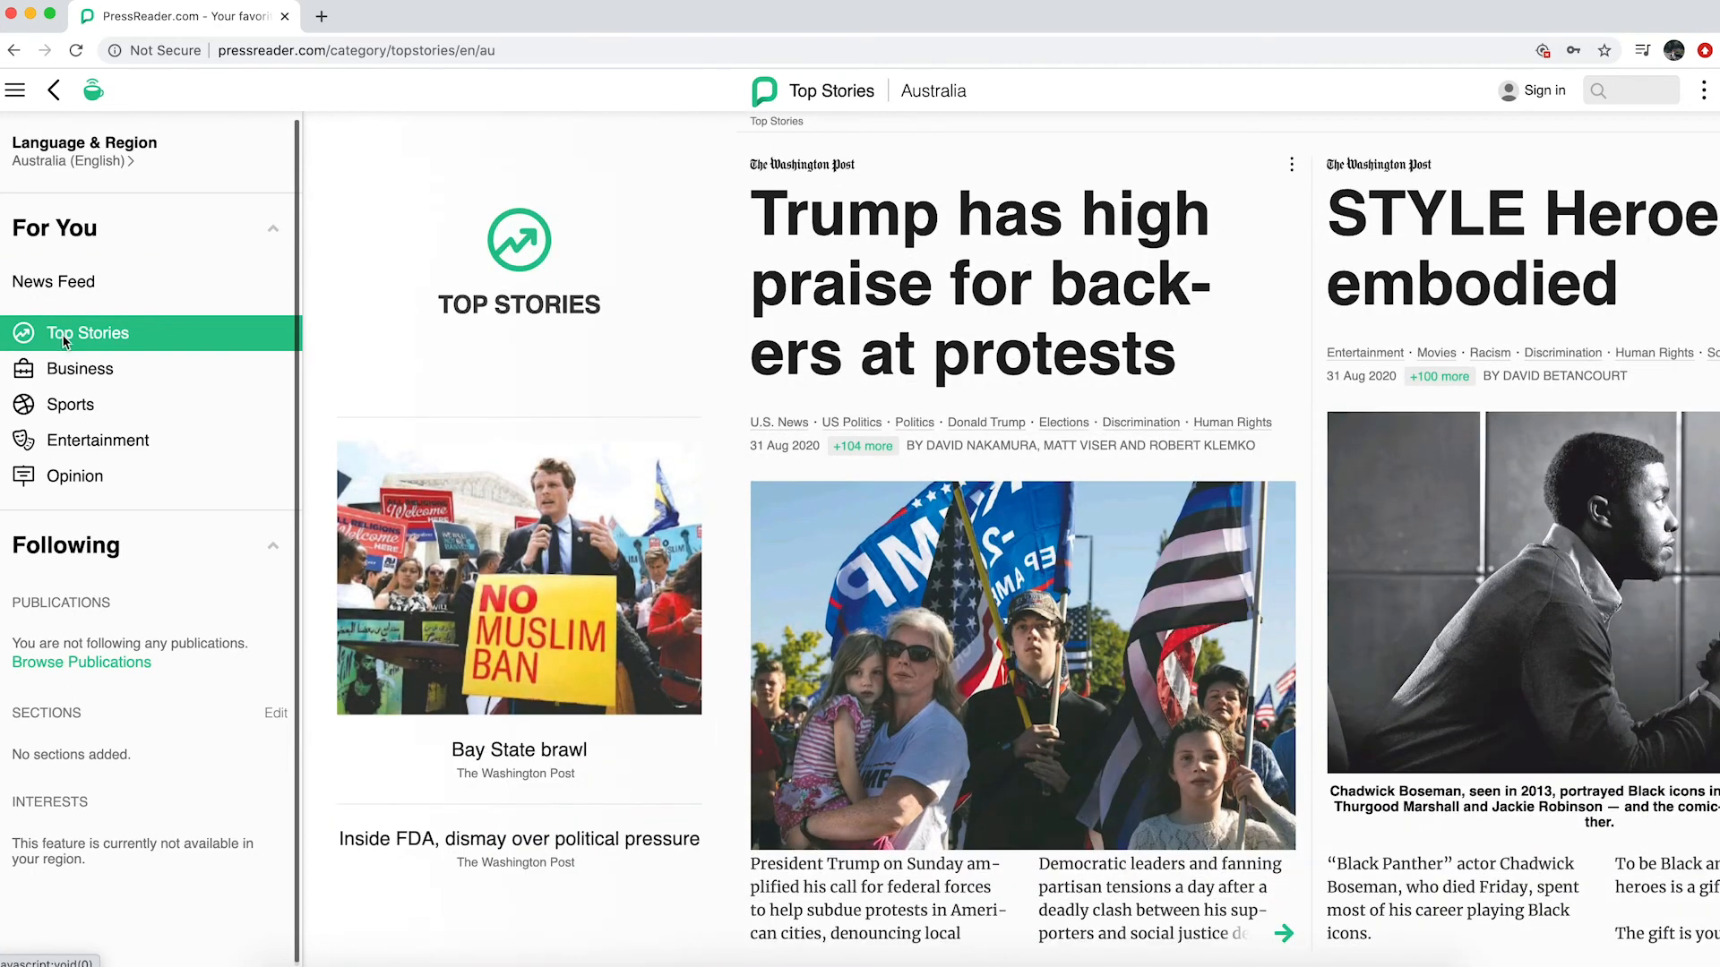
{"action": "mouse_move", "coordinate": [593, 429]}
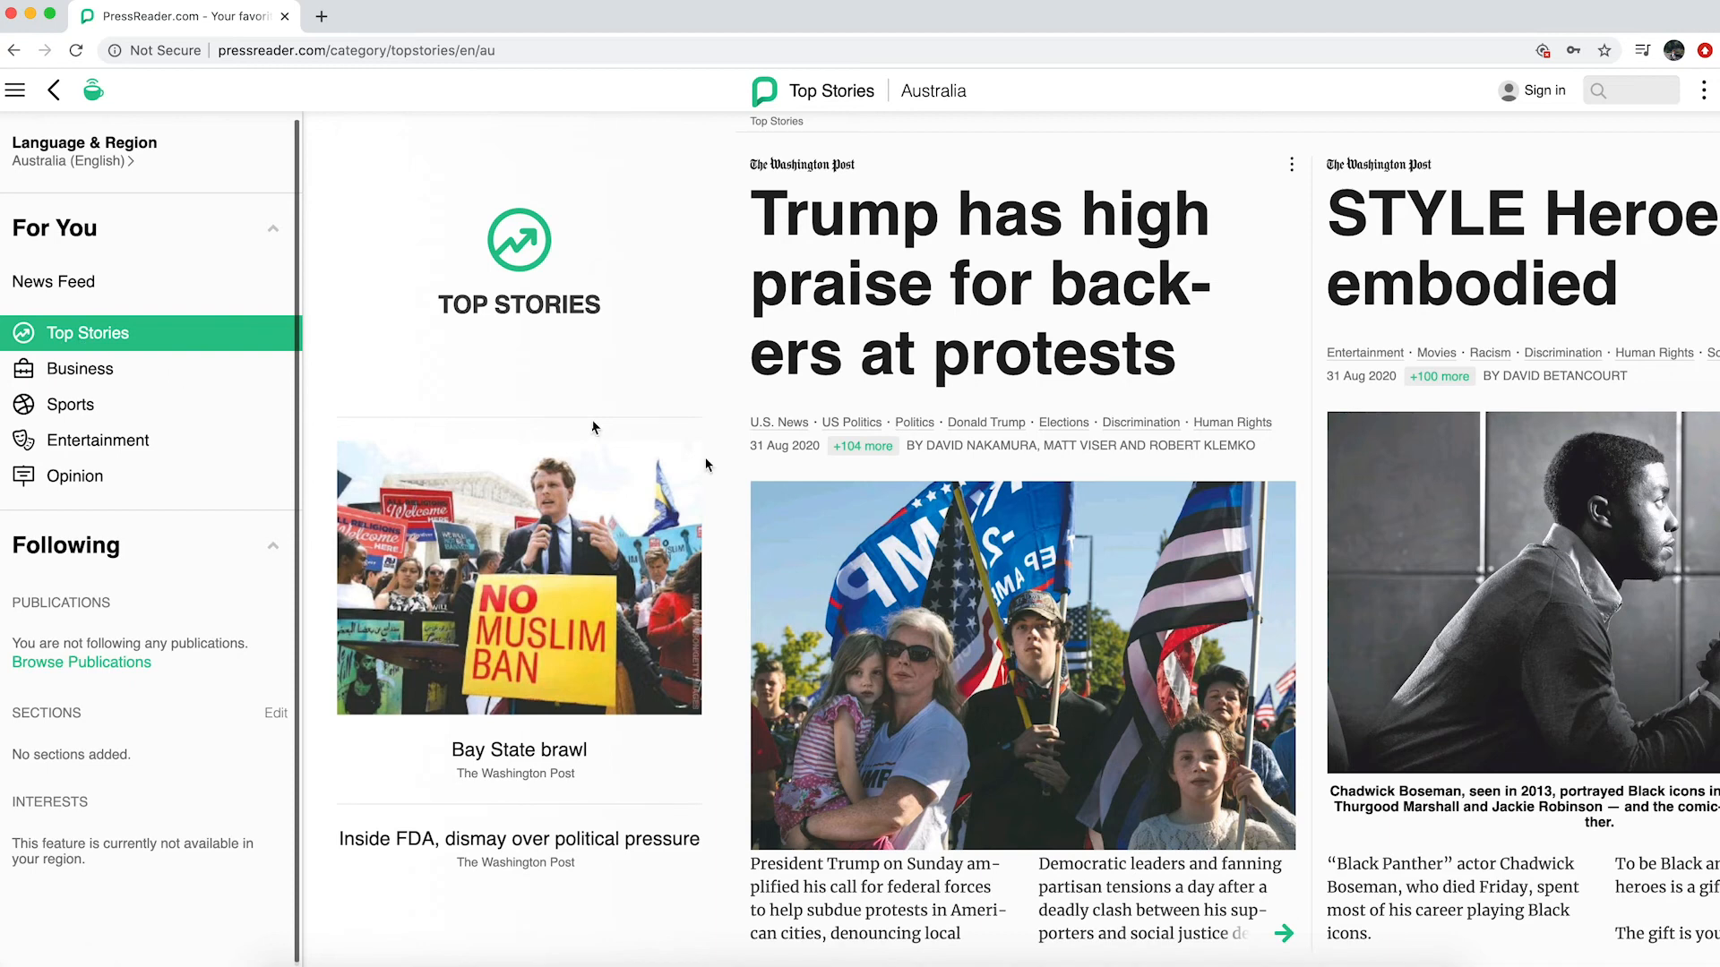
Step through the Sports, Entertainment and Opinion sections of the feed
{"action": "left_click", "coordinate": [52, 90]}
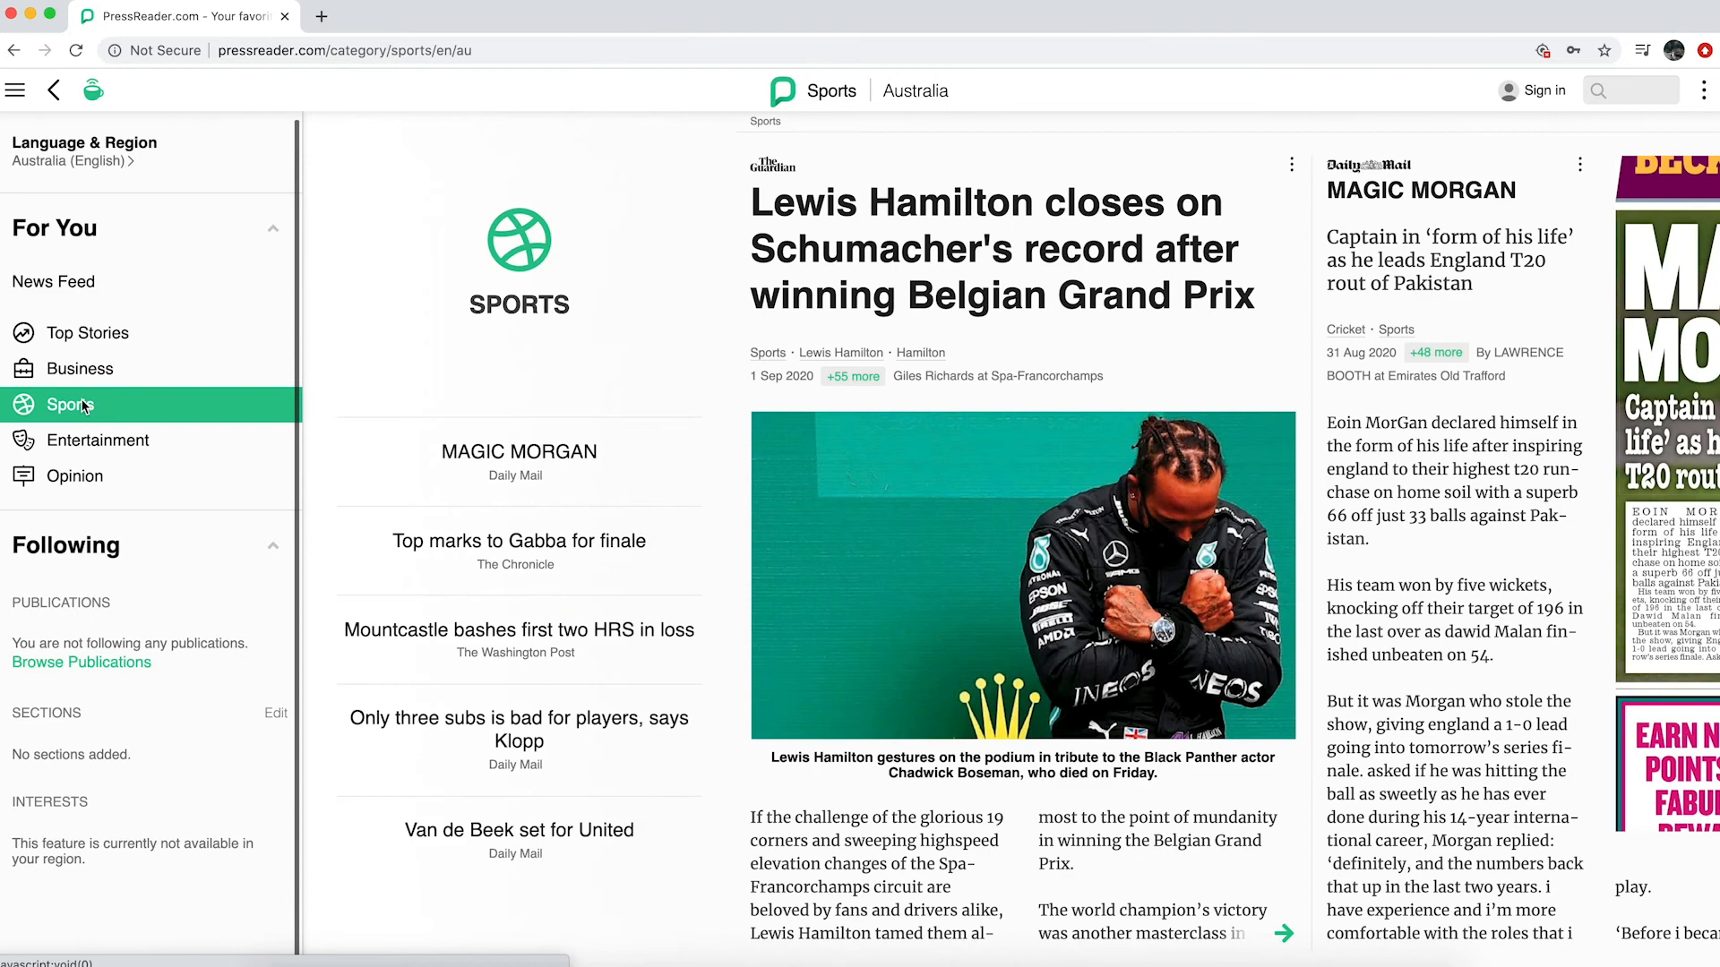
{"action": "left_click", "coordinate": [97, 441]}
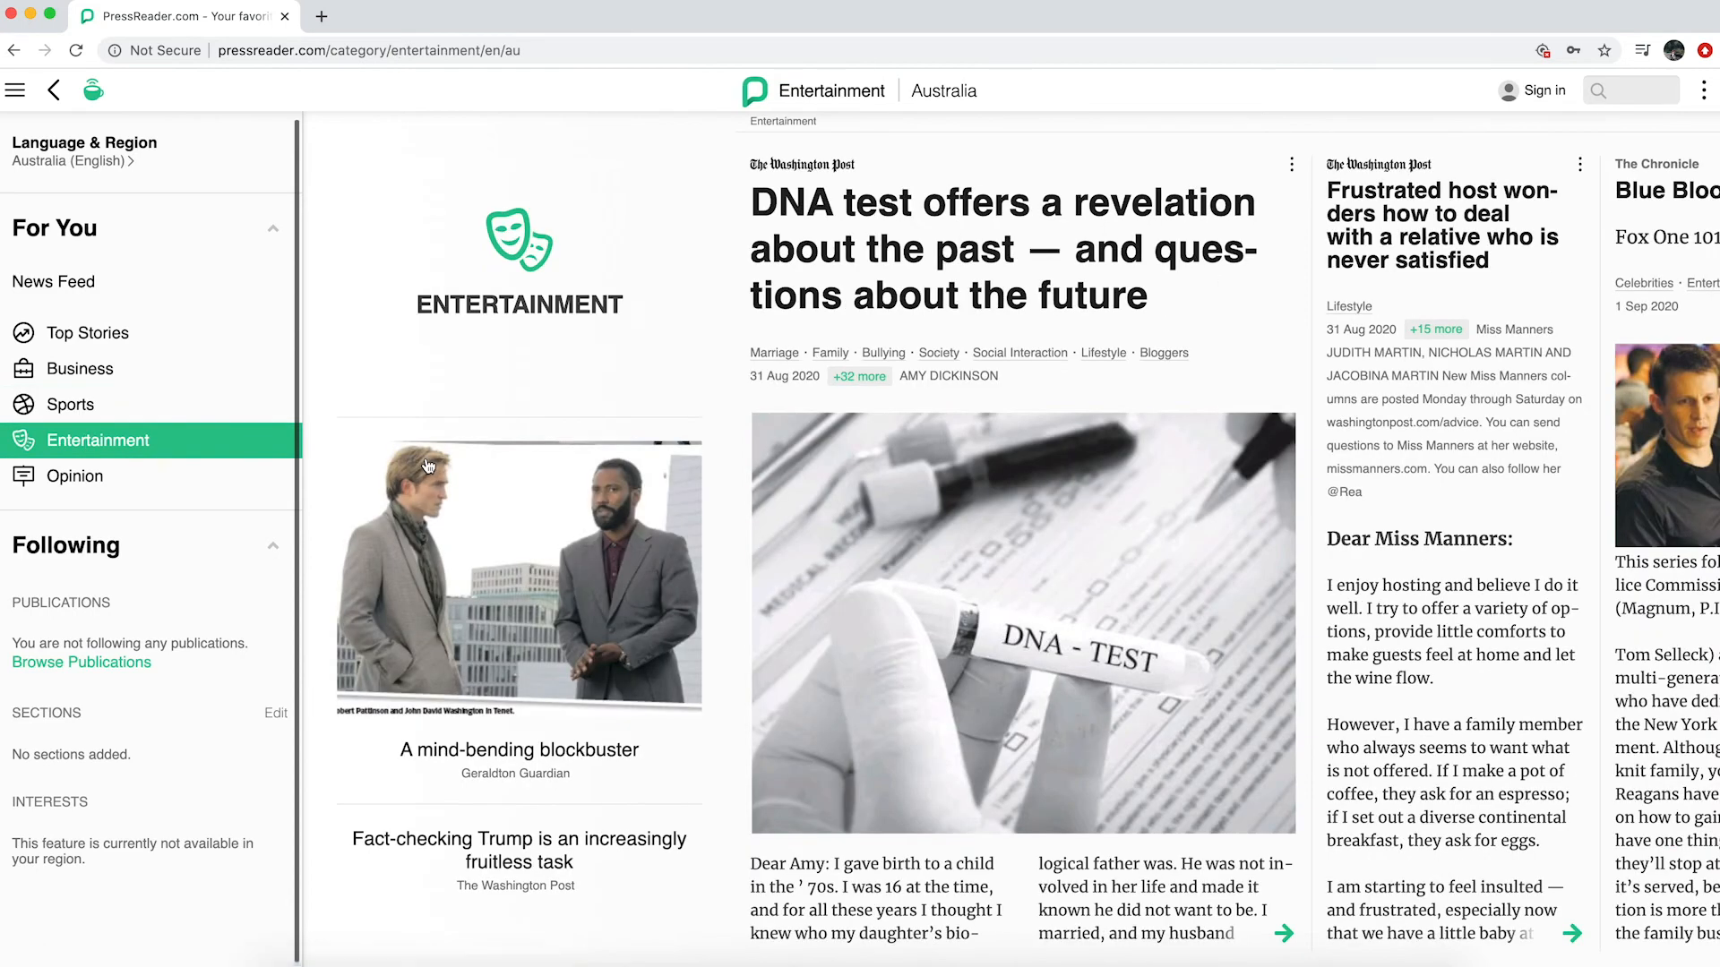
{"action": "left_click", "coordinate": [52, 90]}
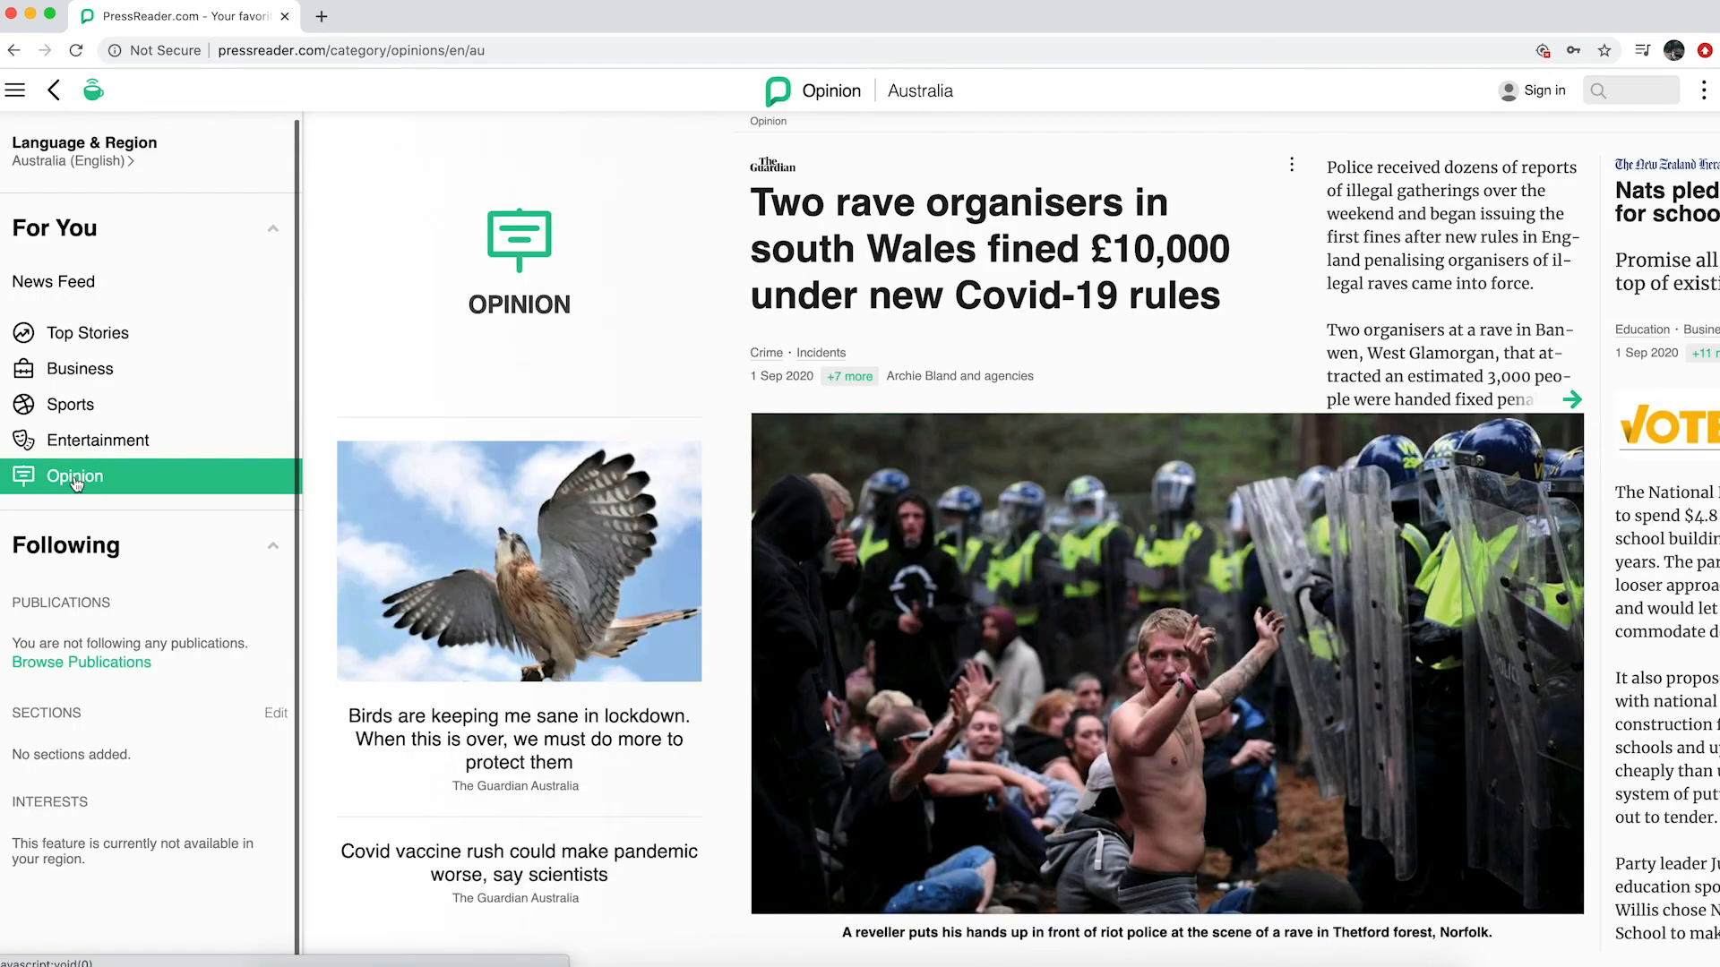
{"action": "mouse_move", "coordinate": [73, 409]}
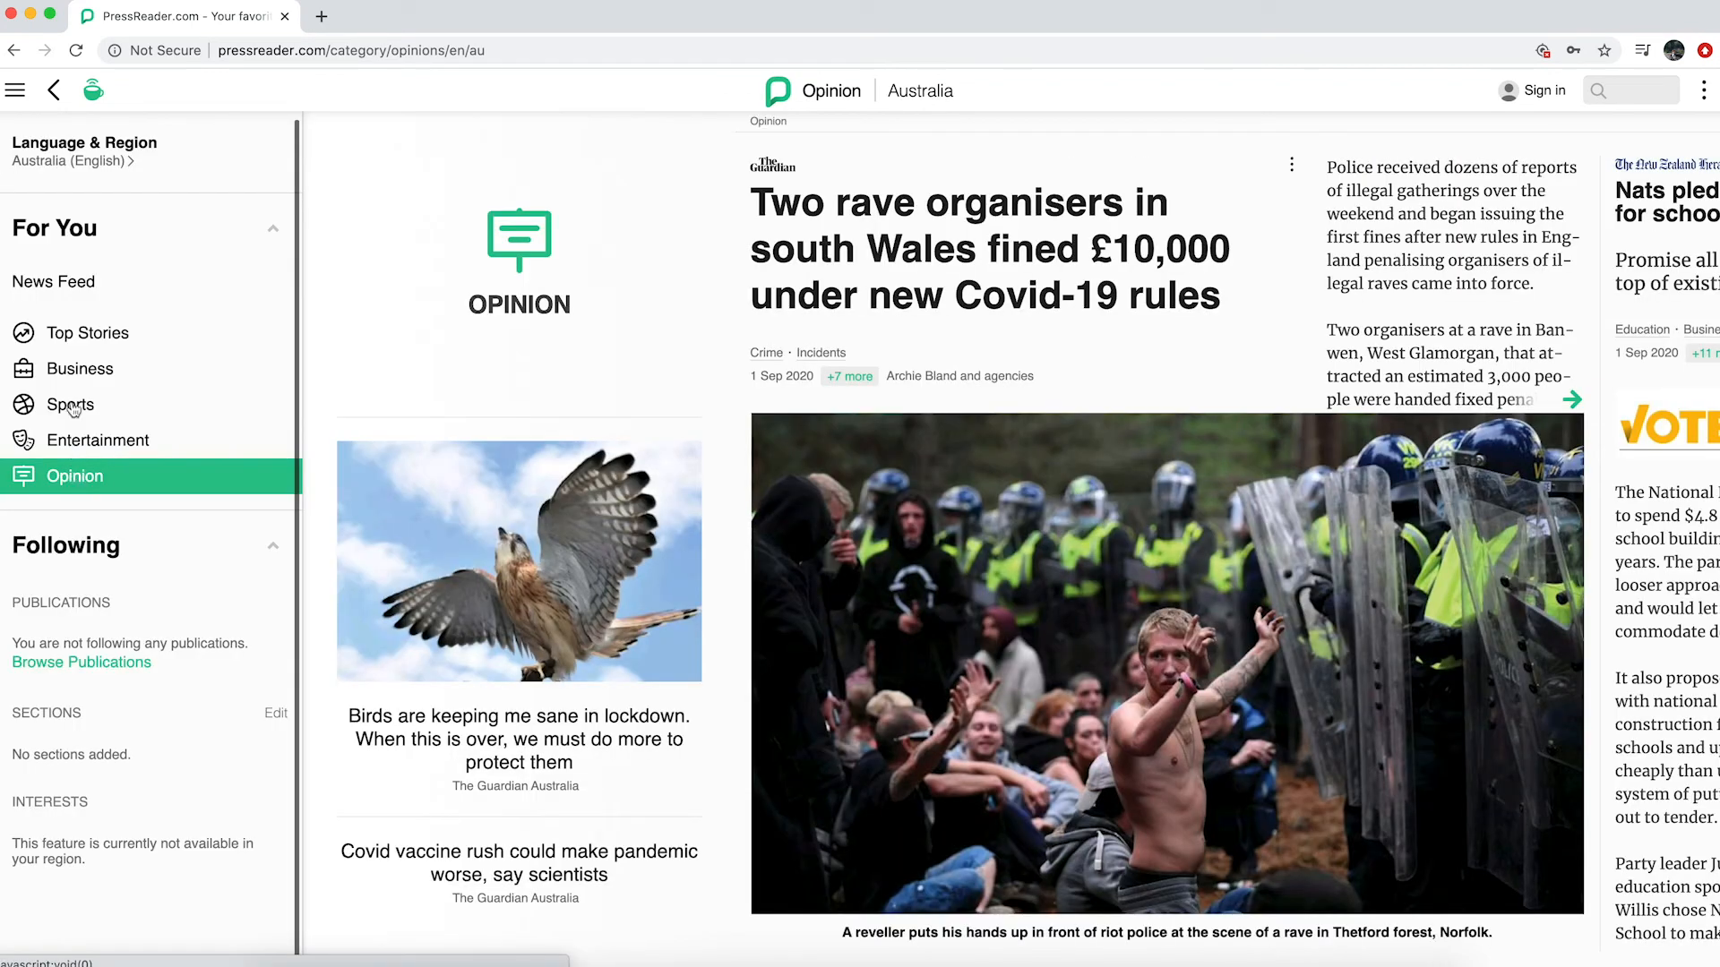